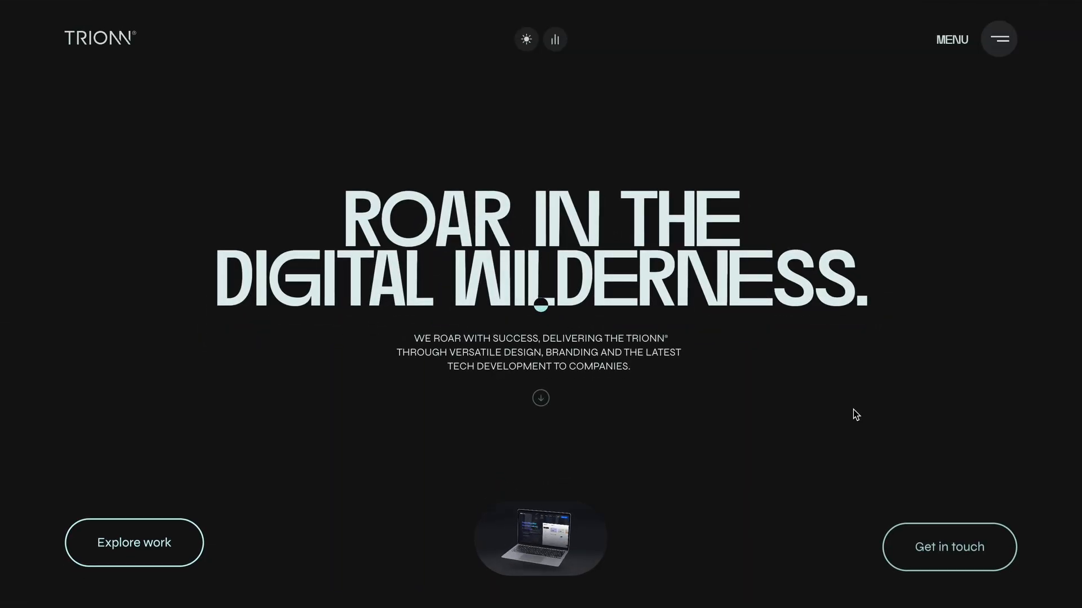
Step: Scroll down the TRIONN homepage past Recent Work and Who We Are to the tilted project cards
scroll(down, 3)
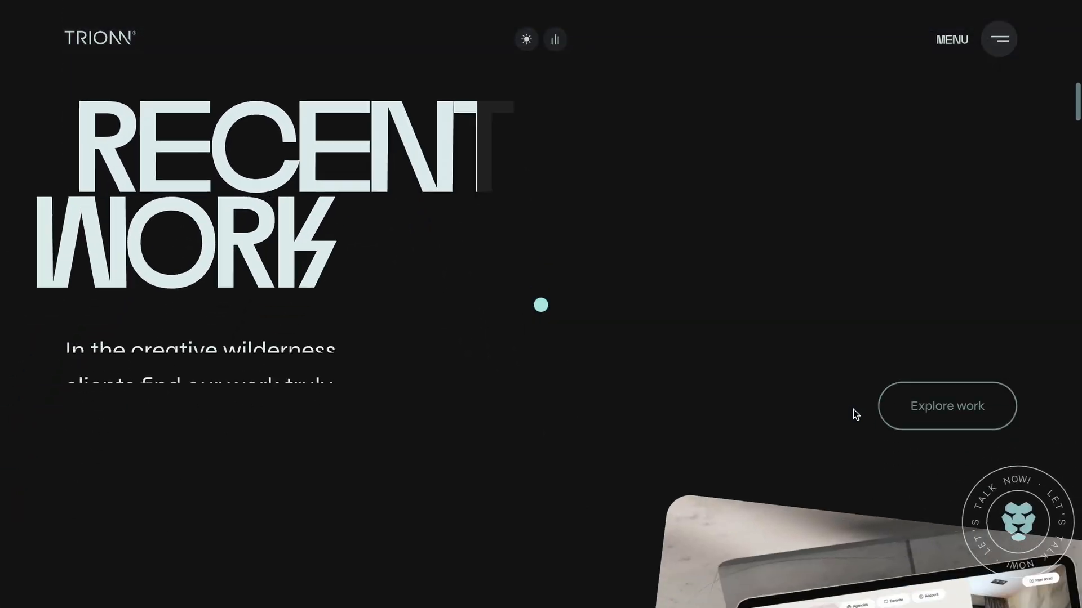
scroll(down, 3)
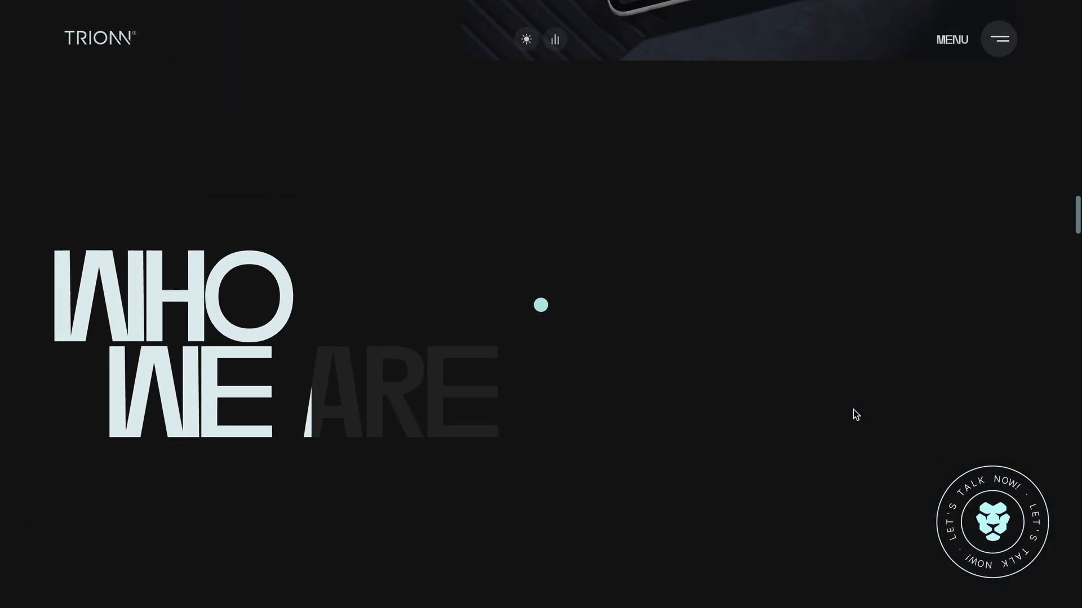
scroll(down, 3)
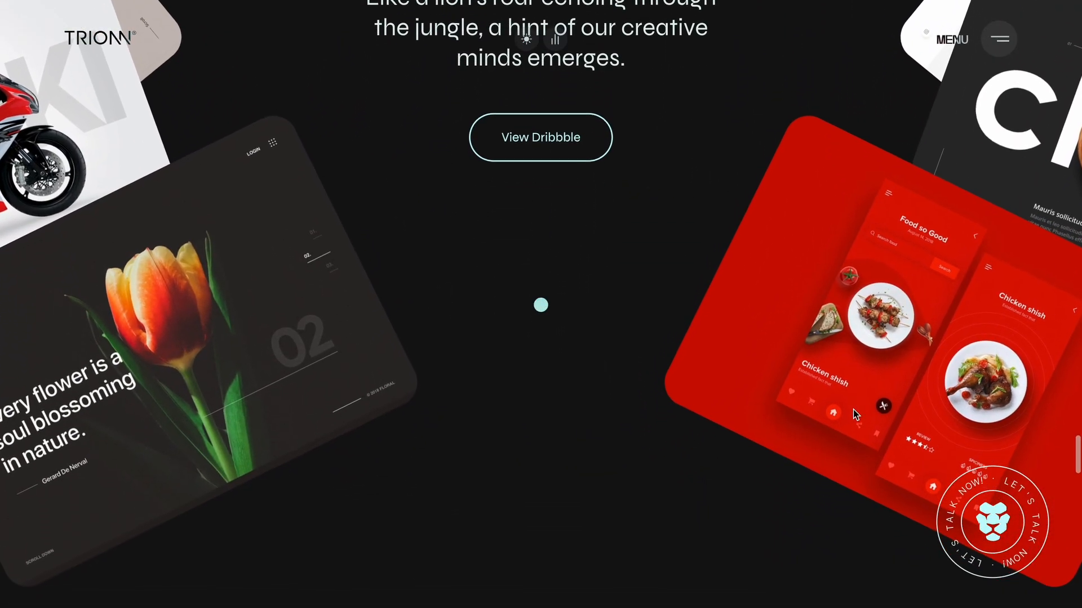
scroll(down, 3)
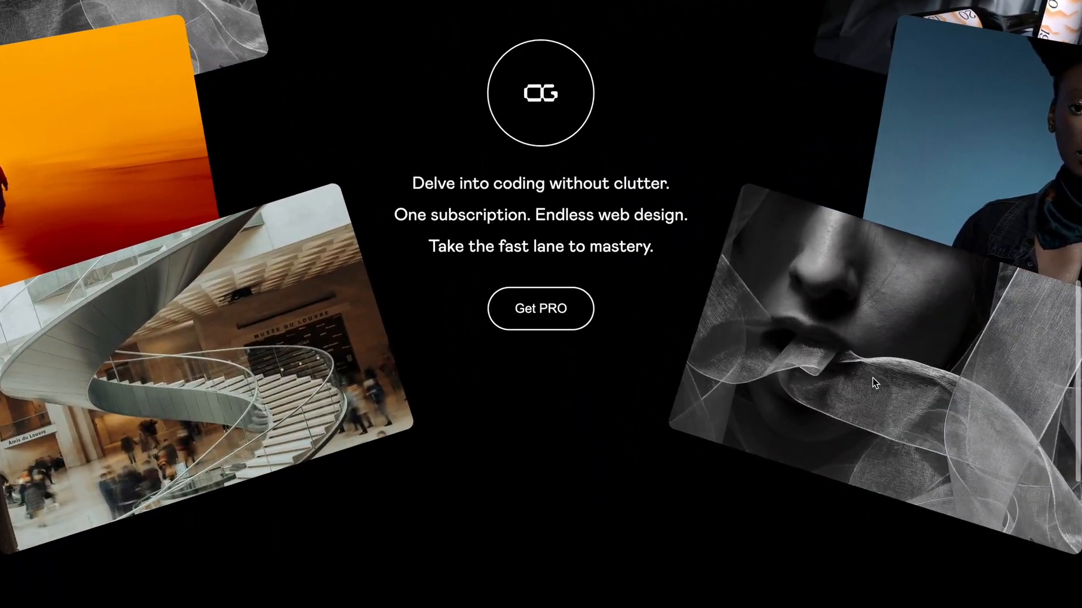
scroll(down, 3)
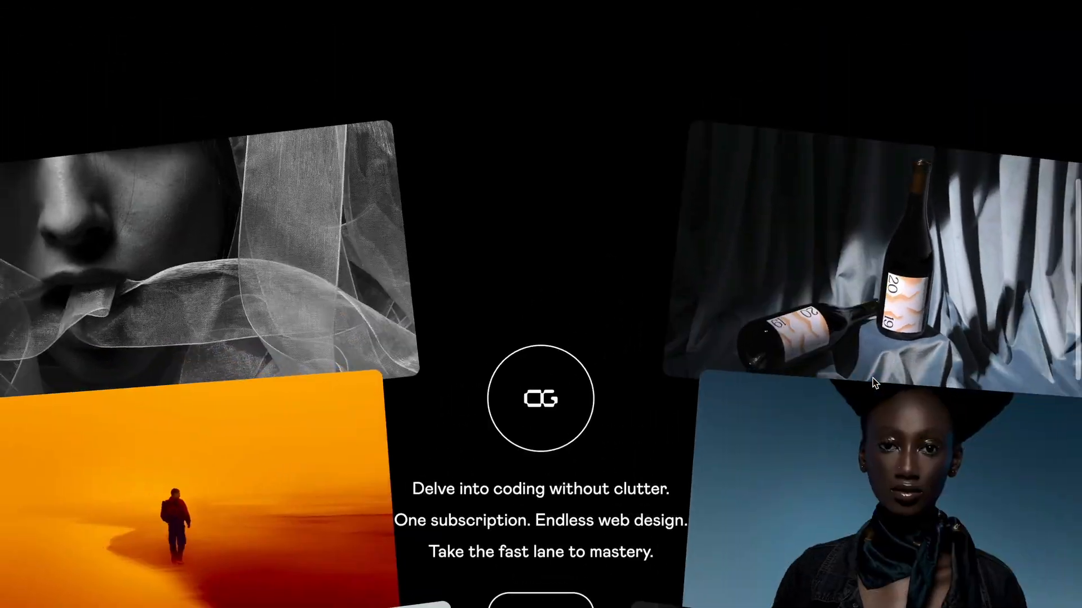
scroll(down, 3)
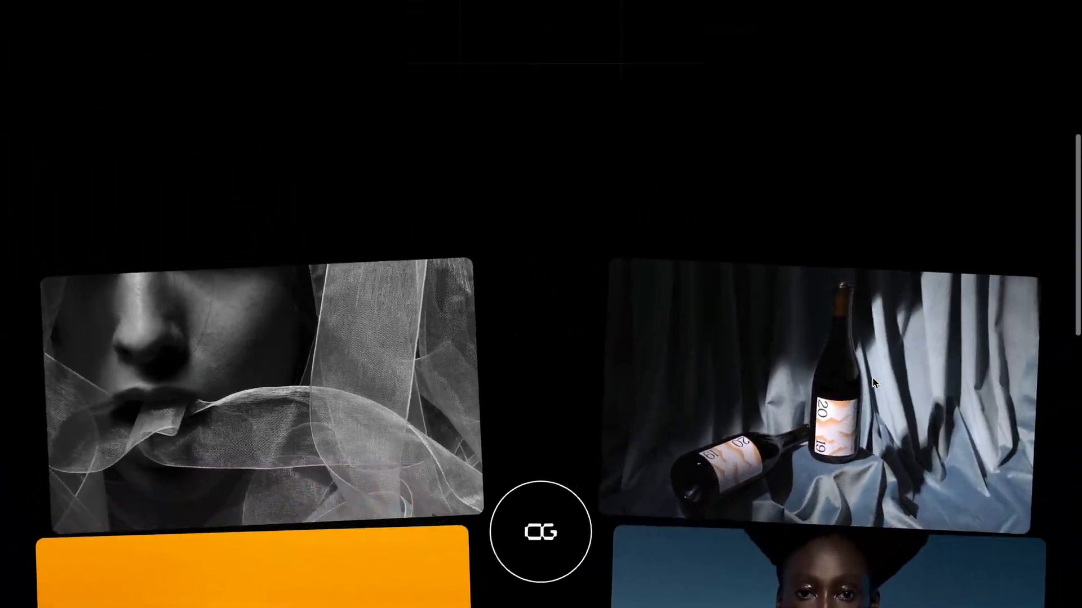
scroll(down, 3)
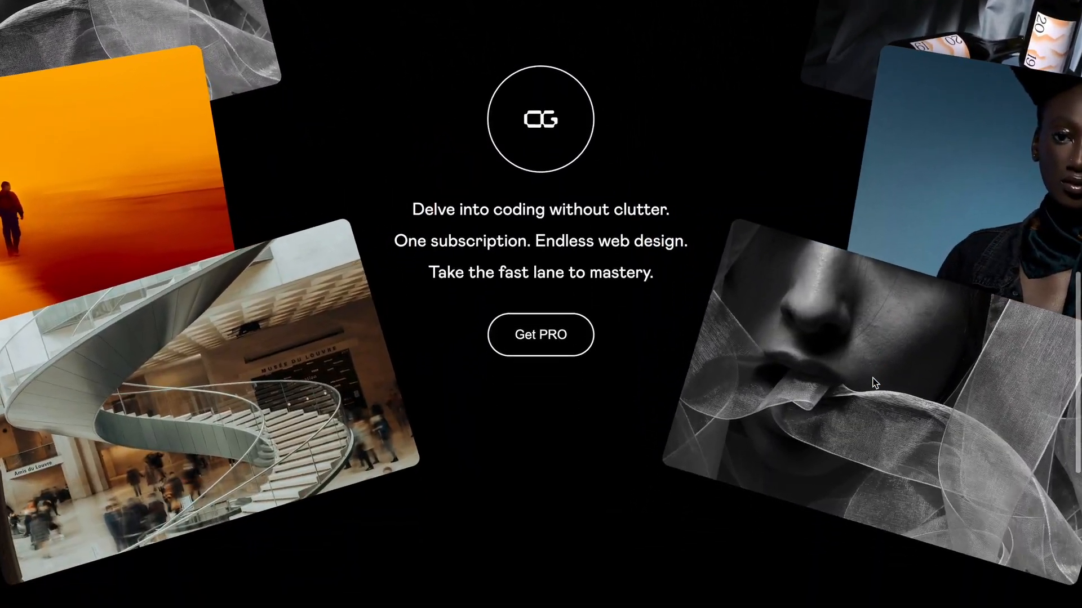
scroll(down, 3)
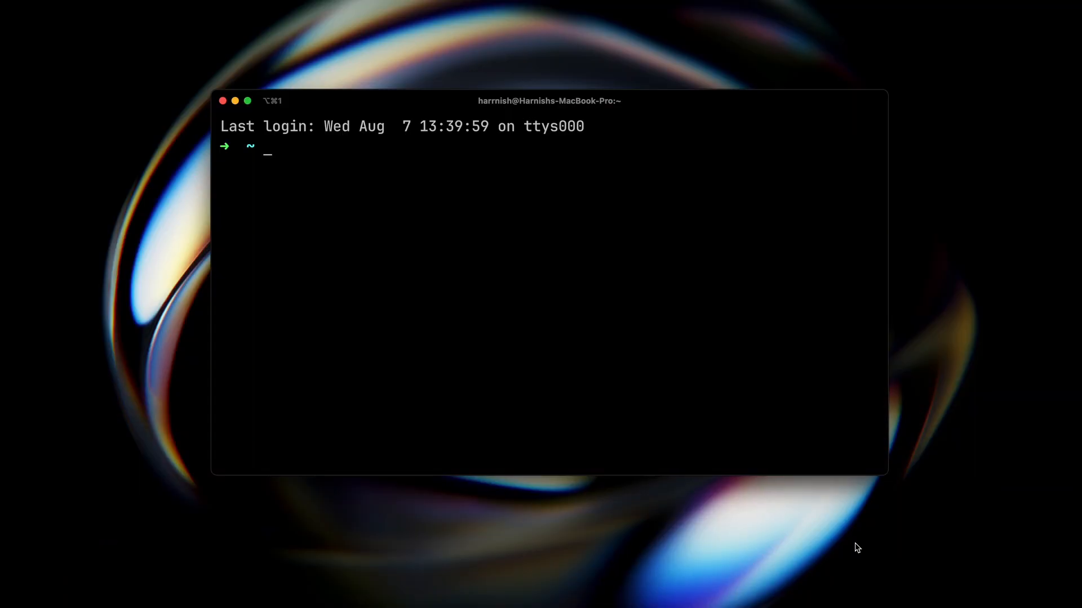
Step: Change into the desktop folder and run npx create-next-app cg-next-scroll
text(cd desktop)
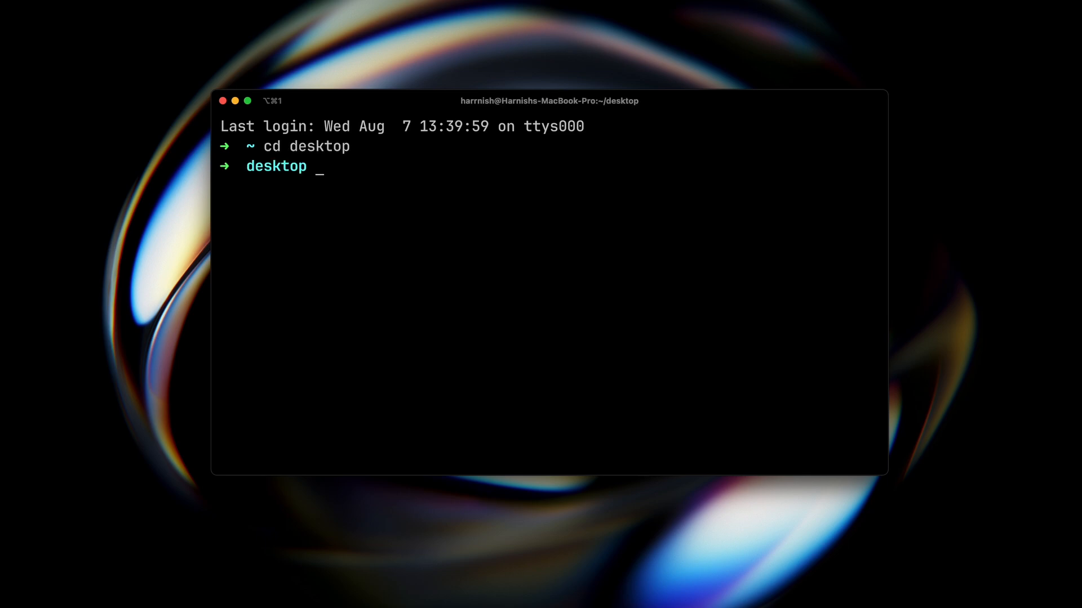
text(npx create-nex)
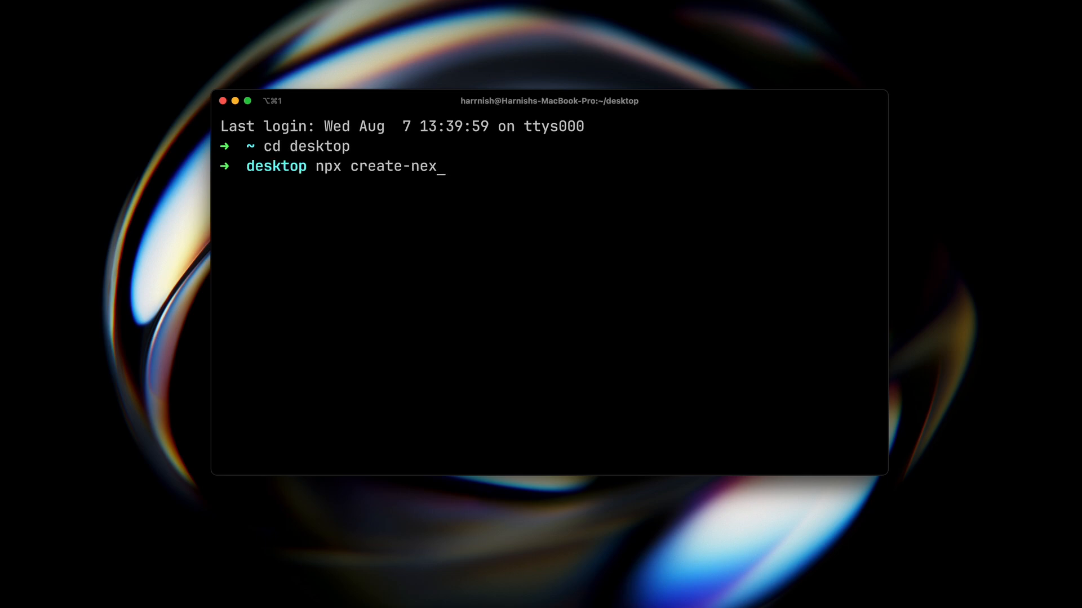
text(t-app cg-next-scroll)
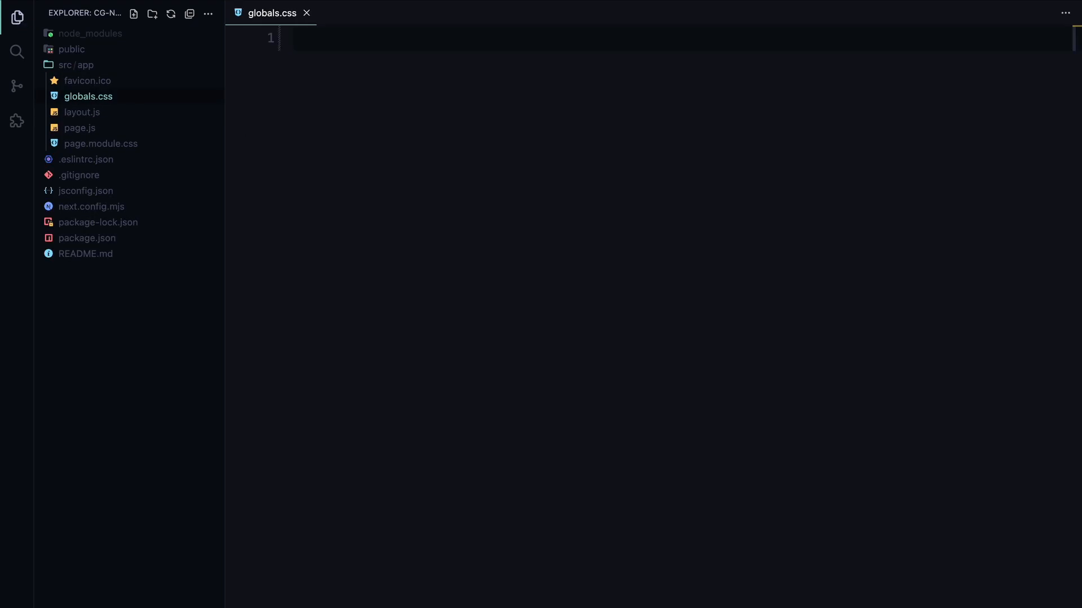
Step: Clear the default styles from page.module.css, then switch to page.js and look through it
click(100, 143)
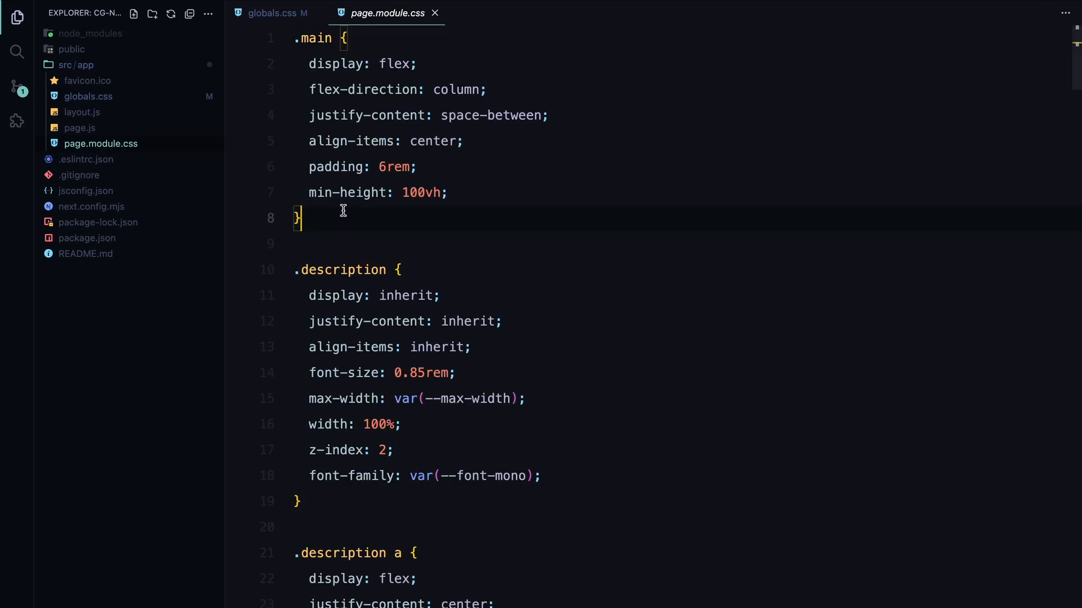
key(ctrl+a)
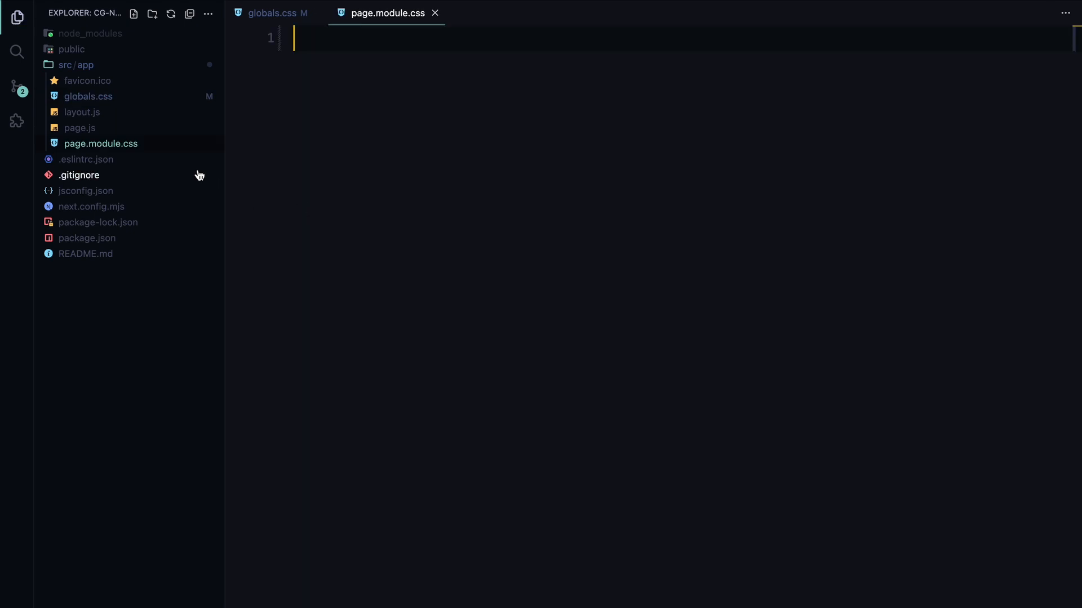
click(80, 127)
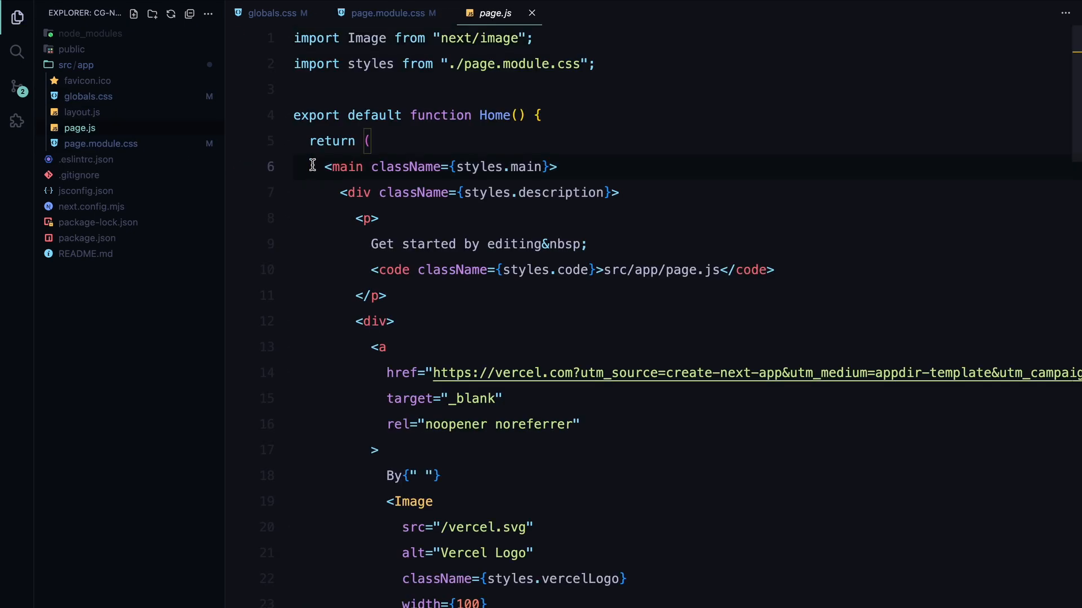
scroll(down, 3)
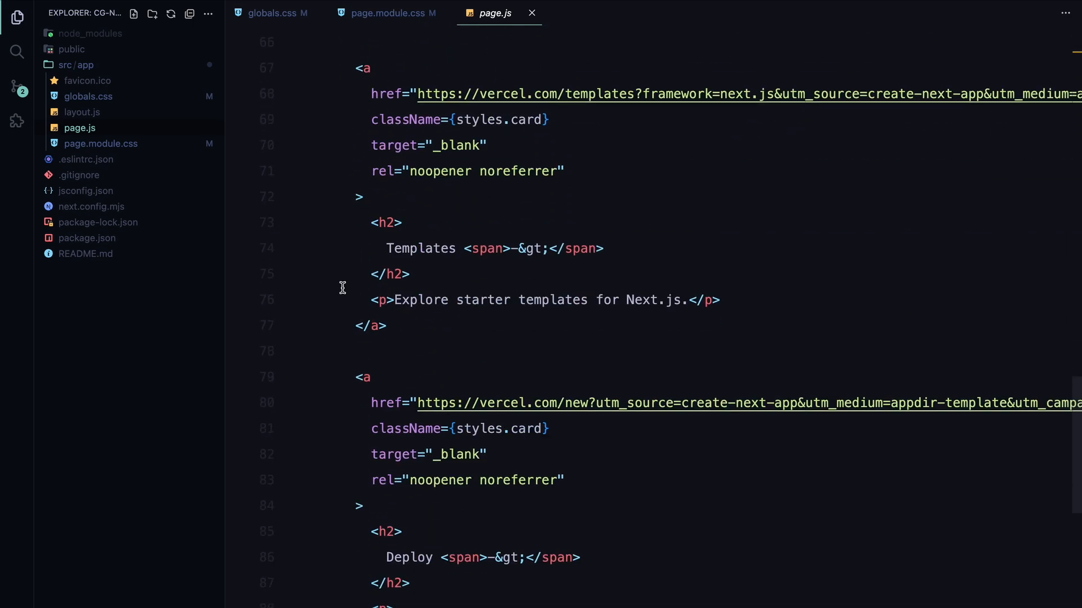
scroll(down, 3)
text(return <></>;)
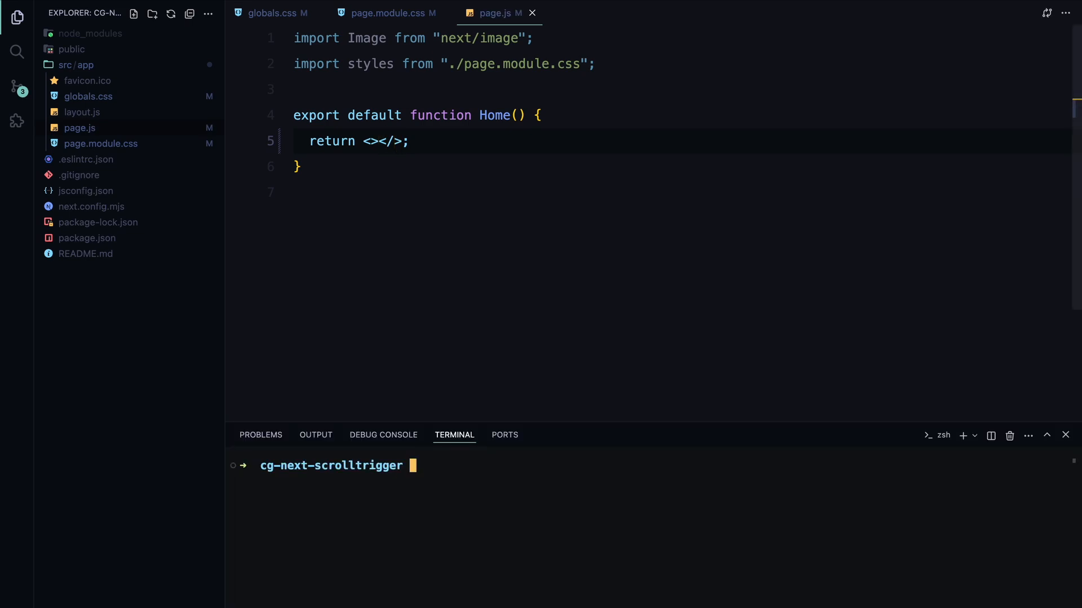
Step: Start the dev server with npm run dev, then run npm install in a second terminal
text(npm run)
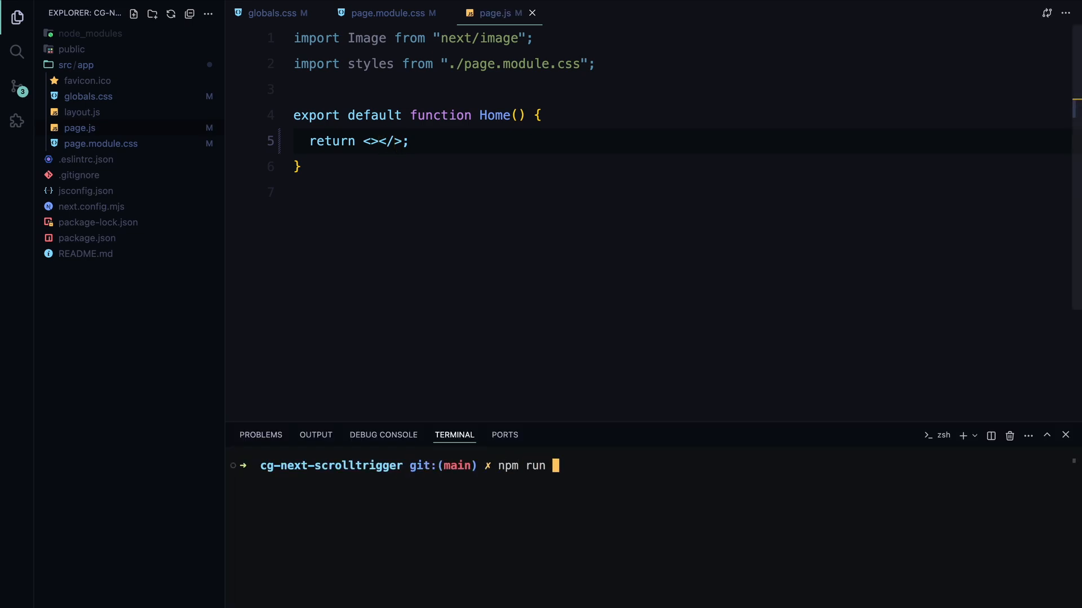
text(dev)
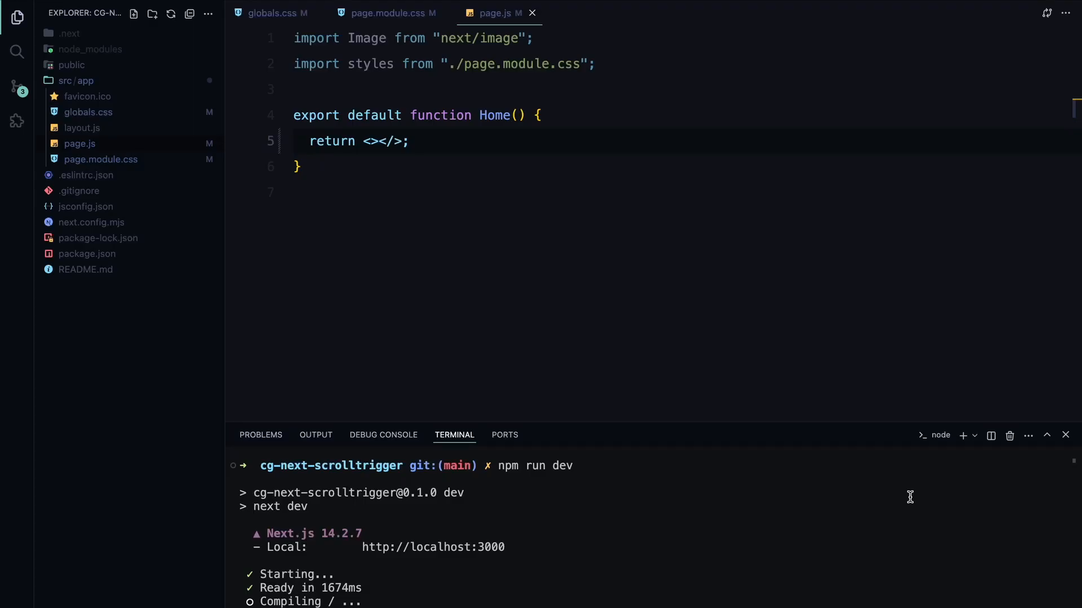
click(963, 435)
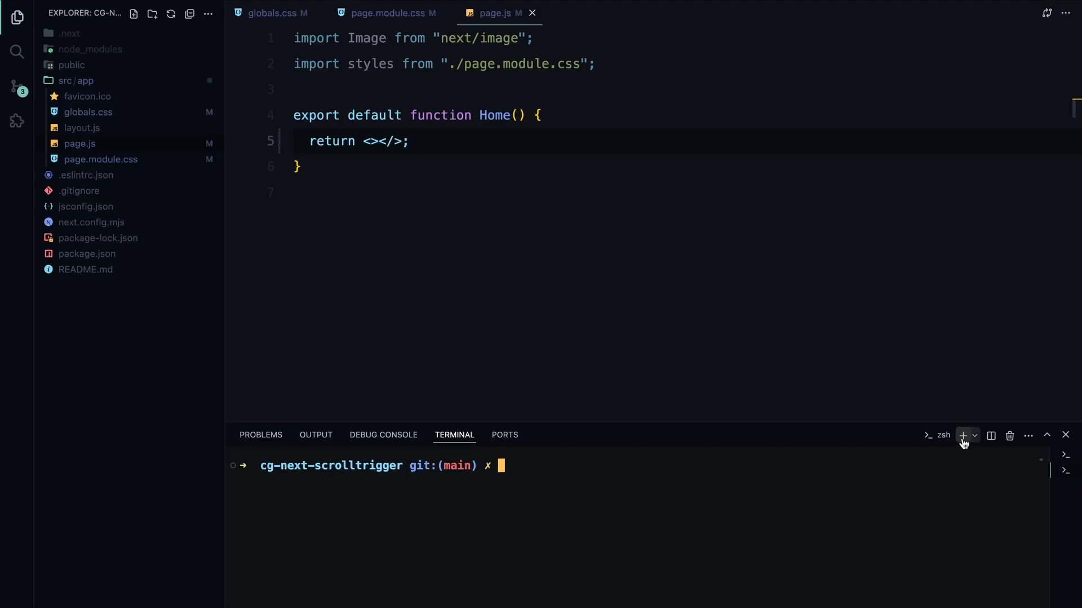
text(npm install)
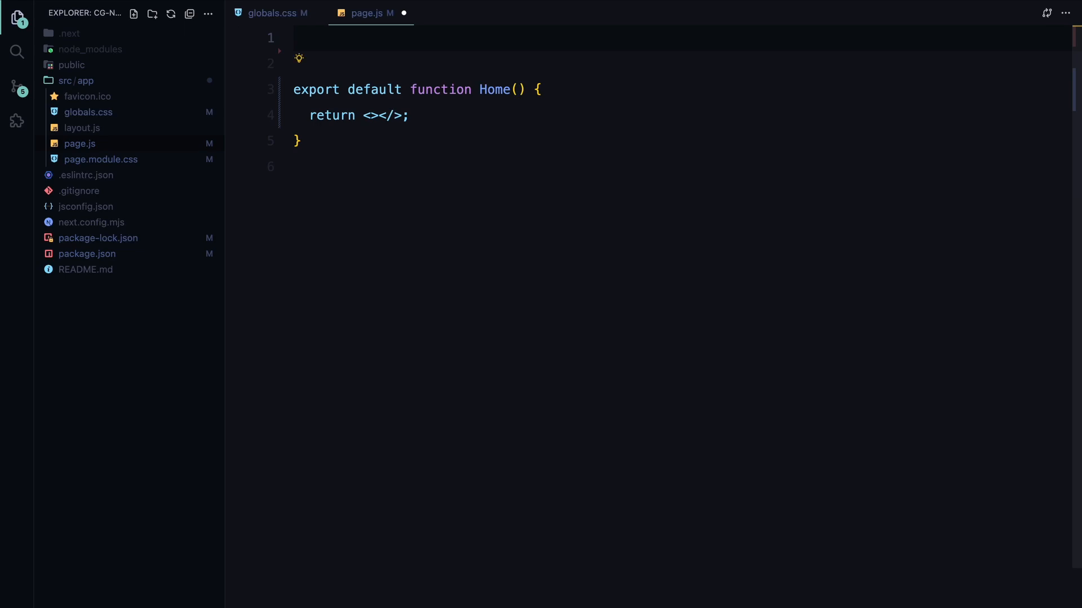
Step: Mark page.js with "use client" and import useEffect, Link and gsap
text("use client")
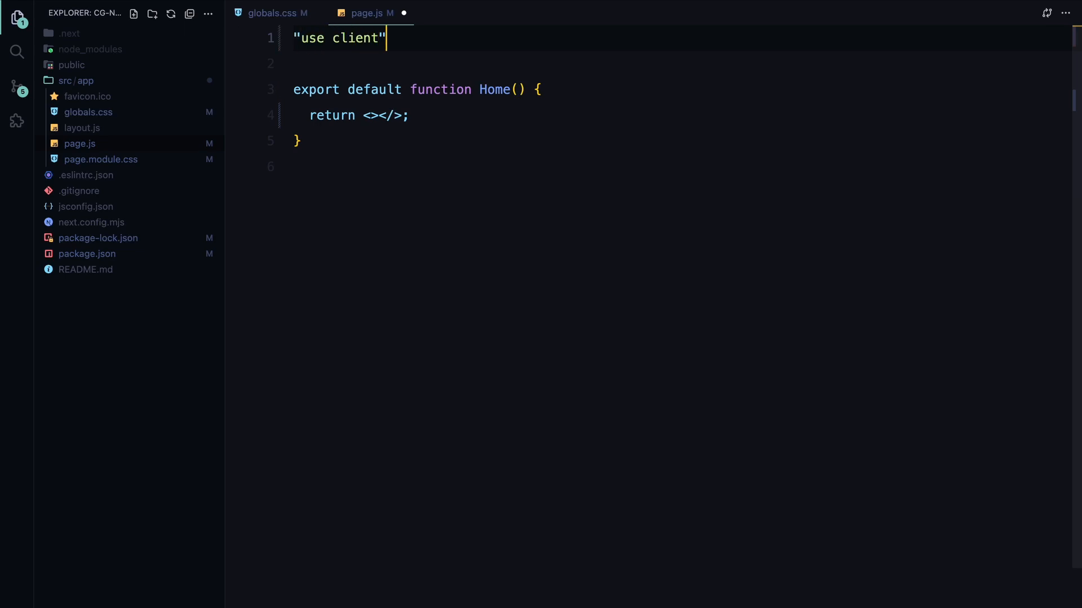
text(;)
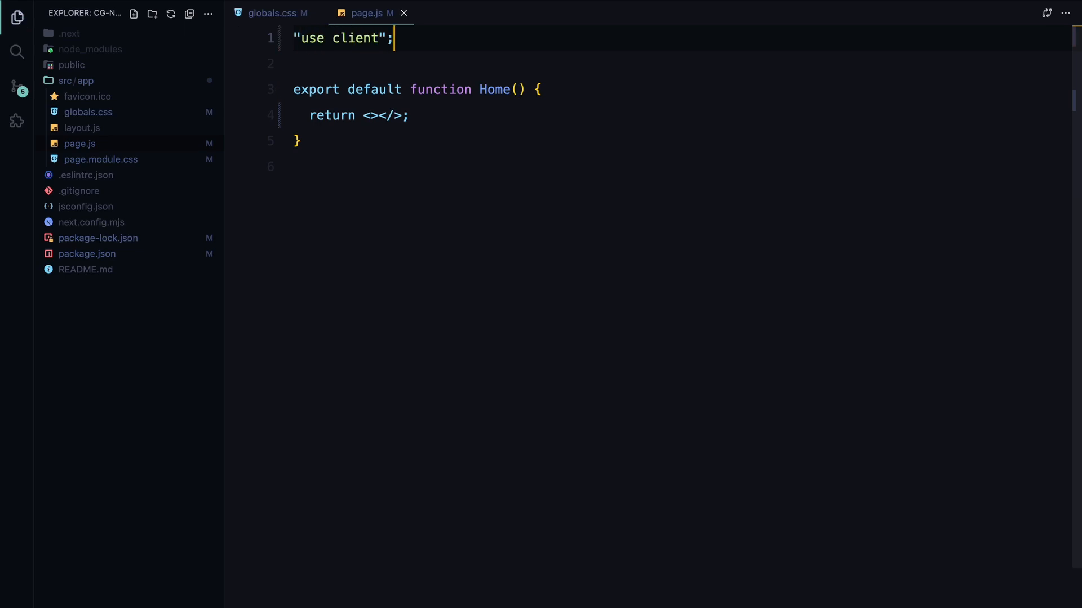
text(import {})
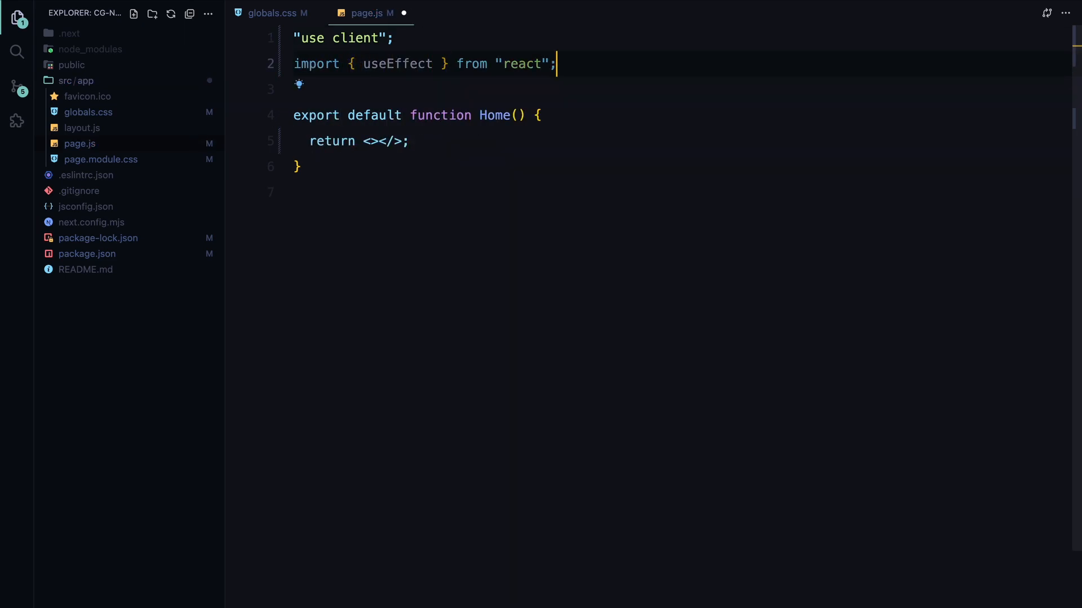
text(import Link from "next/link";)
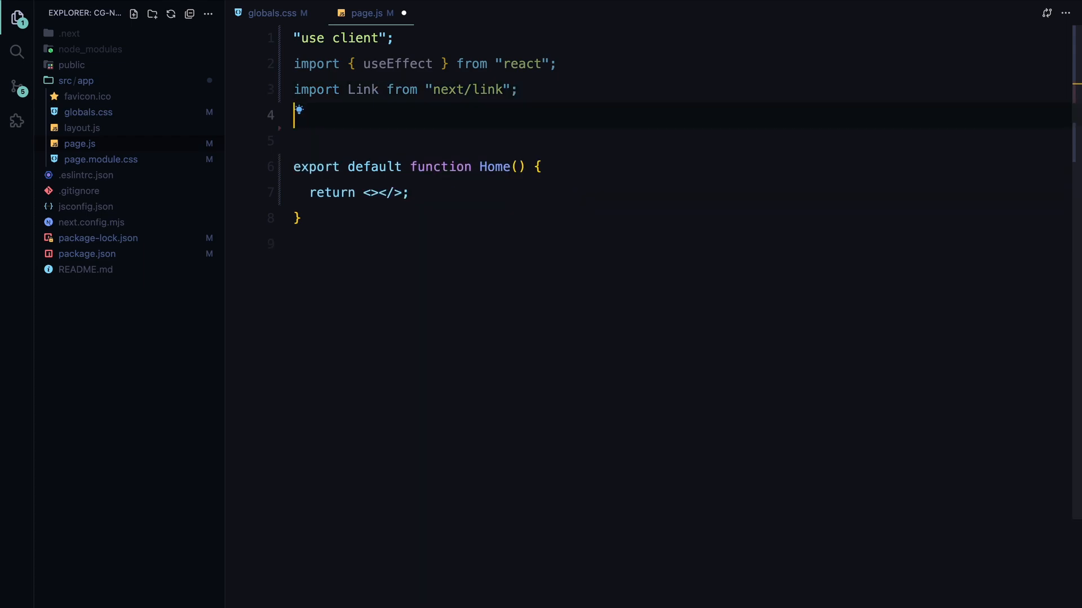
text(import gsap from "gsap";)
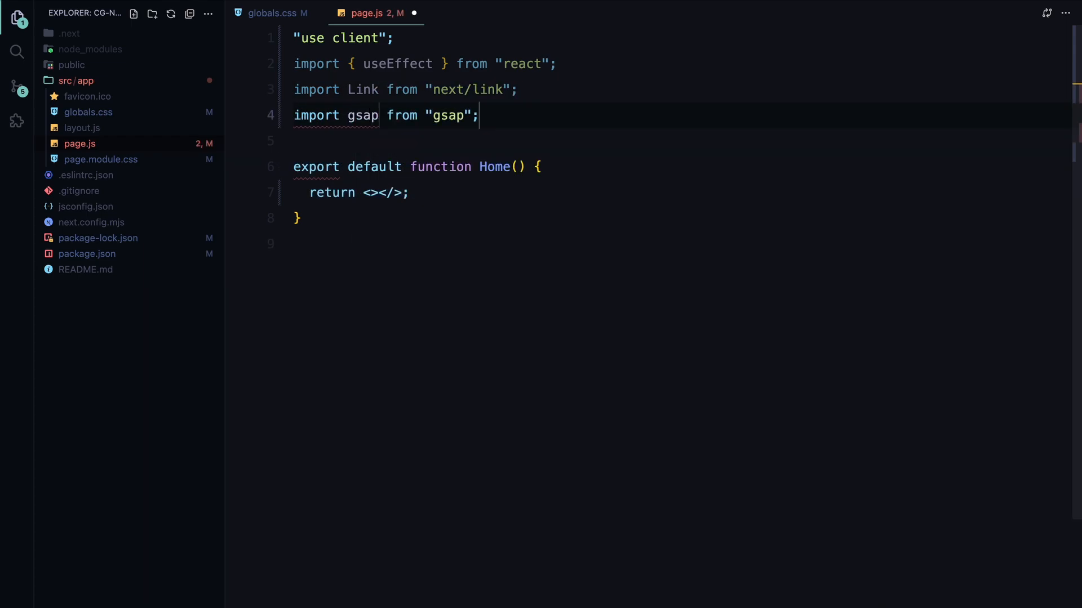
Step: Import ScrollTrigger and ReactLenis from lenis/react, then save page.js
text(import { ScrollTrigger } from "gsap/ScrollTrigger";)
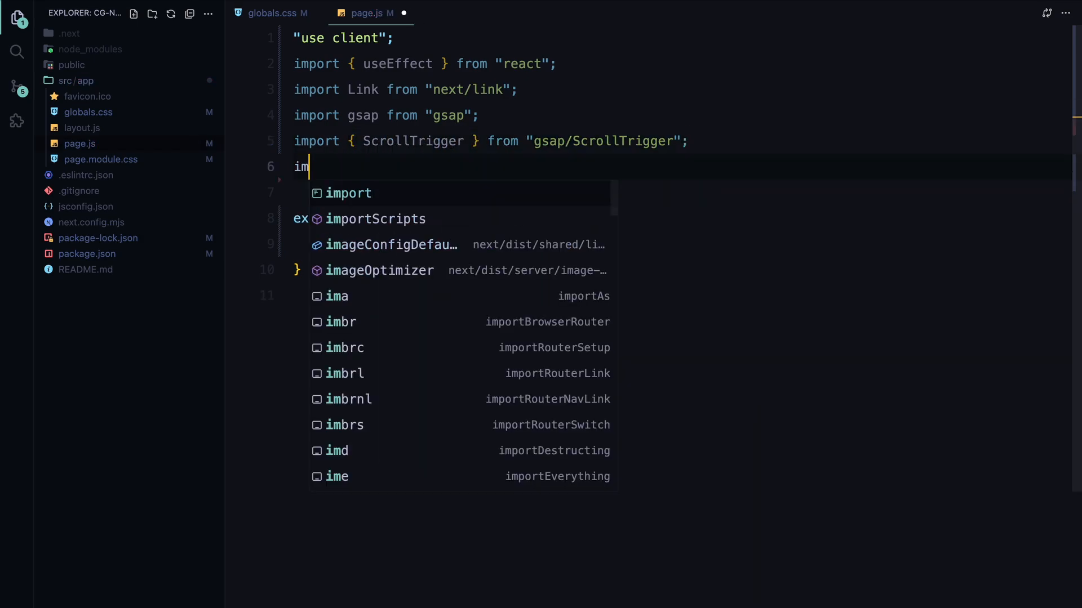
text(port { Rea)
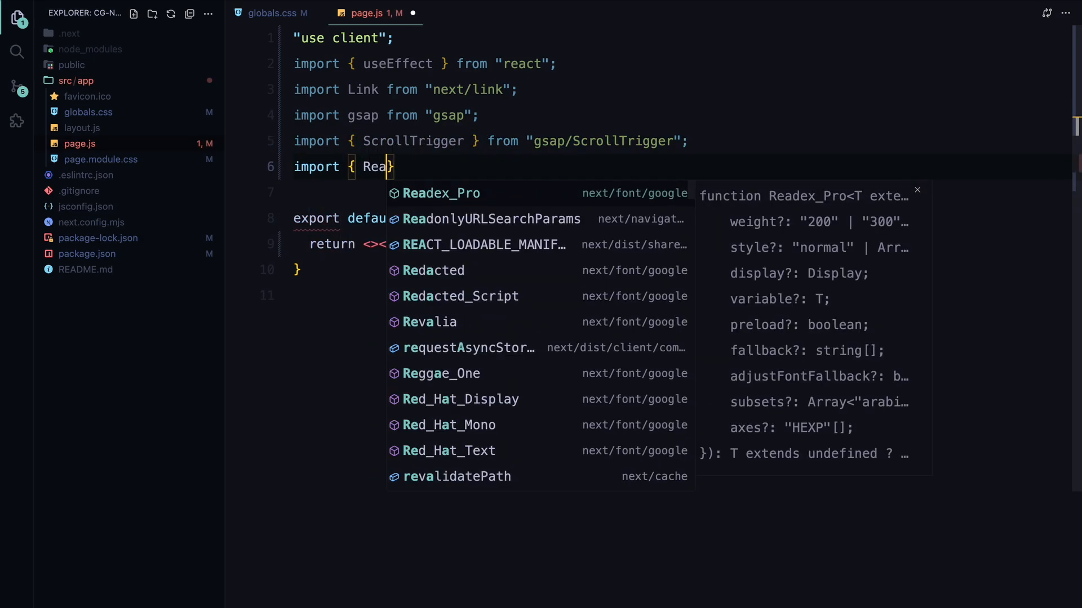
text(ctLenis } from ")
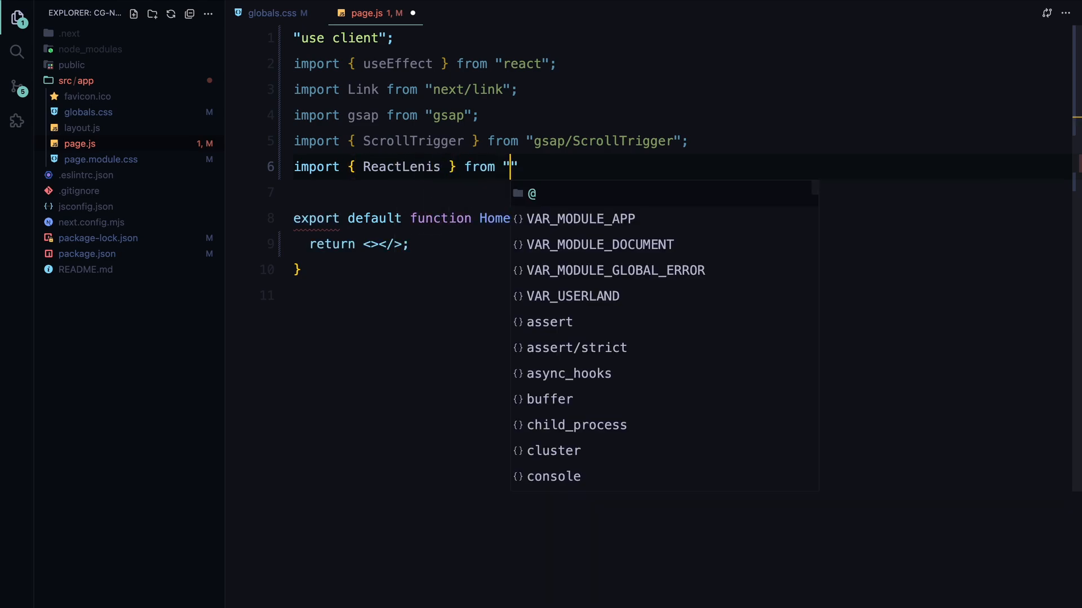
text(lenis/react)
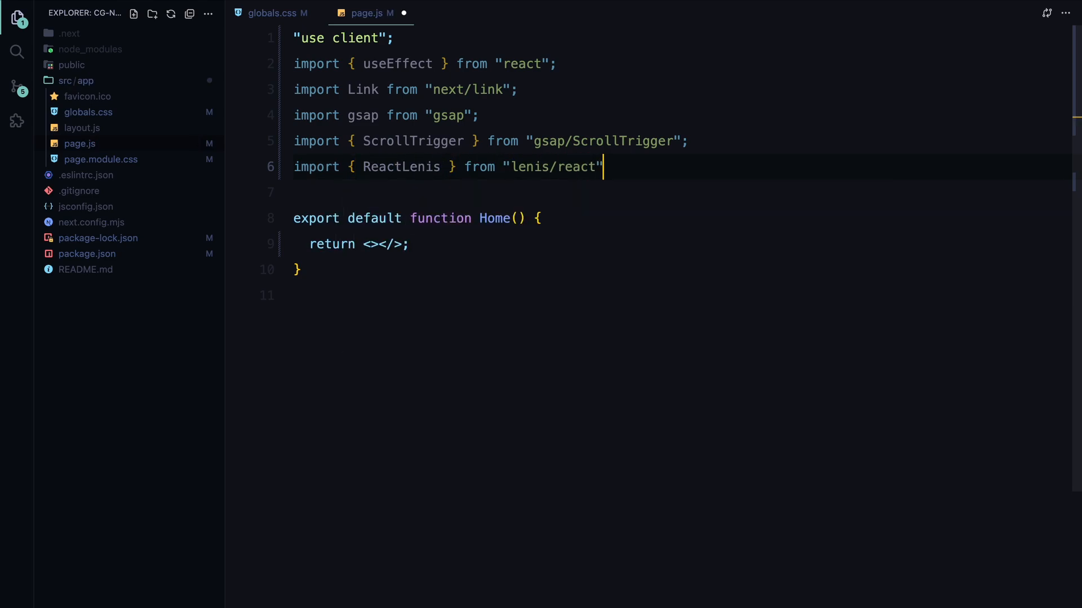
key(Enter)
text(<ReactLenis root></ReactLenis>)
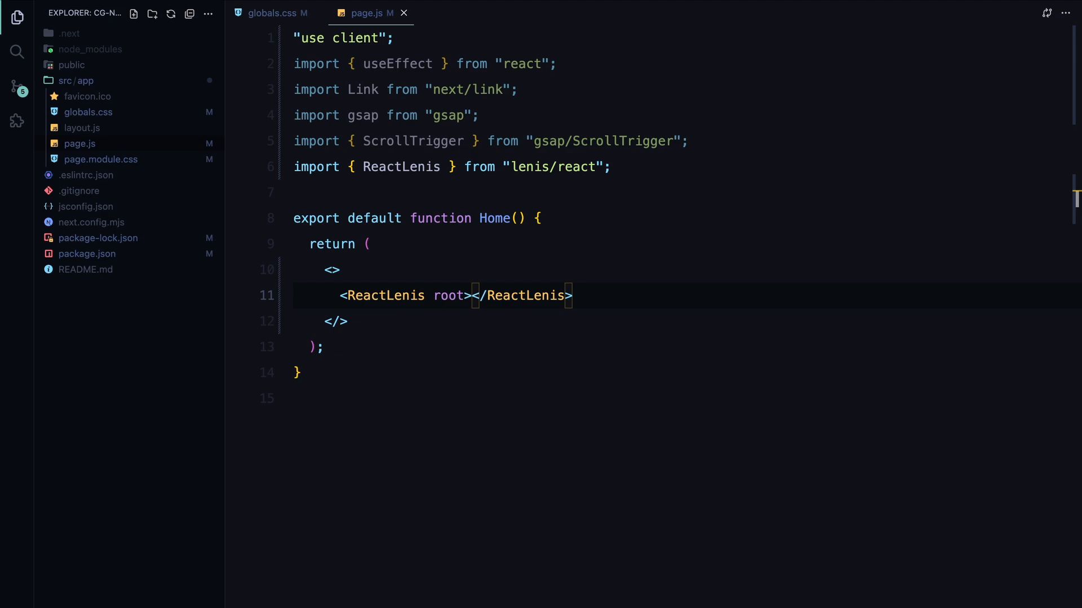
Step: Add hero and footer sections, the hero holding an img div with pro-logo.png
text(<section></section>)
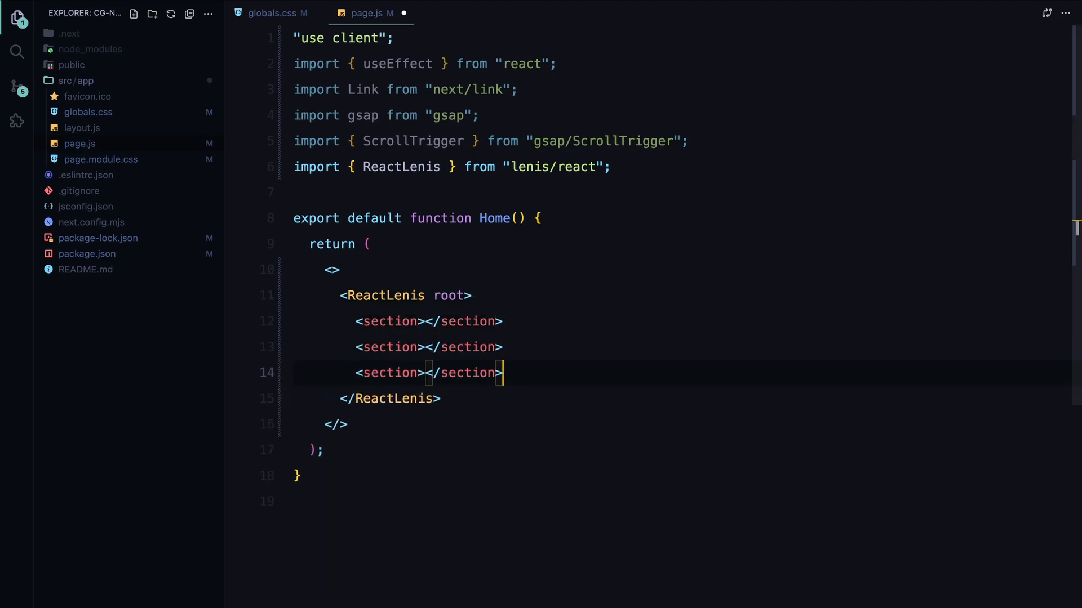
text(className="")
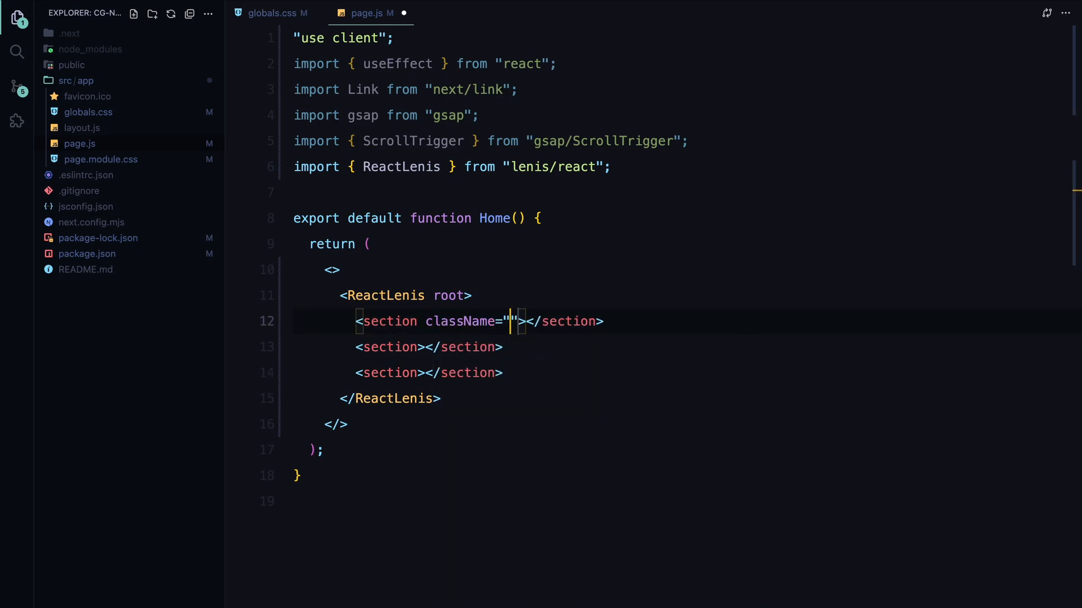
text(hero)
click(430, 347)
text( className="main)
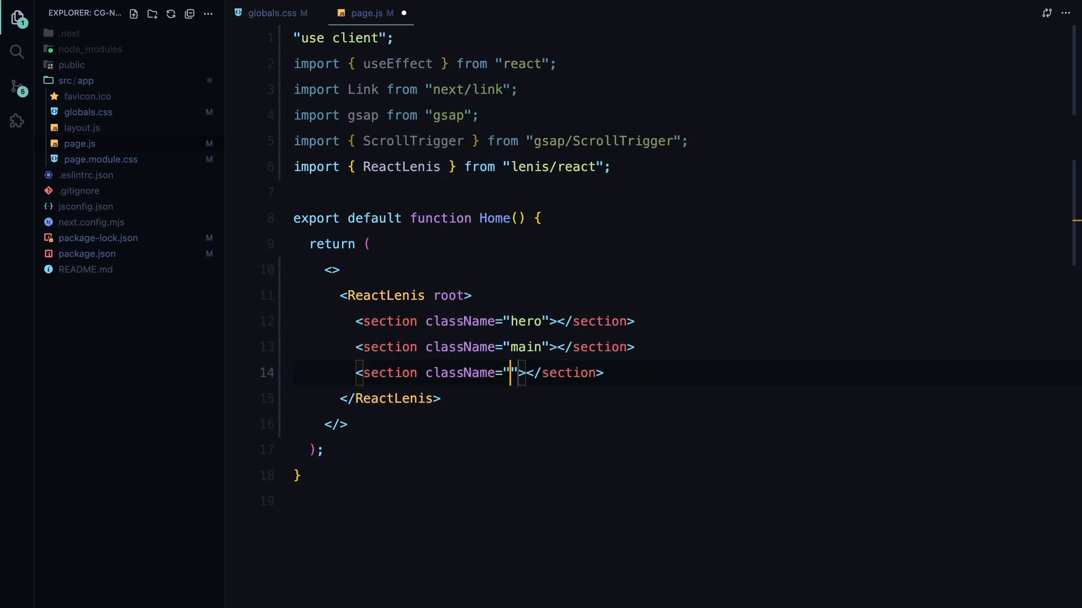
text(footer)
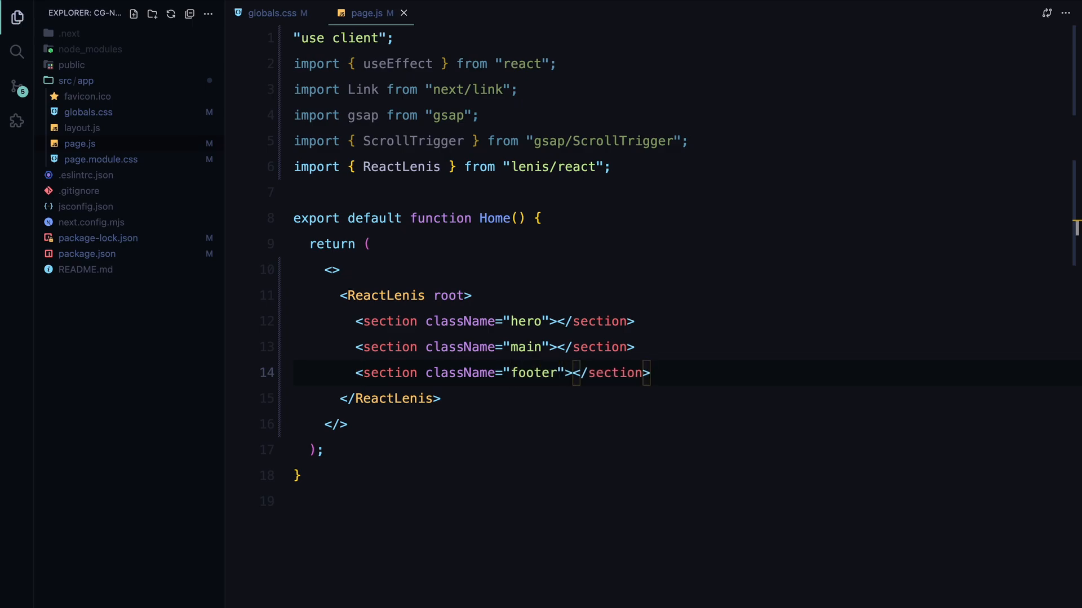
text(<div className="img"></div>)
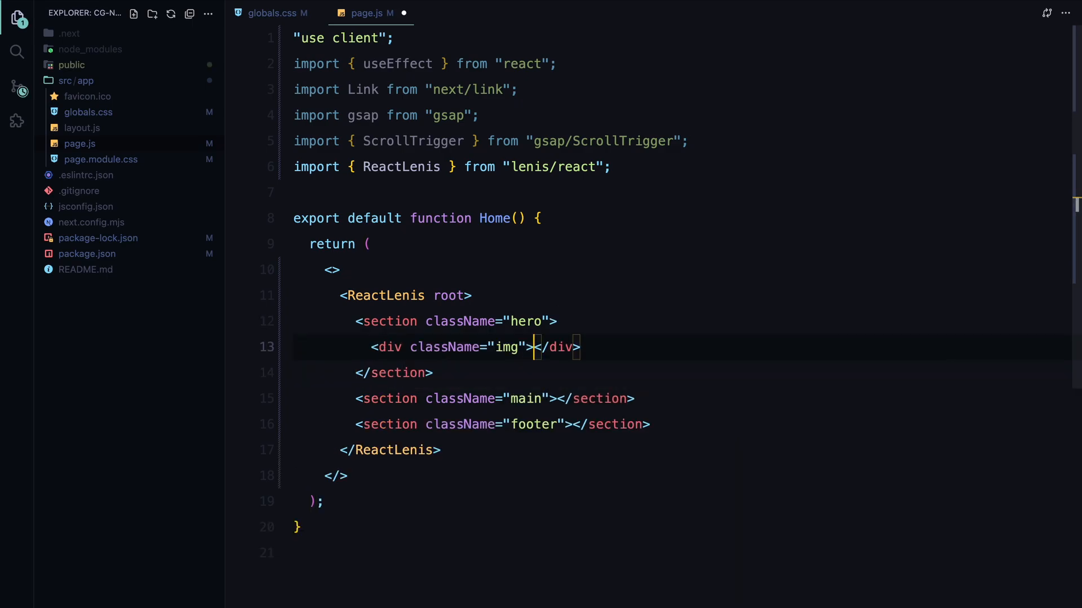
text(<img src="/" alt="" />)
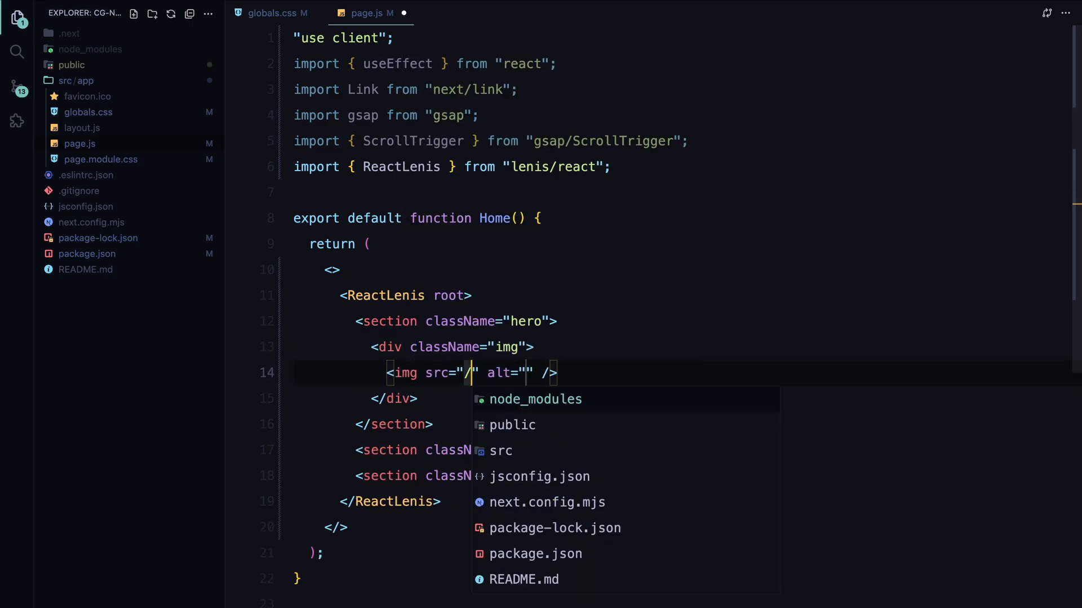
text(pro-logo.png)
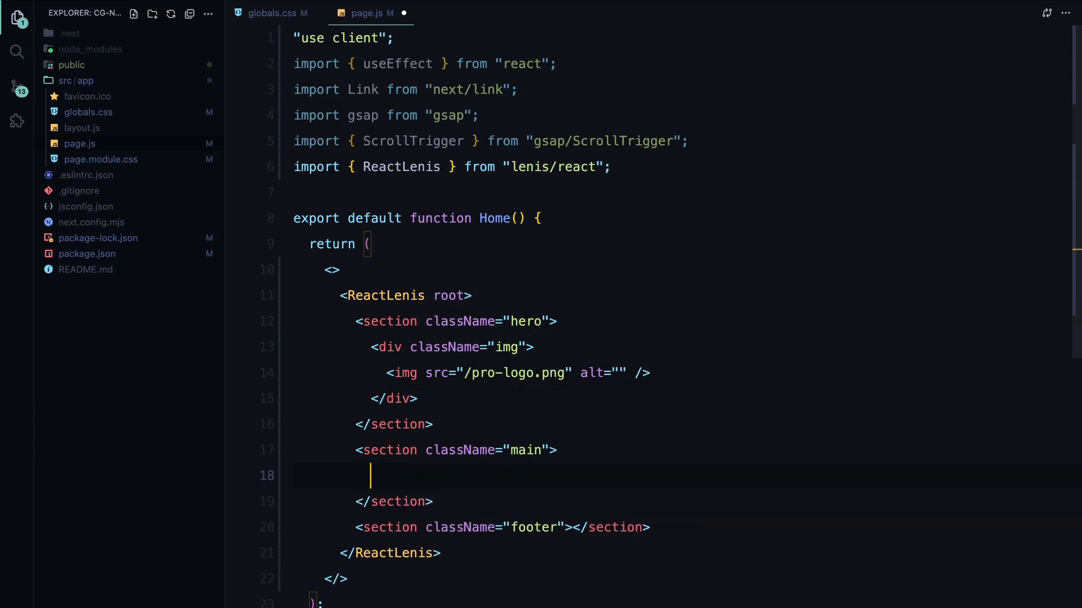
Step: Add a main-content div with logo image, 'Delve into coding without clutter.' copy, a button and a 'Link in description' Link
scroll(down, 3)
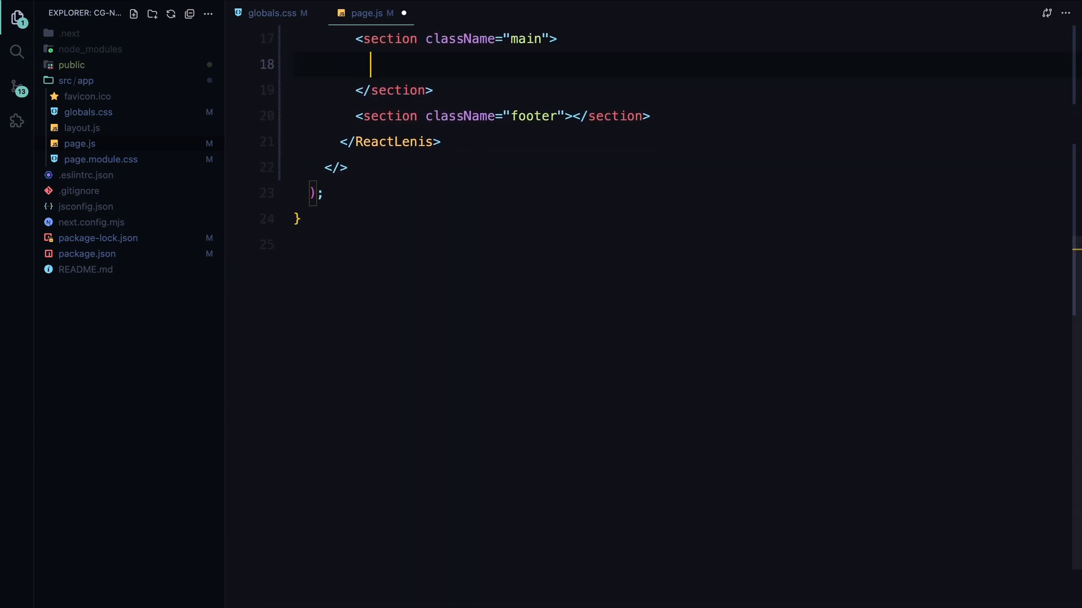
text(<div className="main-content"></div>)
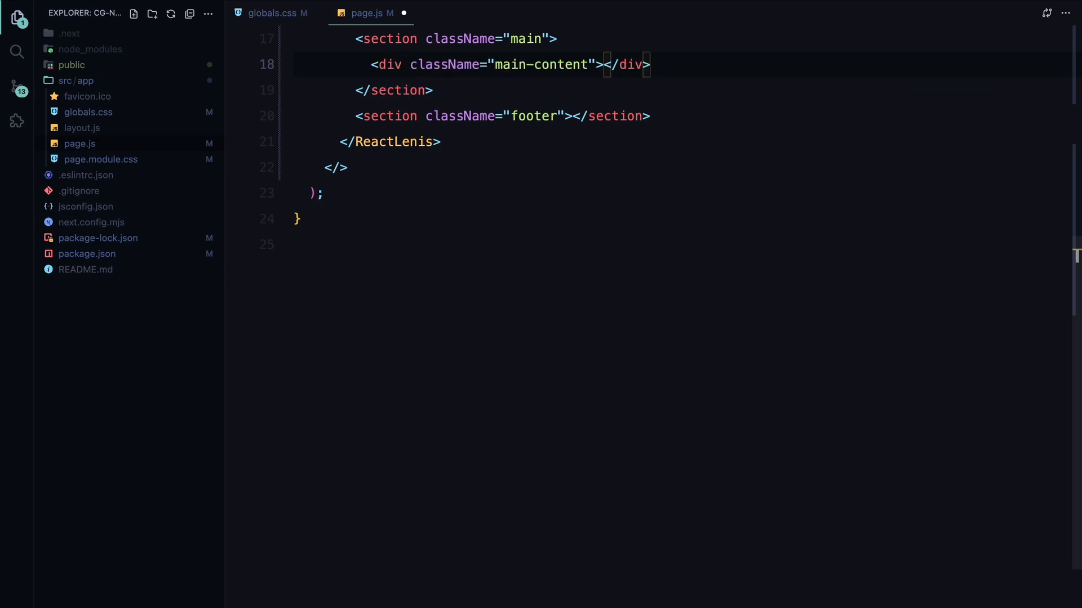
text(<div className="logo"><img src="" alt="" /></div>)
text(<div className="line">)
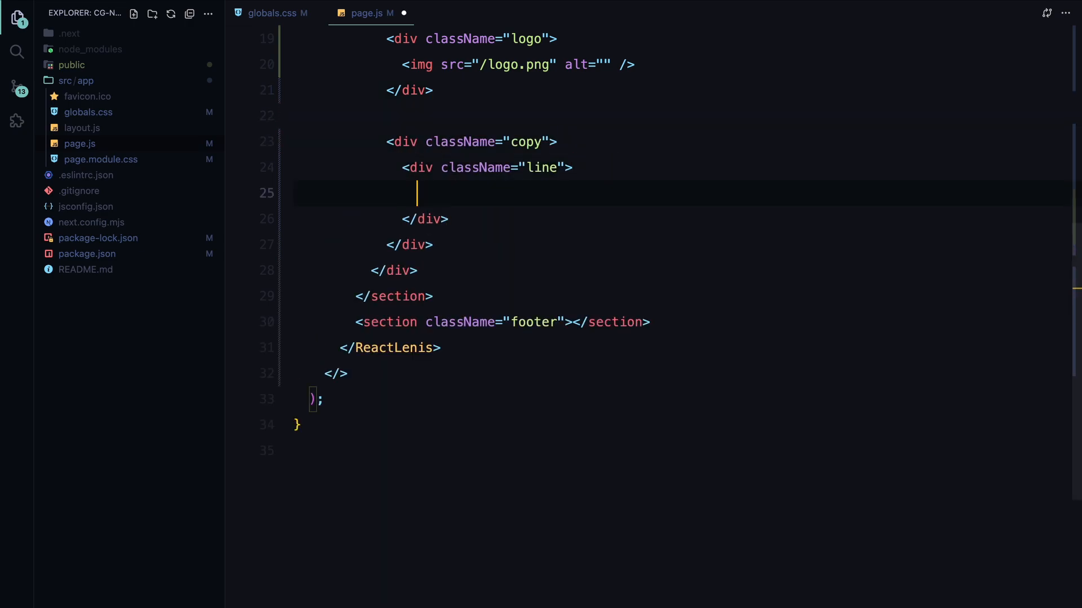
text(<p>Delve into coding without clutter.</p>)
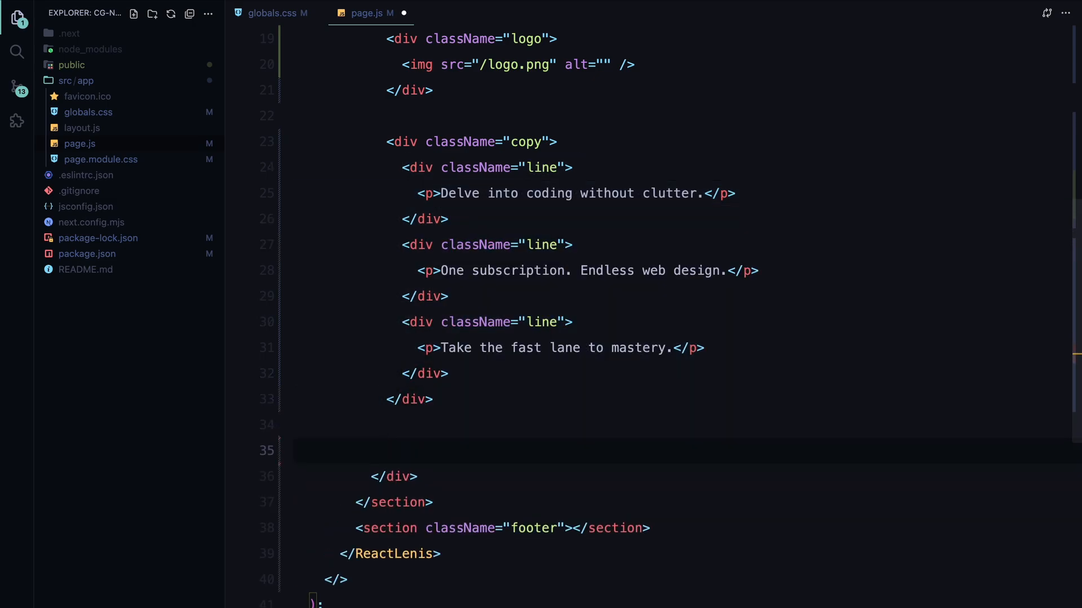
text(button)
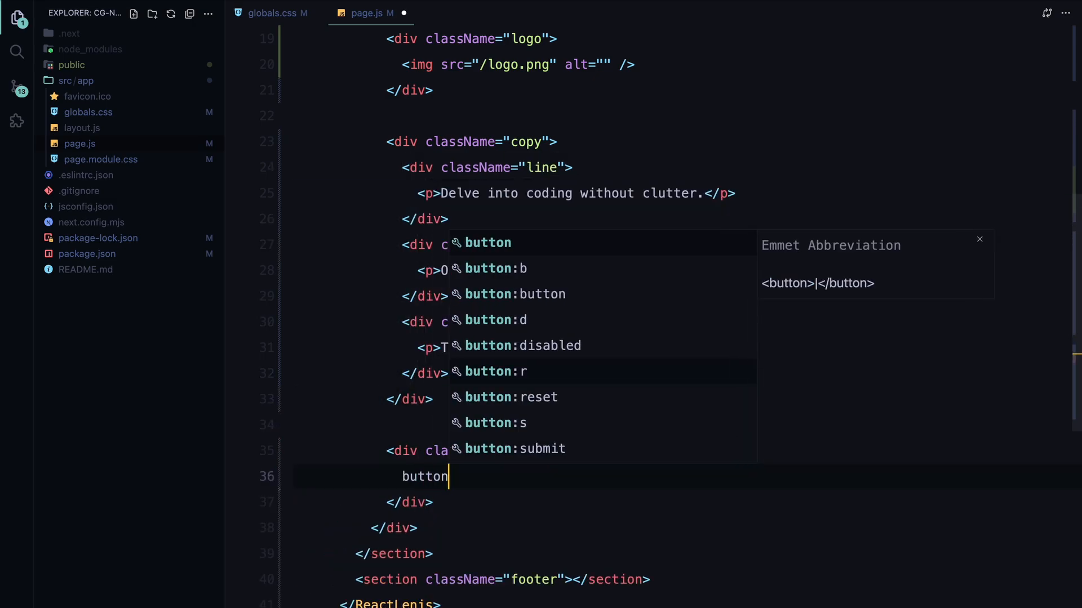
key(Tab)
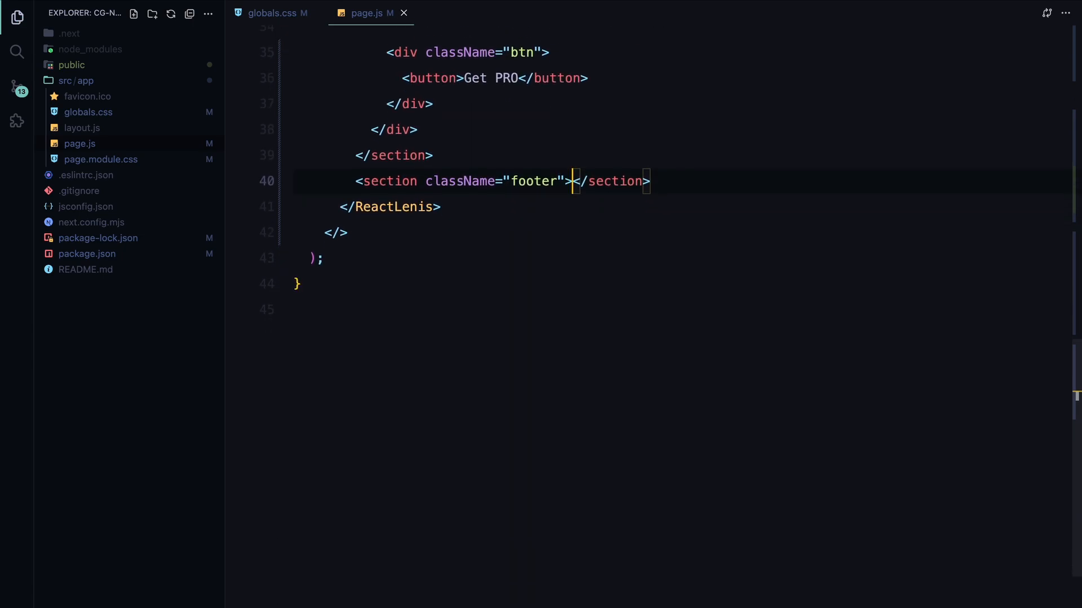
text(<Link>Link in description</Link>)
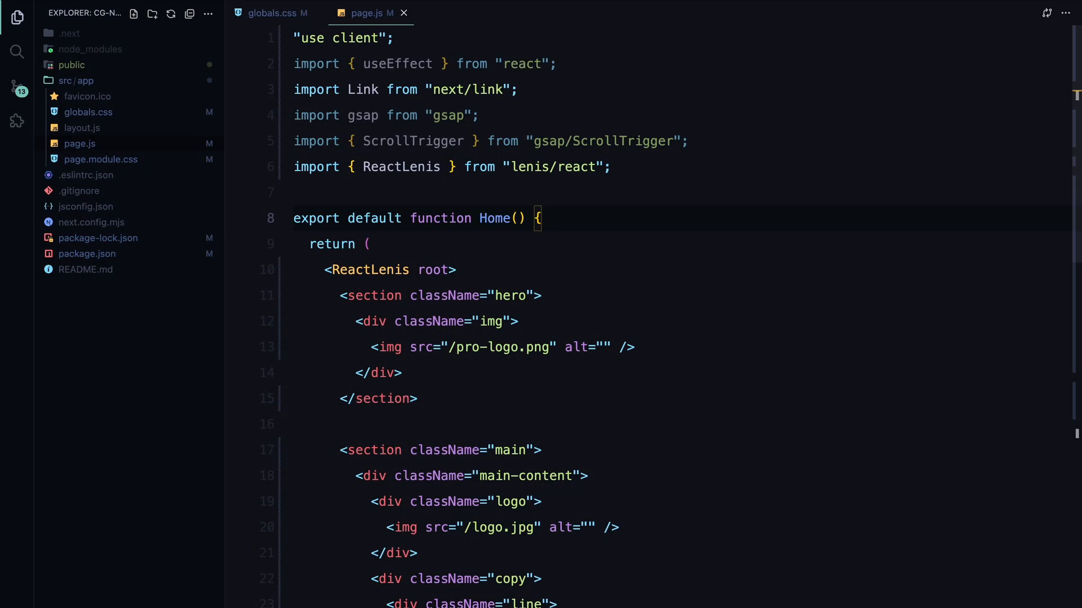
Step: Start a generateRows arrow function in Home with an empty rows array and a for loop from i = 1
key(Enter)
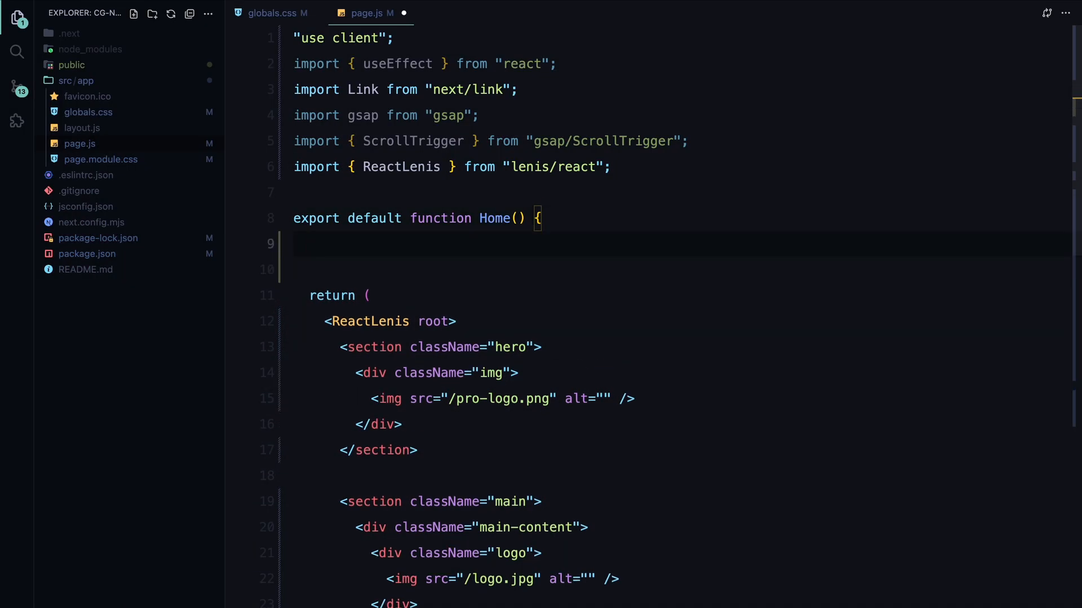
text(const generate)
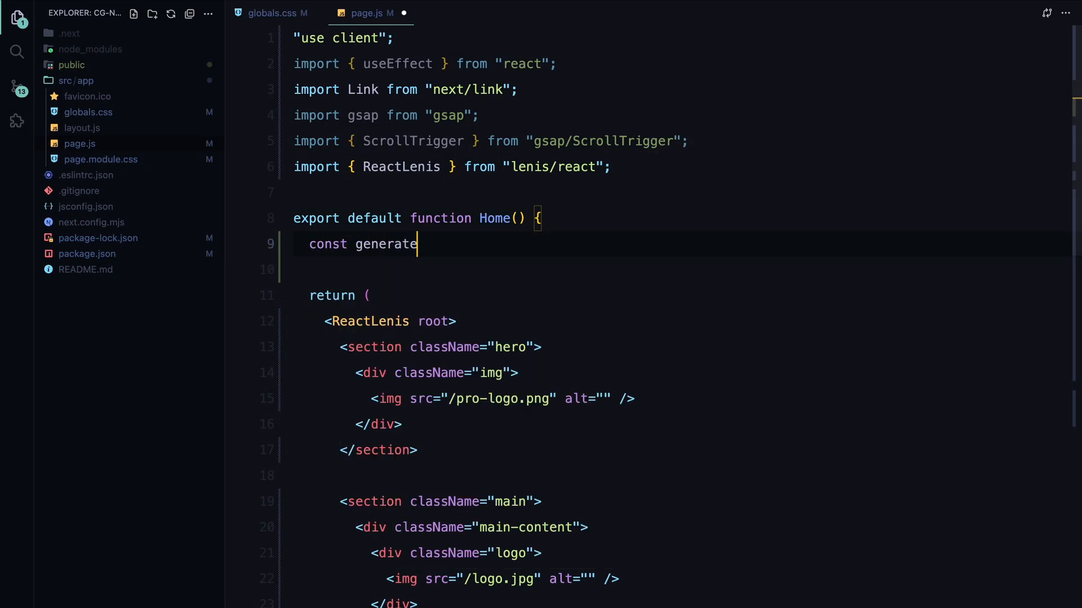
text(Rows = () =>)
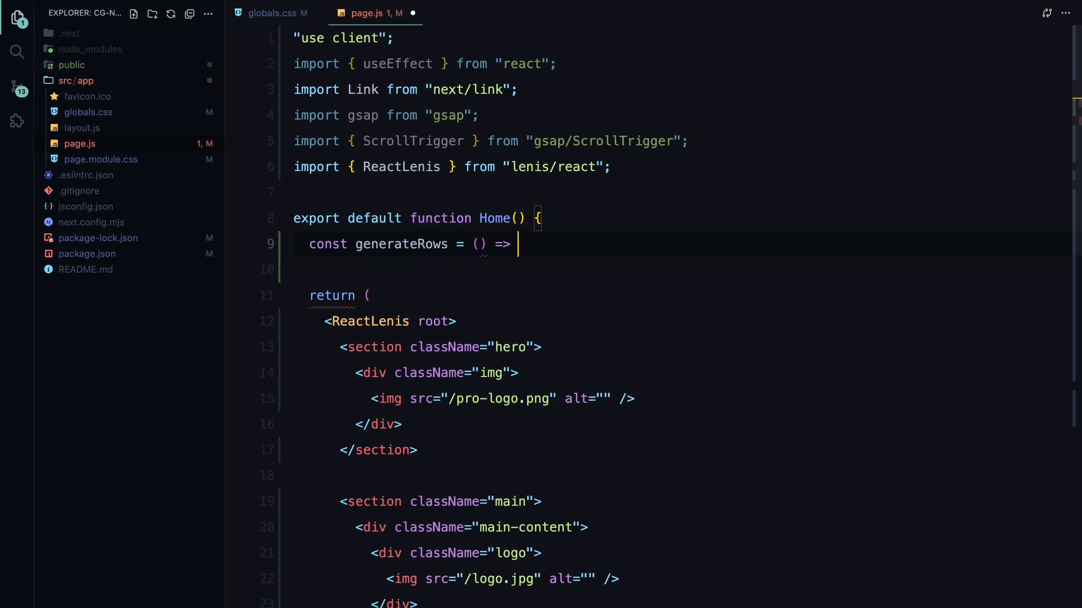
text(const r)
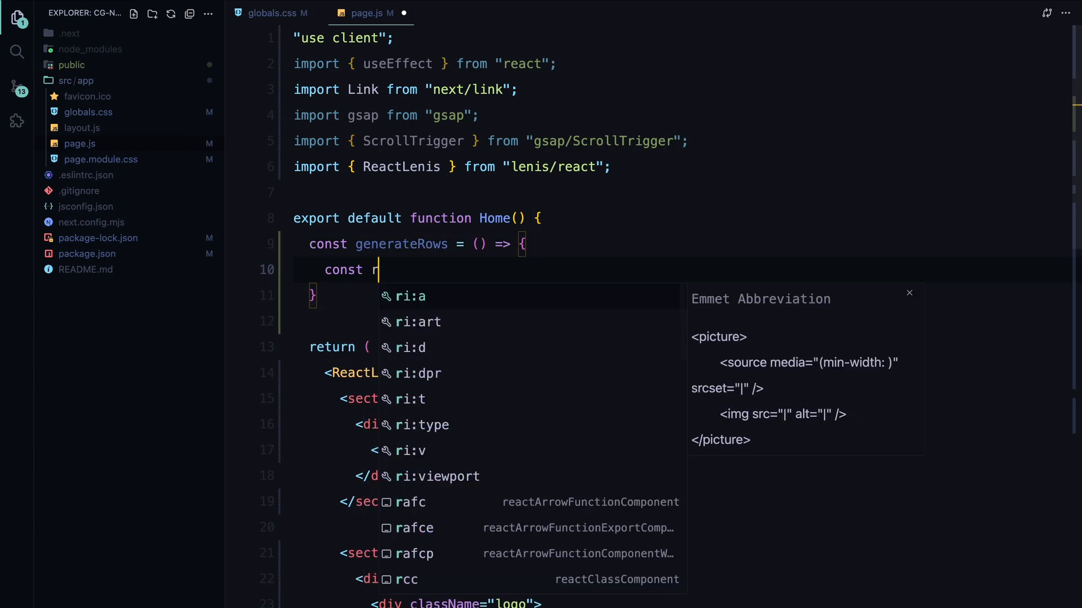
text(ows = [];)
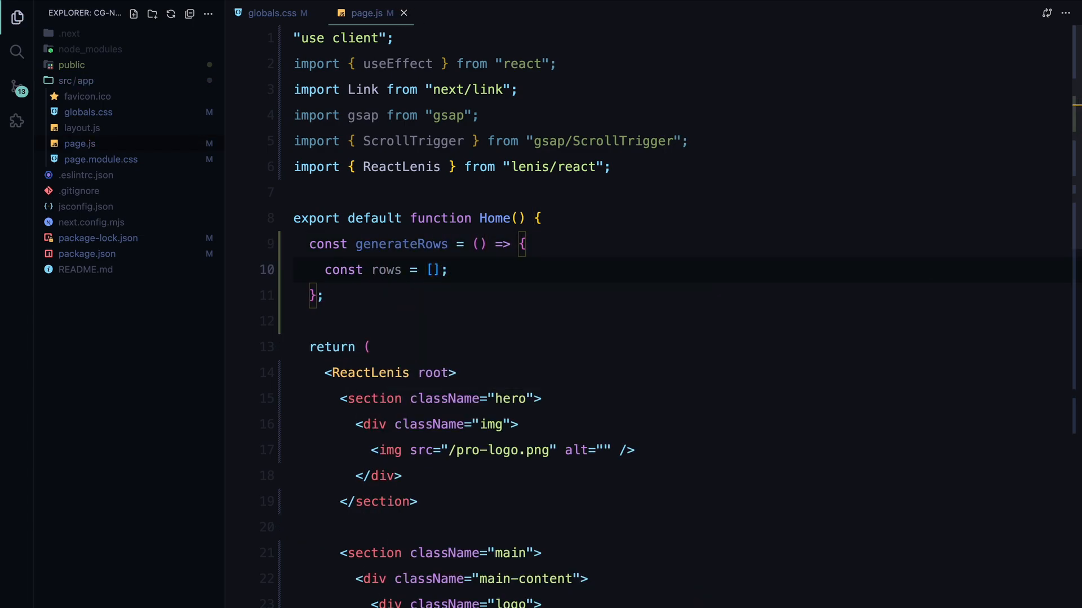
text(for (let)
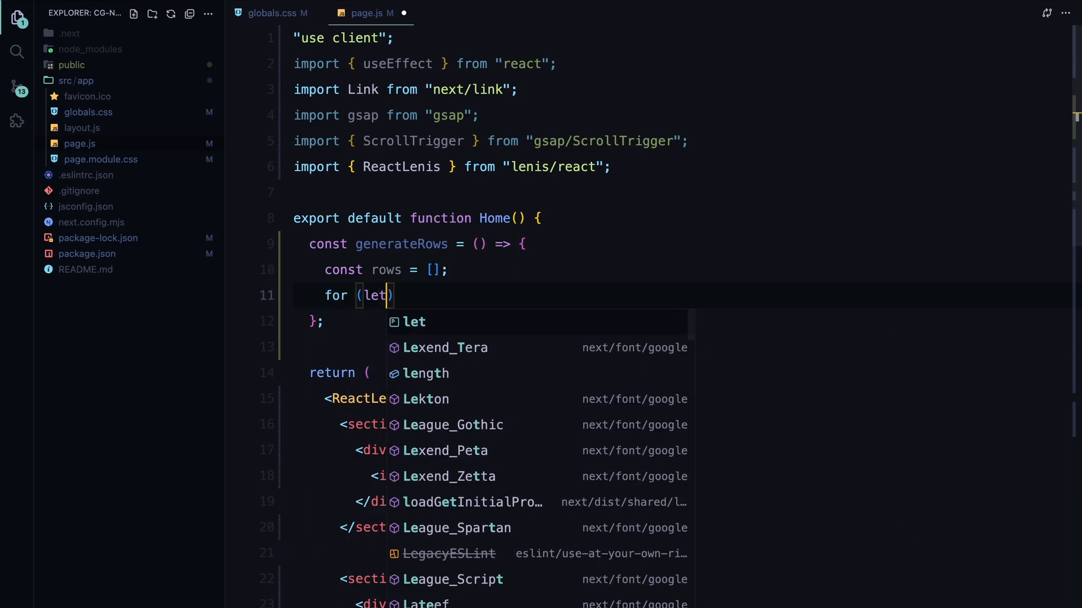
text(i = 1; i <=3; i++)
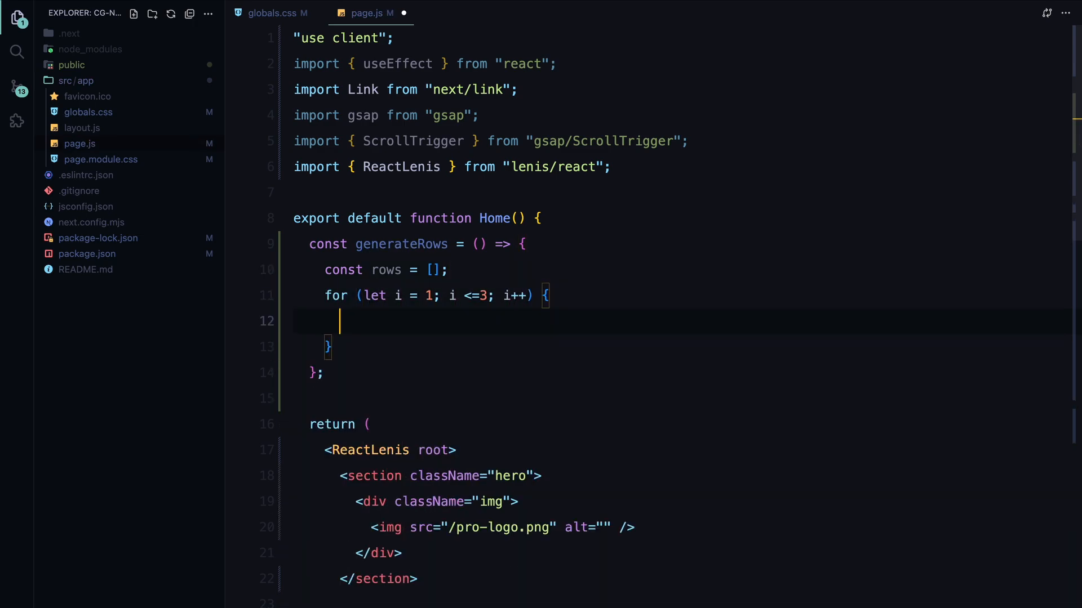
Step: Push row divs holding card-left and card-right images sourced from /img${2 * i}.jpg template paths
text(rows.push()
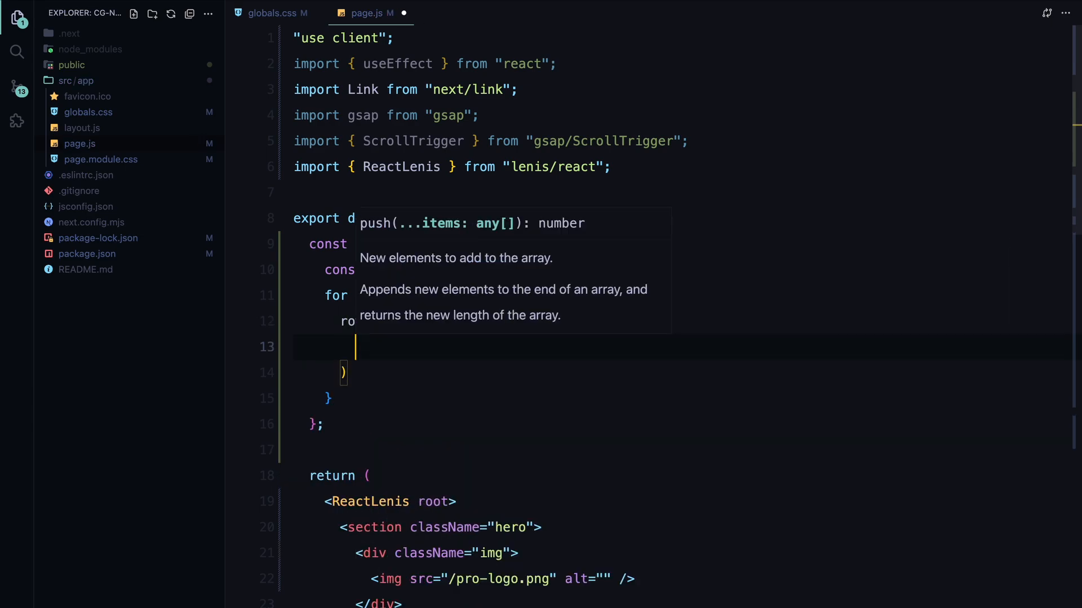
text(<div></div>)
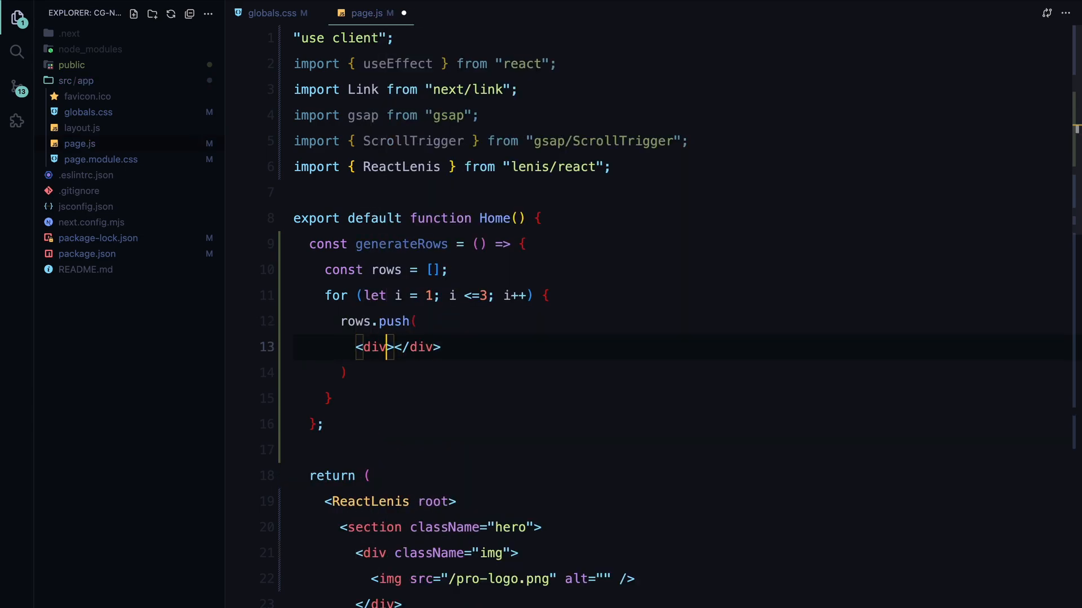
text(className="row" key={i)
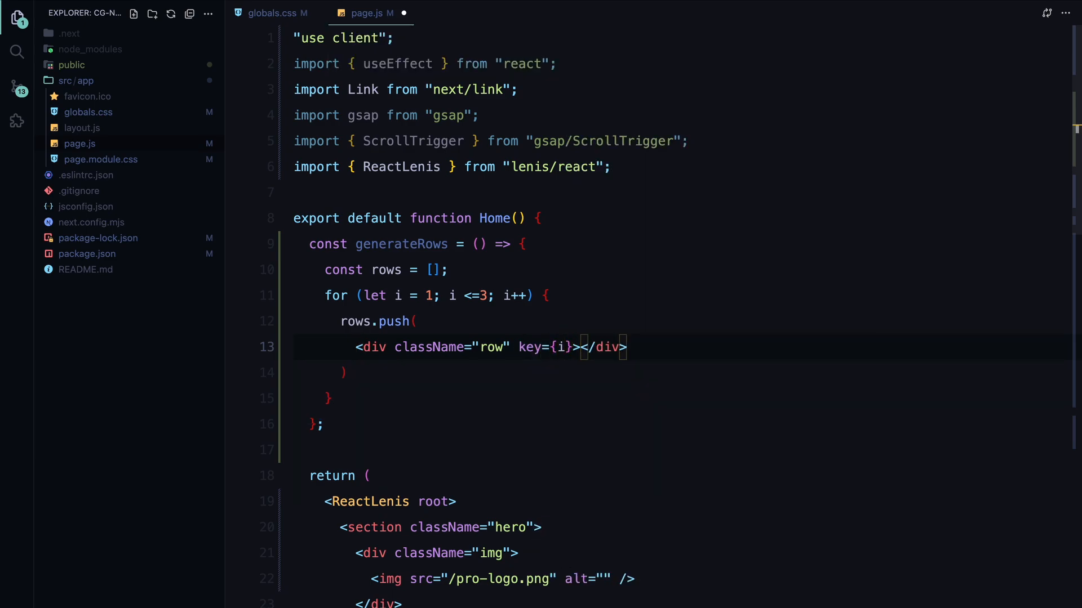
text(.card.car)
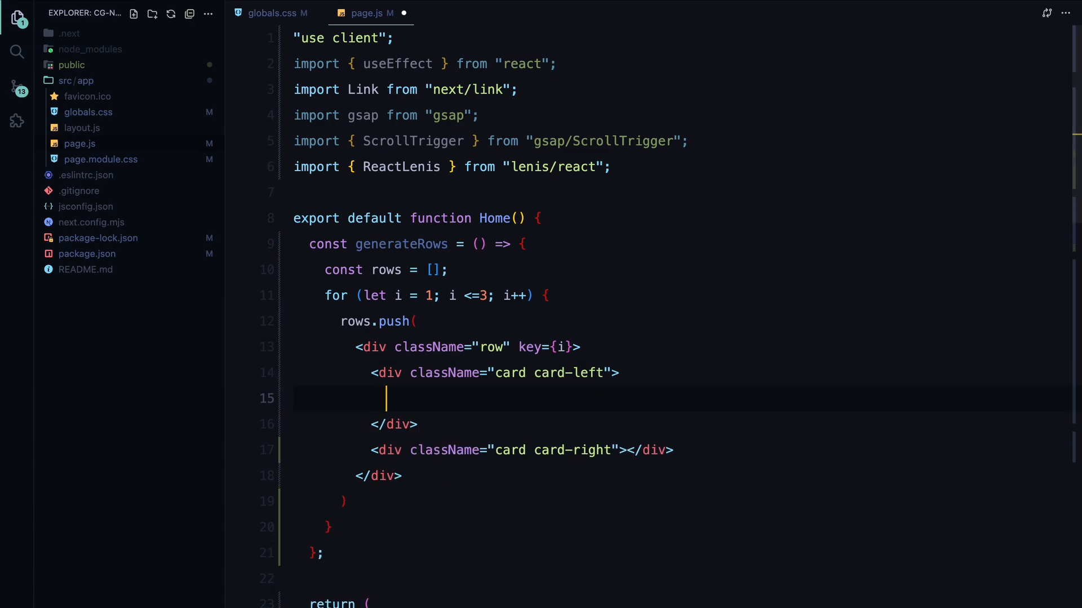
text(<img src={`/img`} alt="" />)
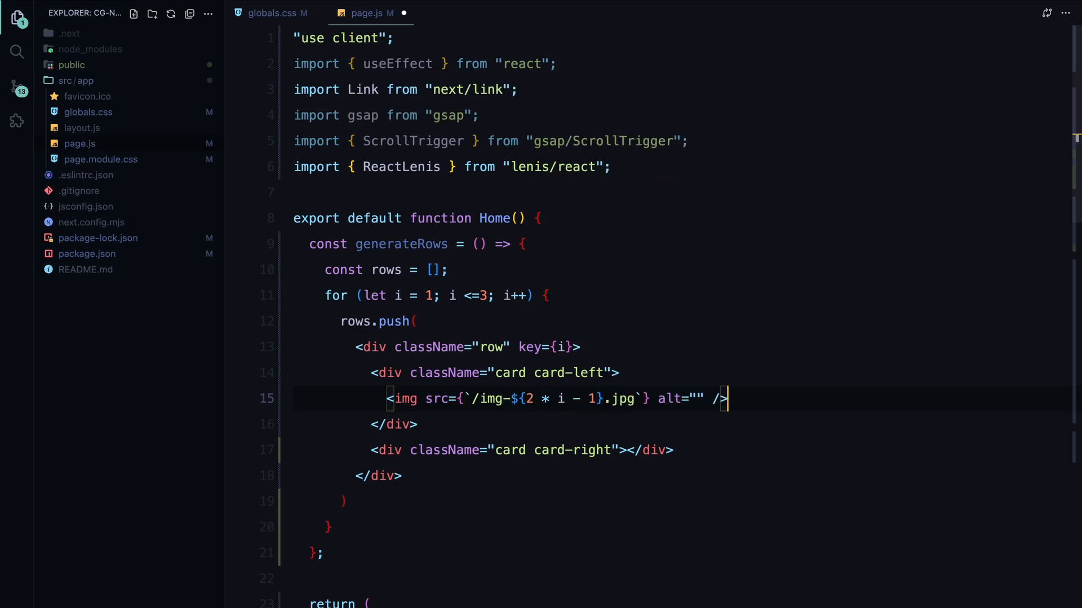
text(img src={`/img-`} alt="" />)
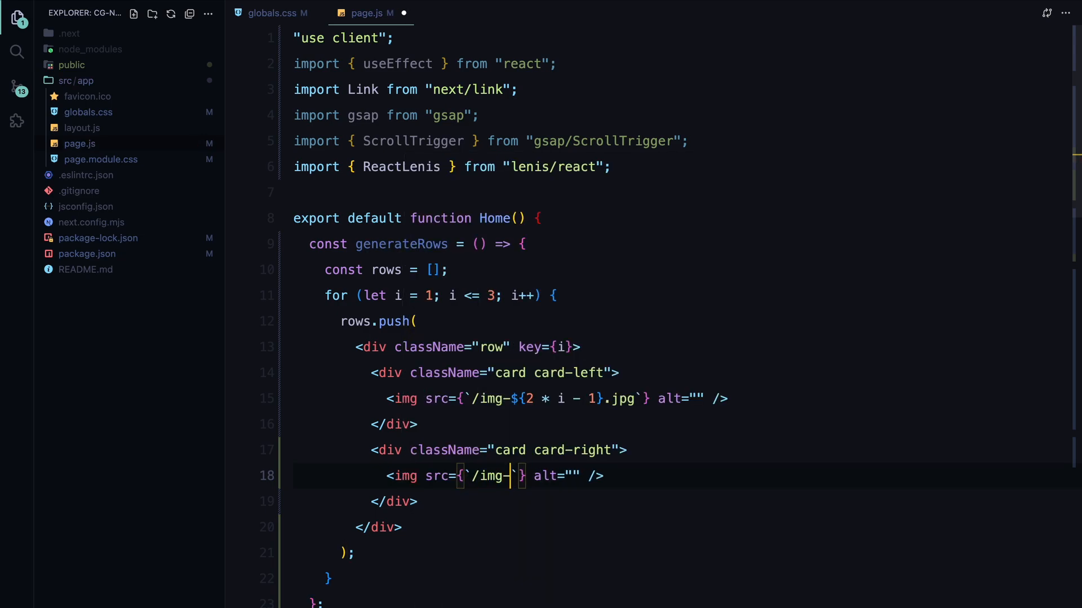
text(${2 * i}.jpg)
text(return rows;)
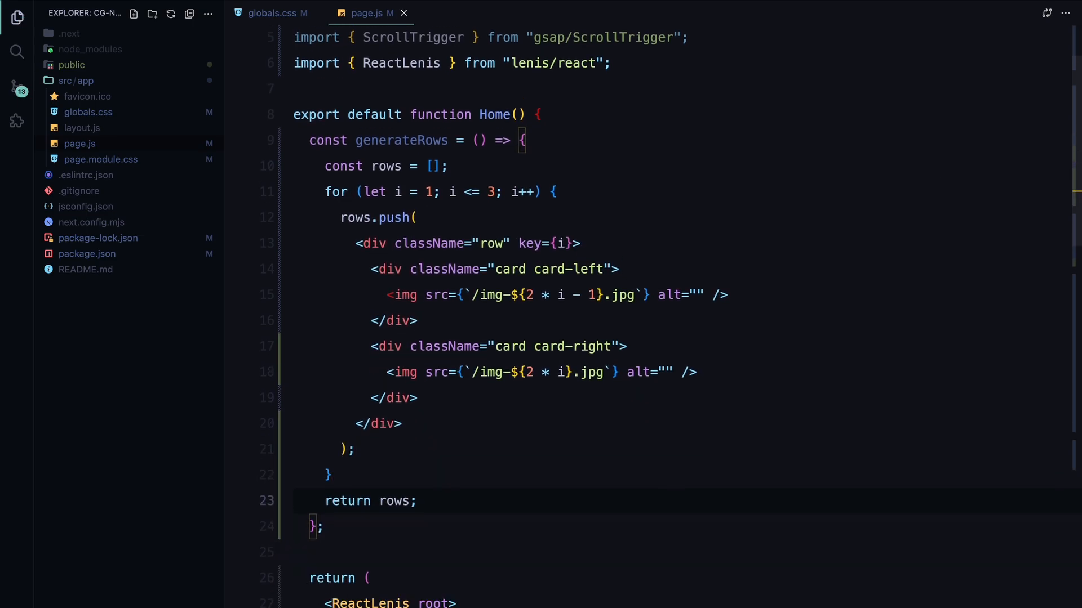
Step: Render {generateRows()} inside the main section after the main-content div
scroll(down, 3)
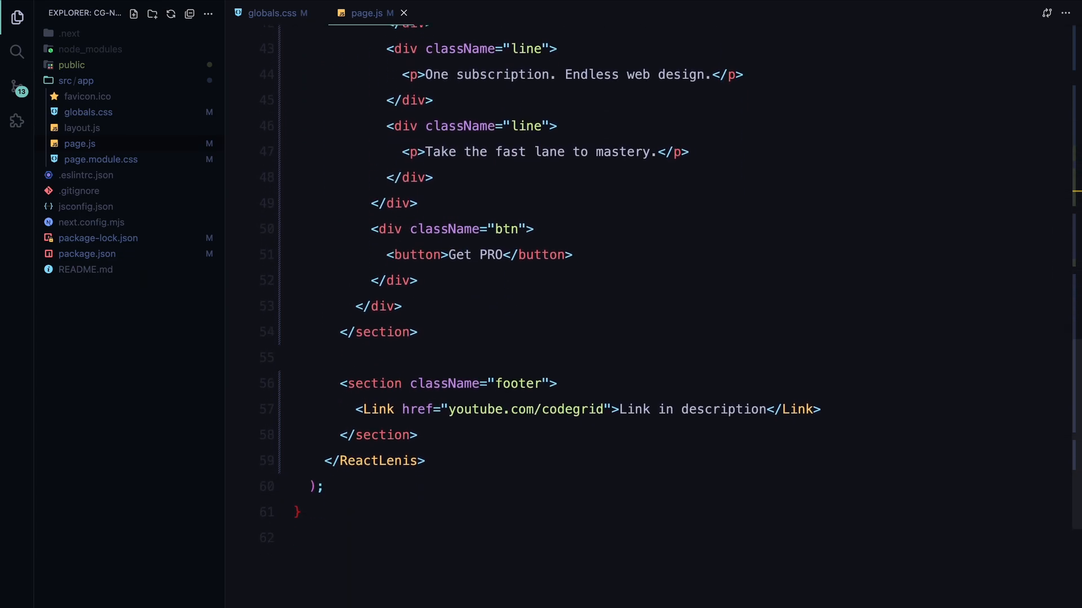
key(Enter)
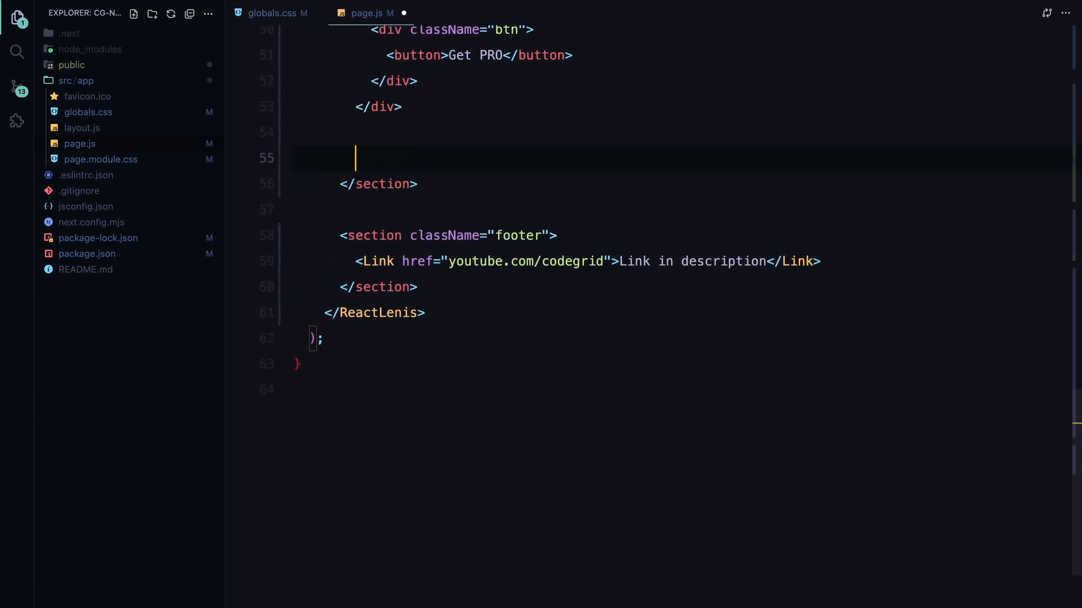
text({generateRows()})
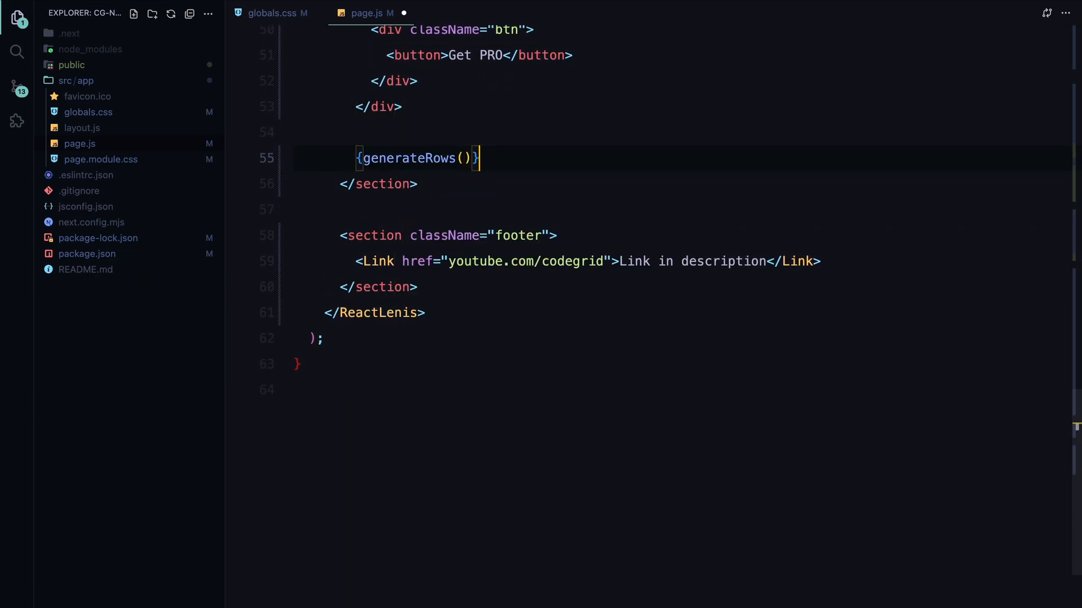
click(273, 12)
text(margin: 0;)
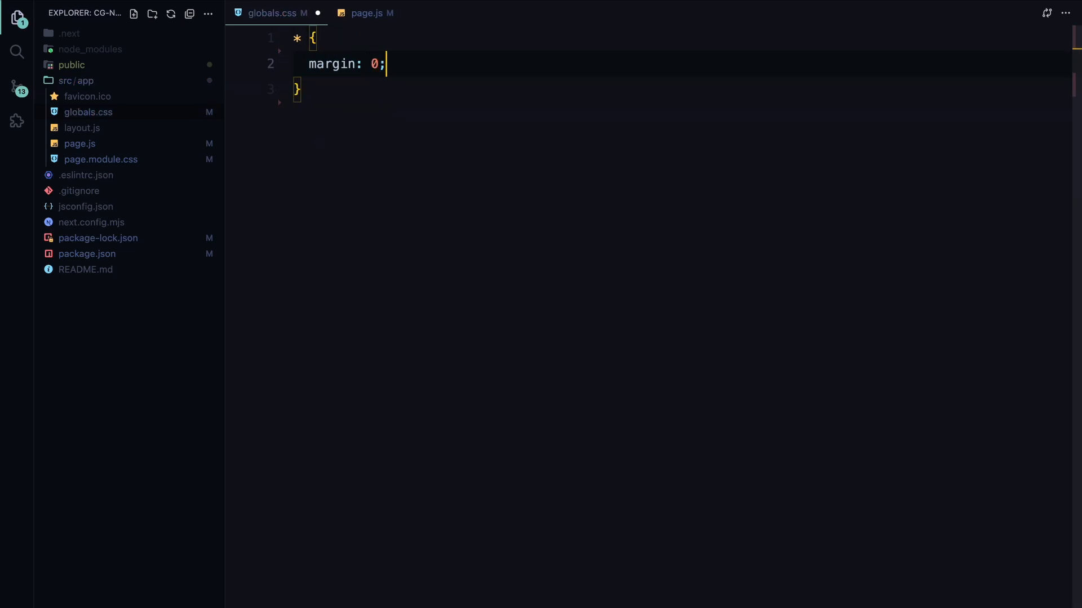
Step: Give html and body zero padding, the Mabry Pro font, black #000 background and white #fff text
text(padding: 0;)
text(height: 100%;)
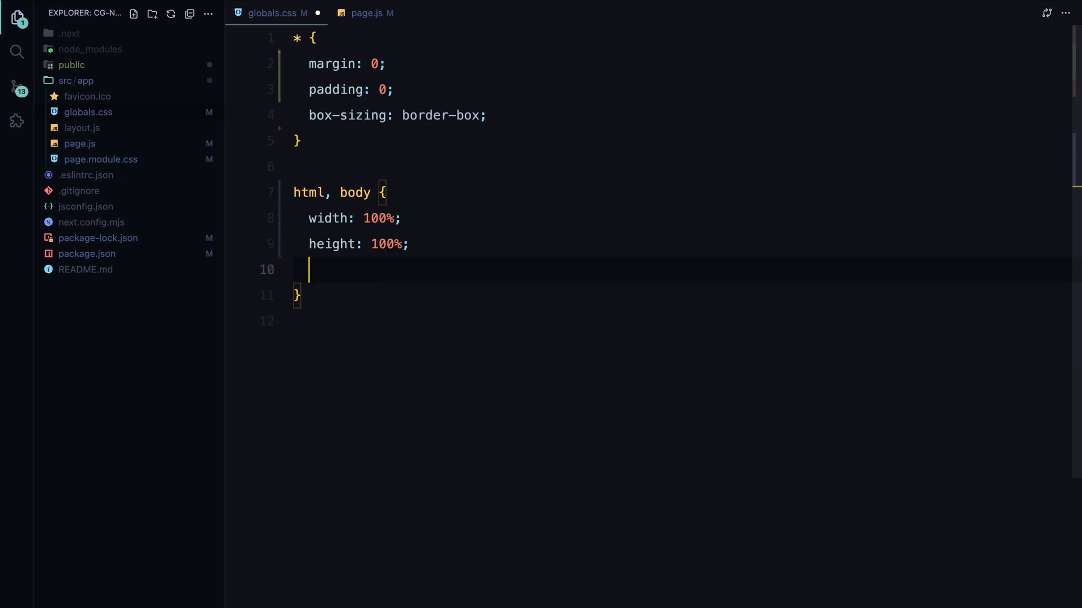
text(font-family: "Mab";)
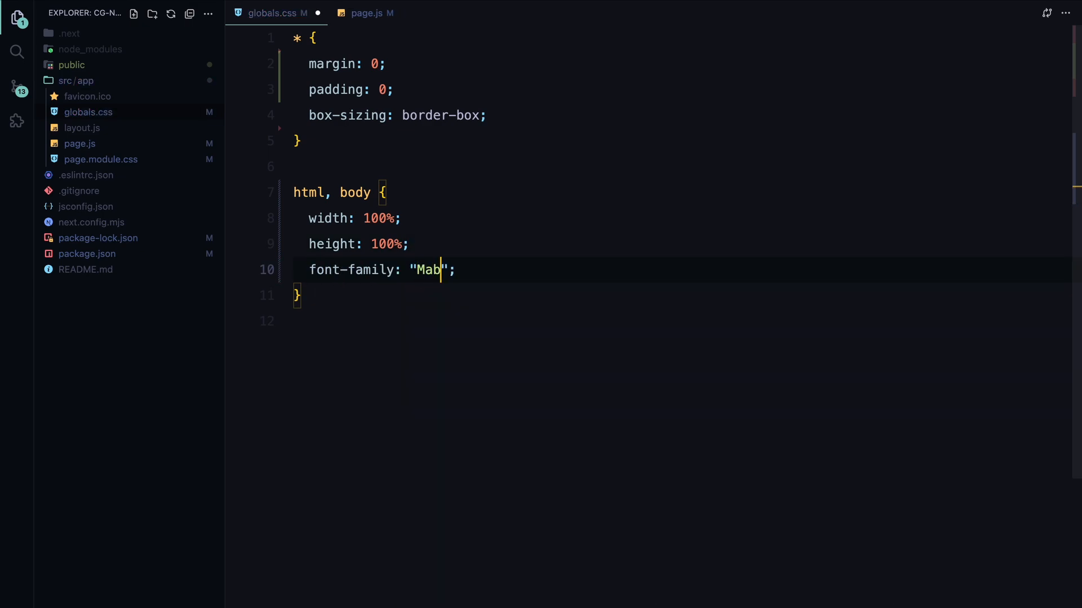
text(ry Pro)
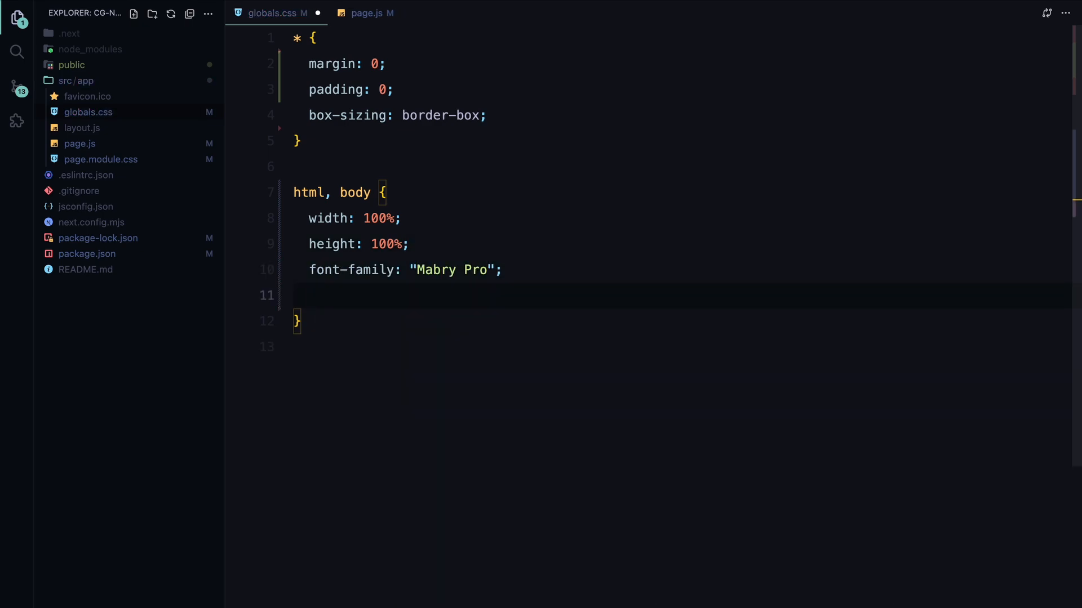
text(background-color: #000;)
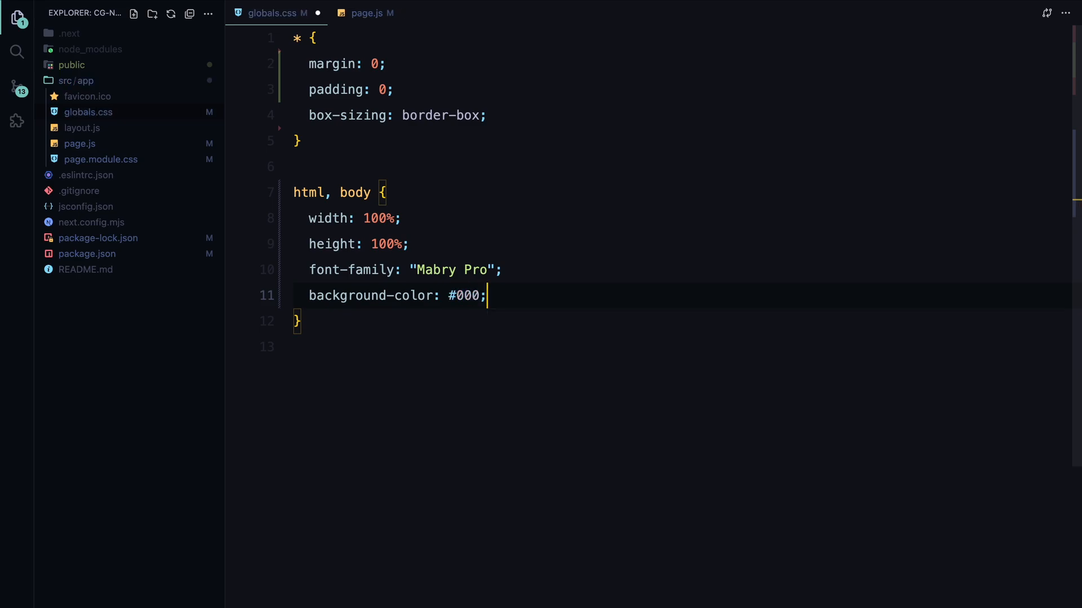
text(color: #fff;)
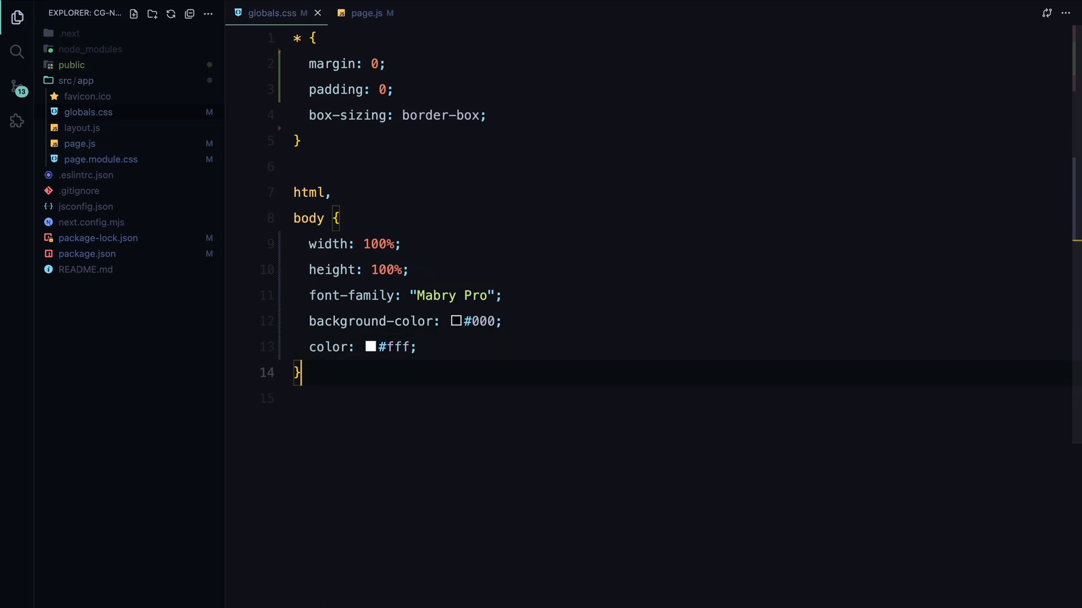
Step: Add an img rule with full size and object-fit cover
text(img {)
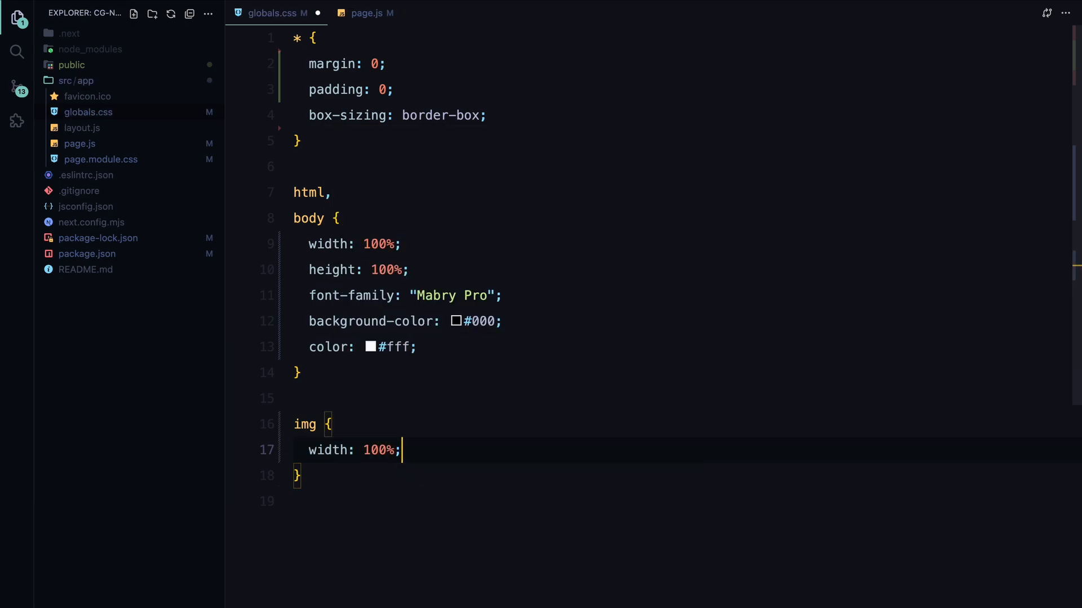
text(object-fit: cover;)
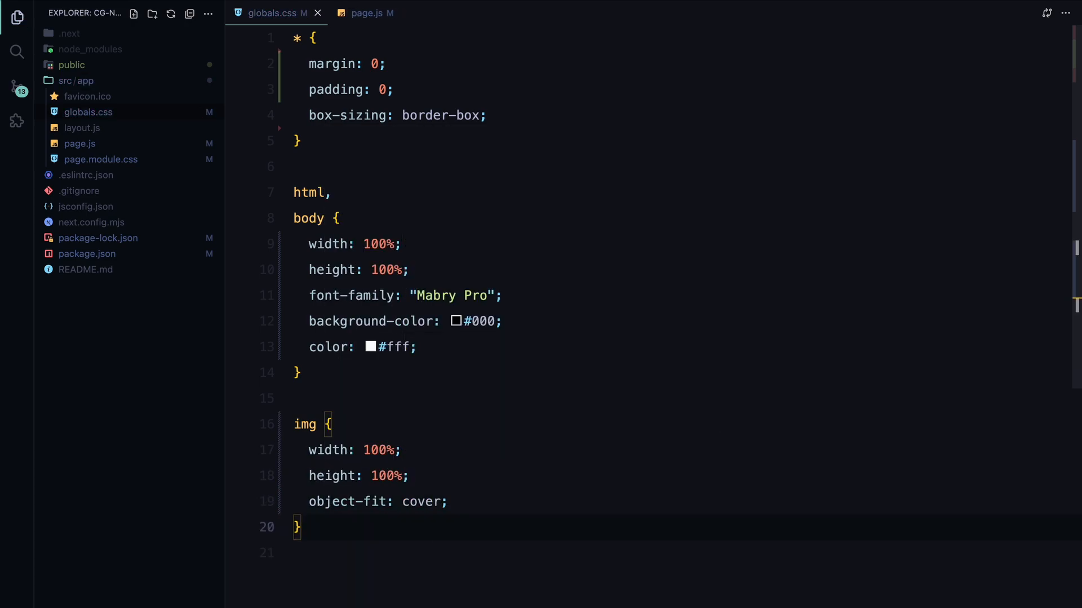
text(section {)
text(dis)
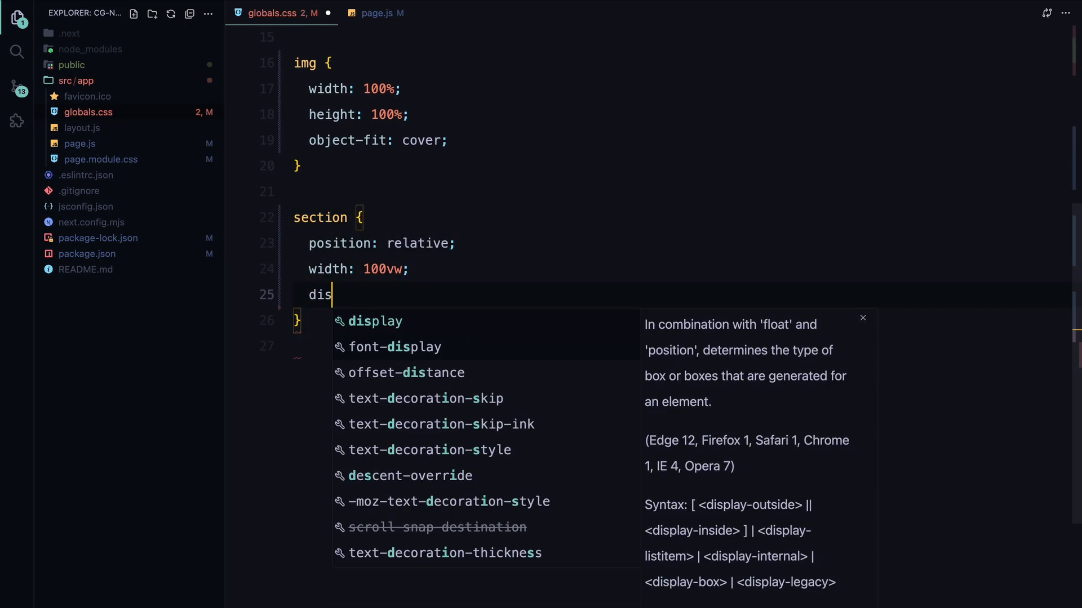
Step: Style section as centred flex at 100vh height and give .hero .img an aspect-ratio of 1
text(play: flex;)
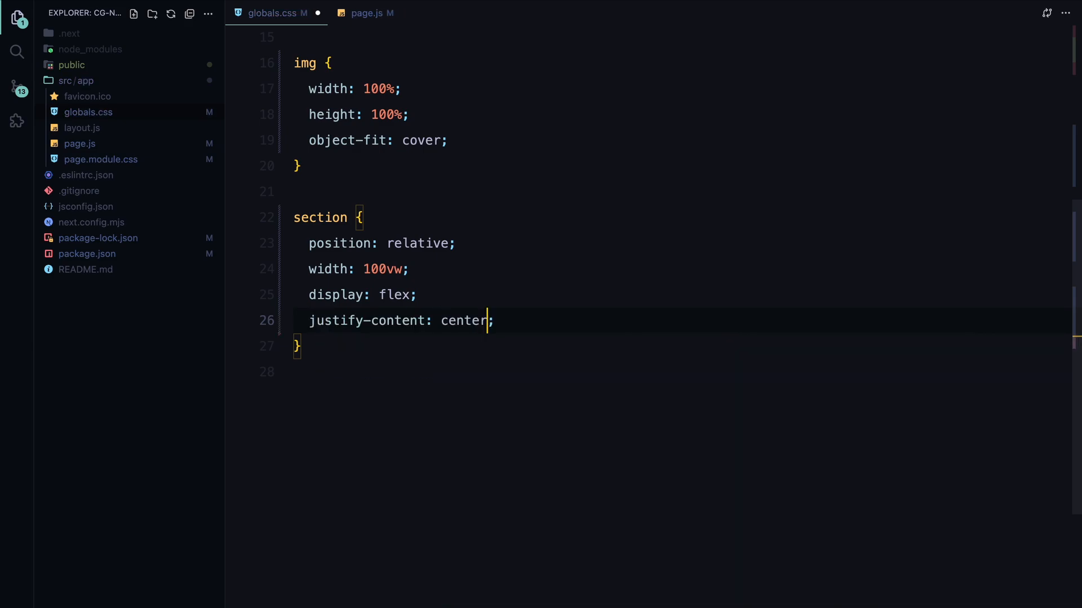
text(align-items: center;)
text(.hero {)
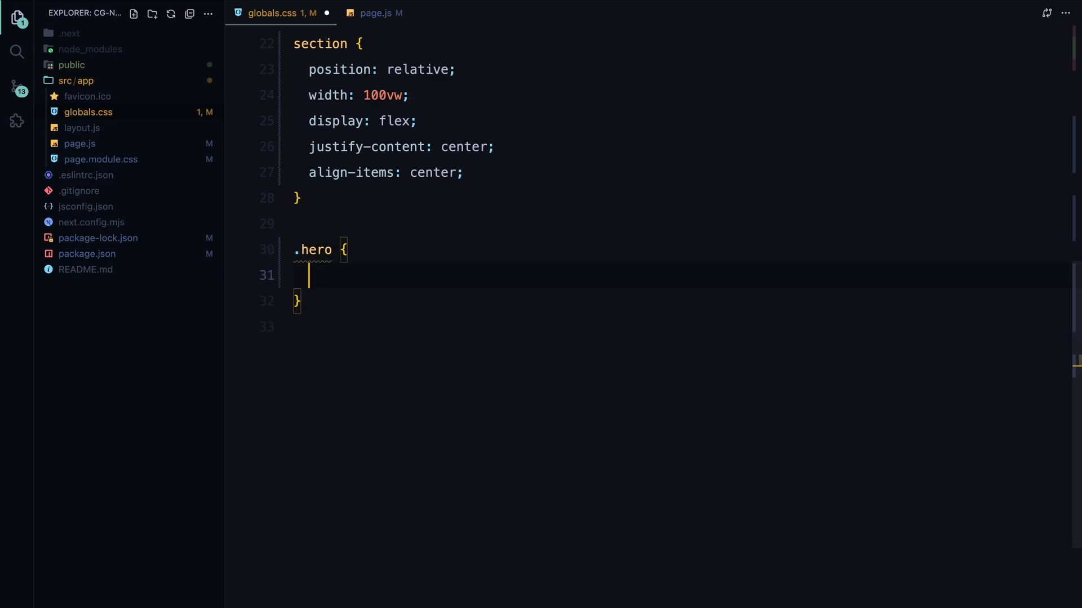
text(height: 100vh;)
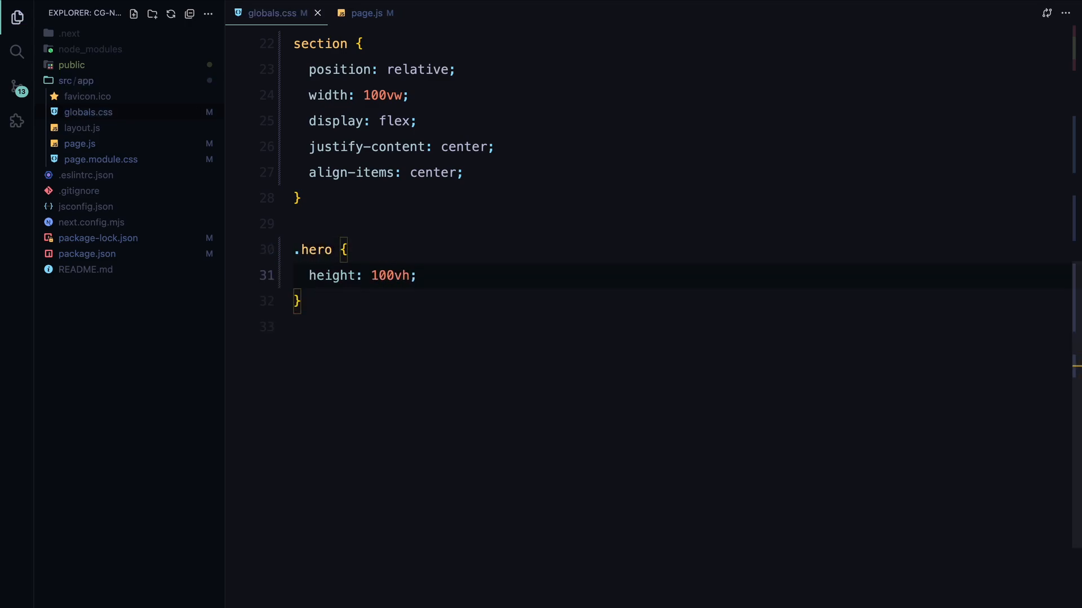
text(.hero .)
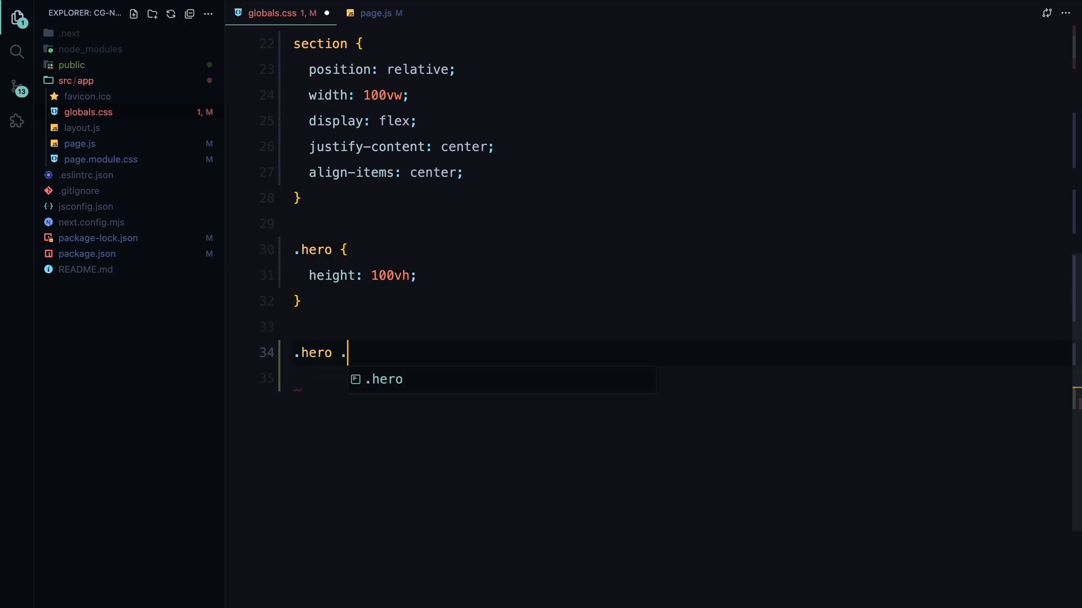
text(img {)
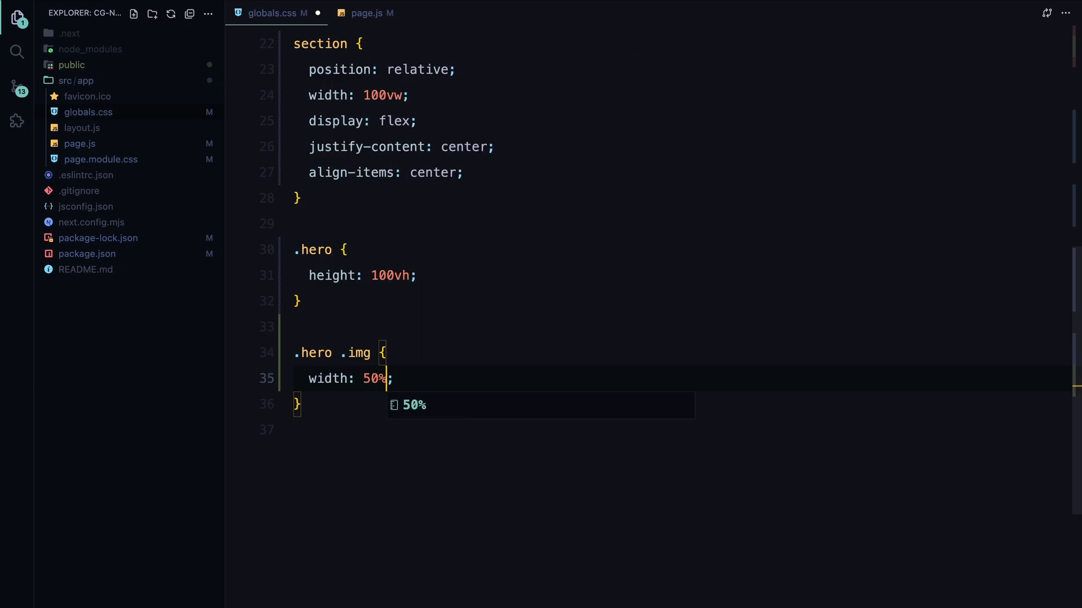
text(aspect-ratio: 1;)
text(align-items: flex-start;)
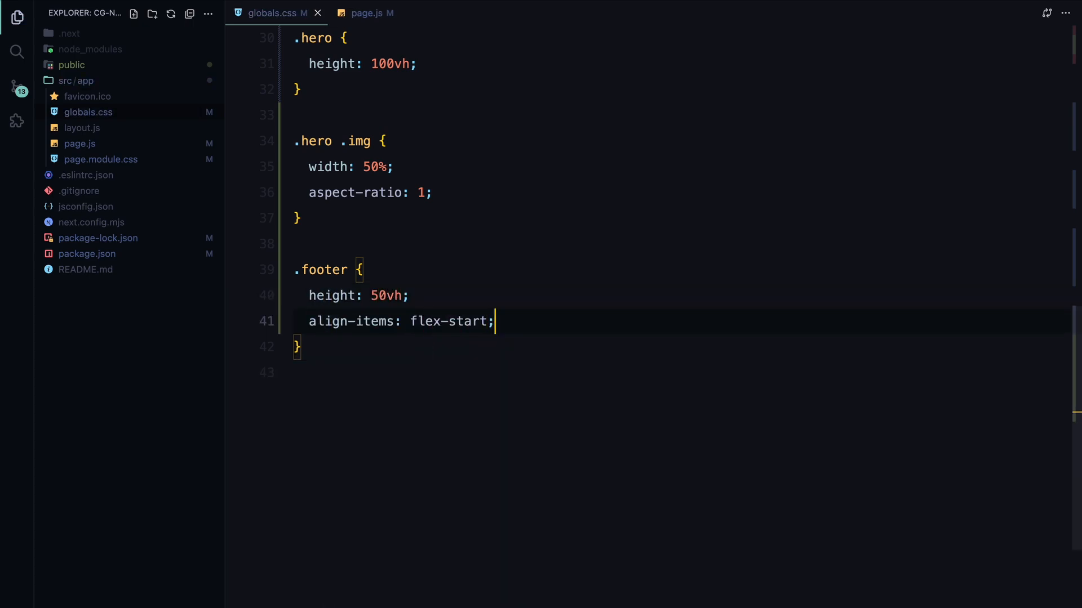
Step: Make footer links white, .main position relative, and rows a flex layout with a gap
text(.footer a {)
text(font-size: 4vw;)
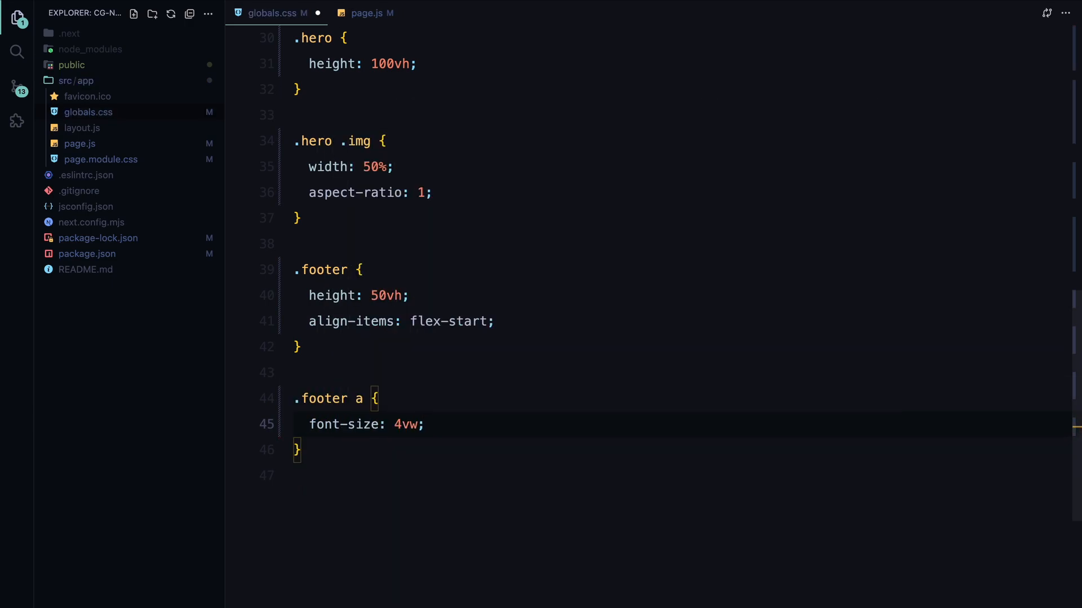
text(color: #fff;)
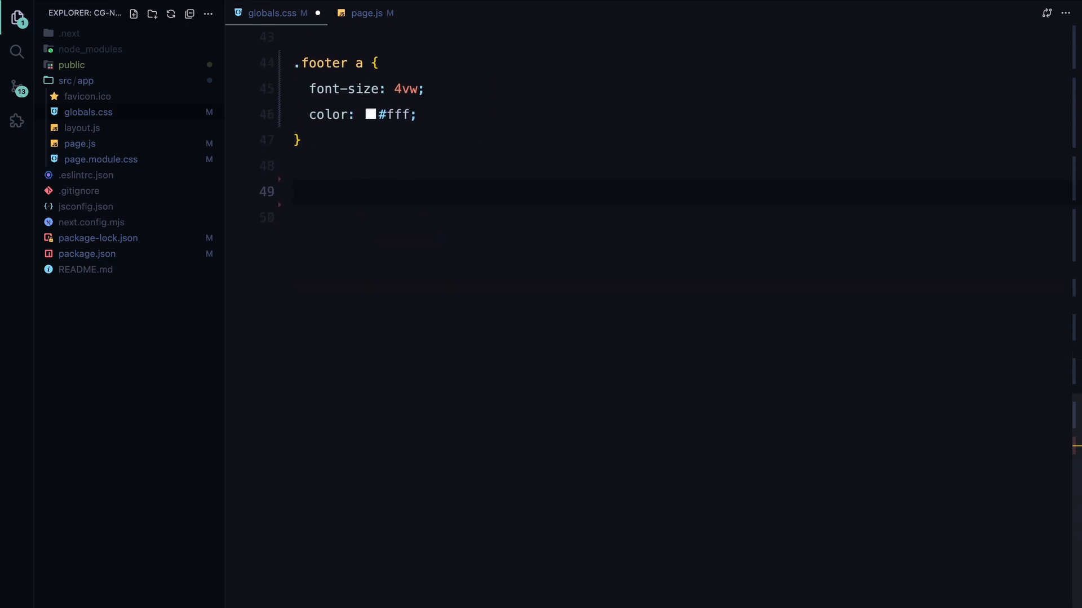
text(.main {)
text(p)
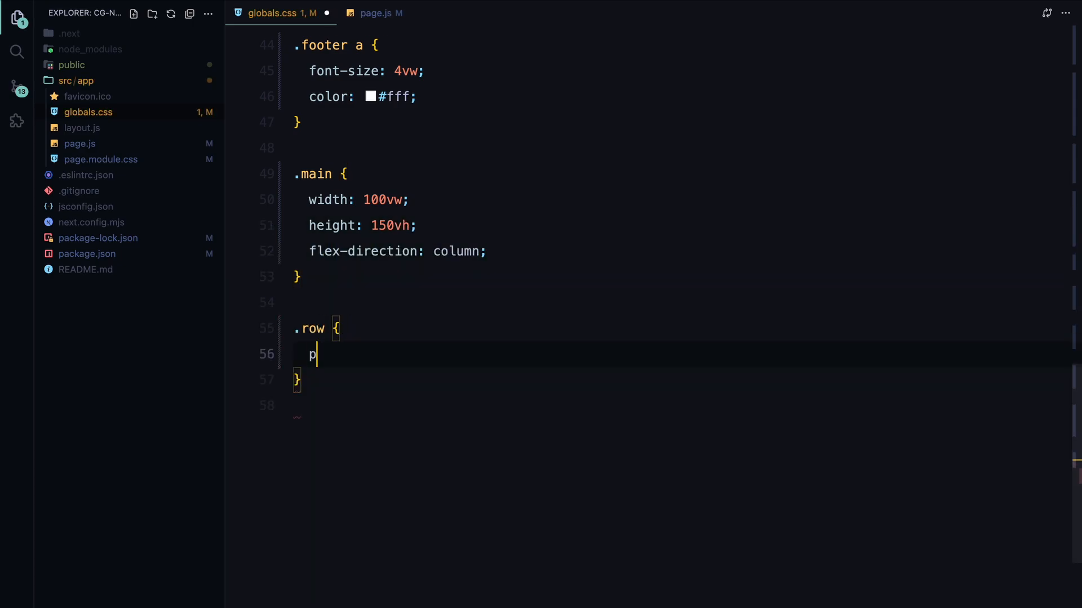
text(osition: relative;)
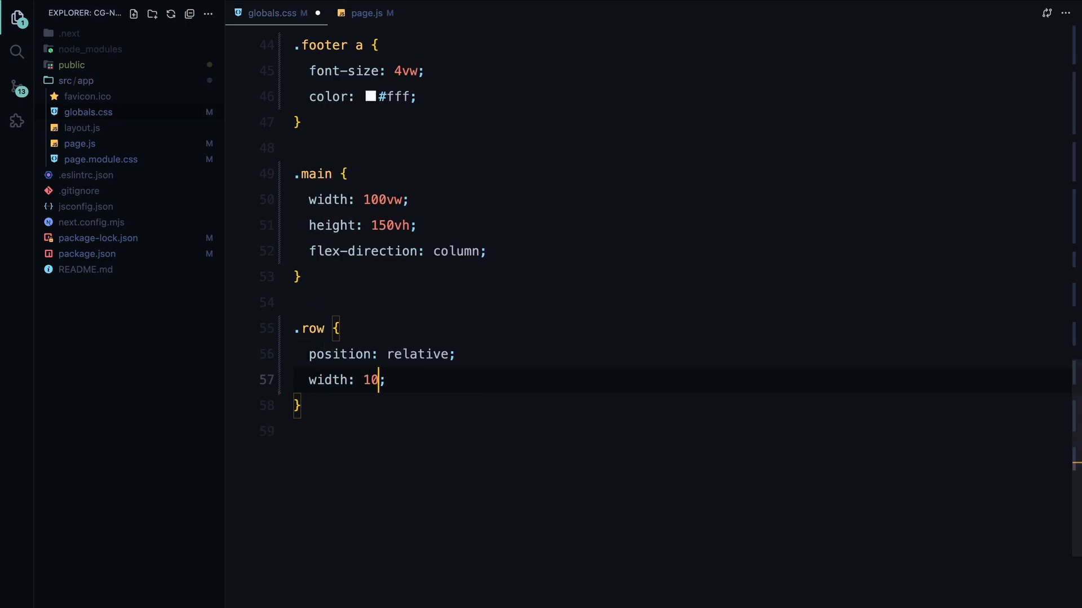
text(0vw;)
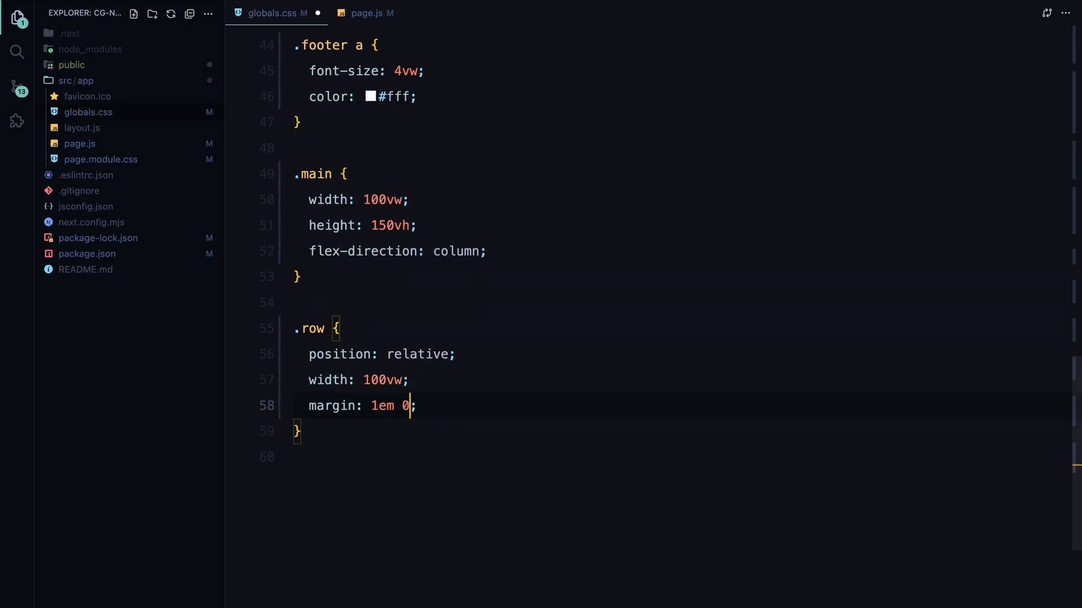
text(display: flex;)
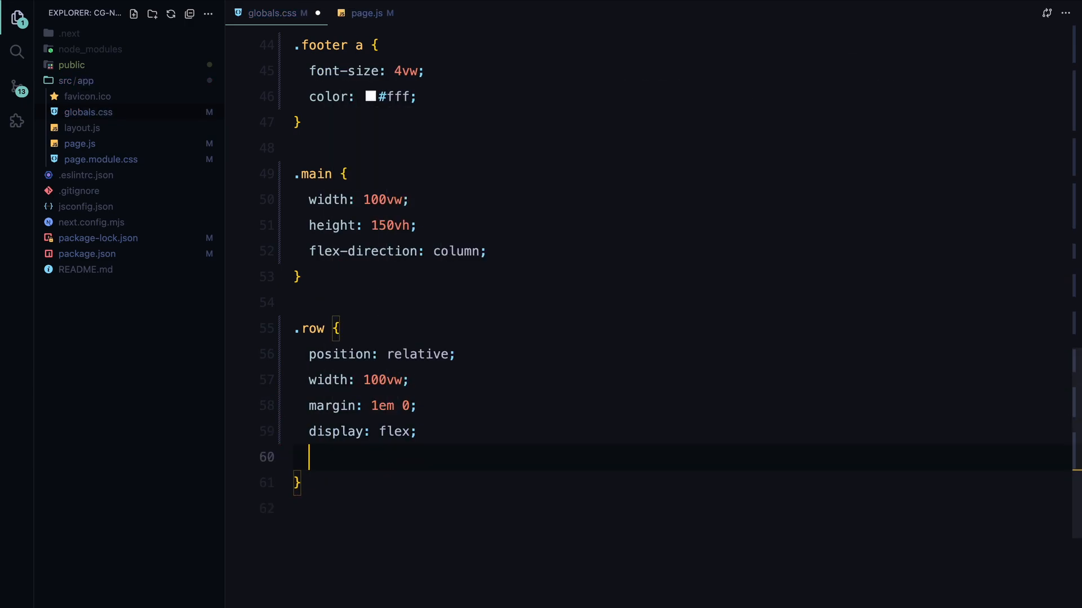
text(gap: 2em;)
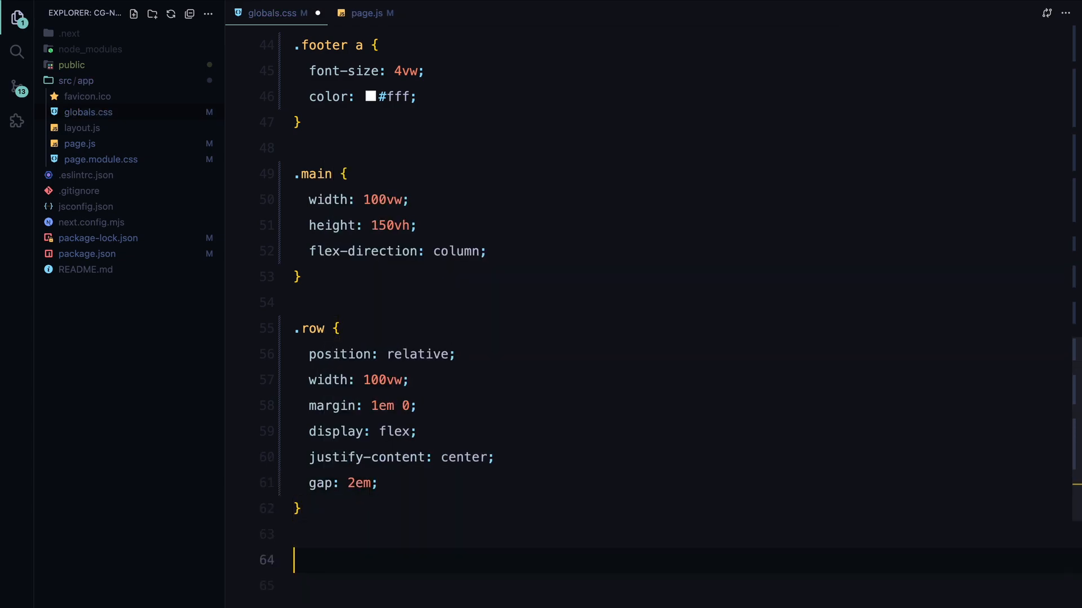
Step: Give .card 40% width, 0.7 border-radius and hidden overflow
text(.card {)
click(682, 585)
text(position: relative;)
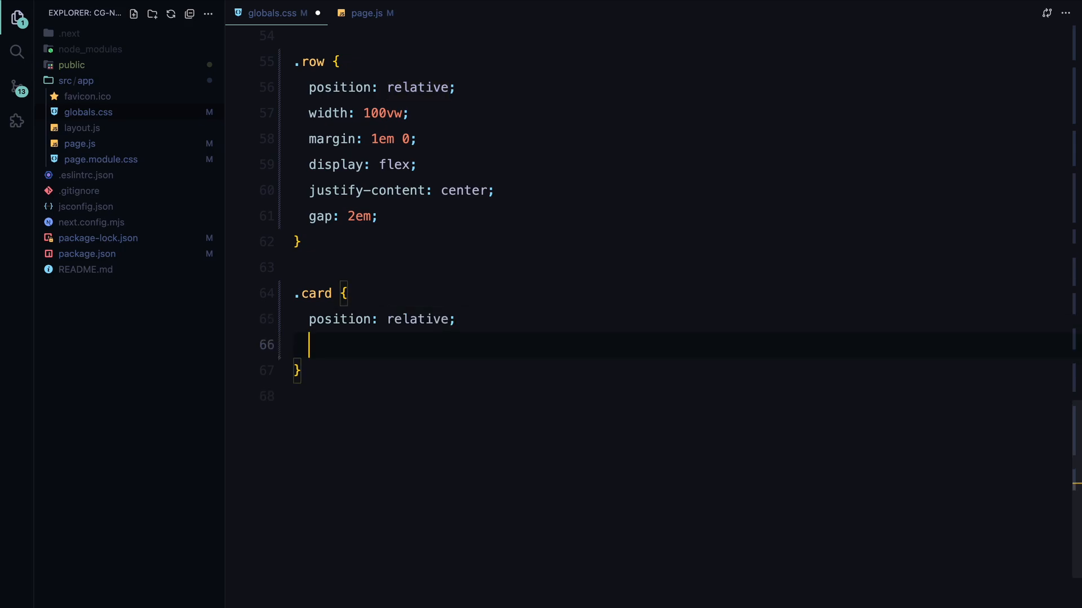
text(width: 40%;)
text(height: 360px;)
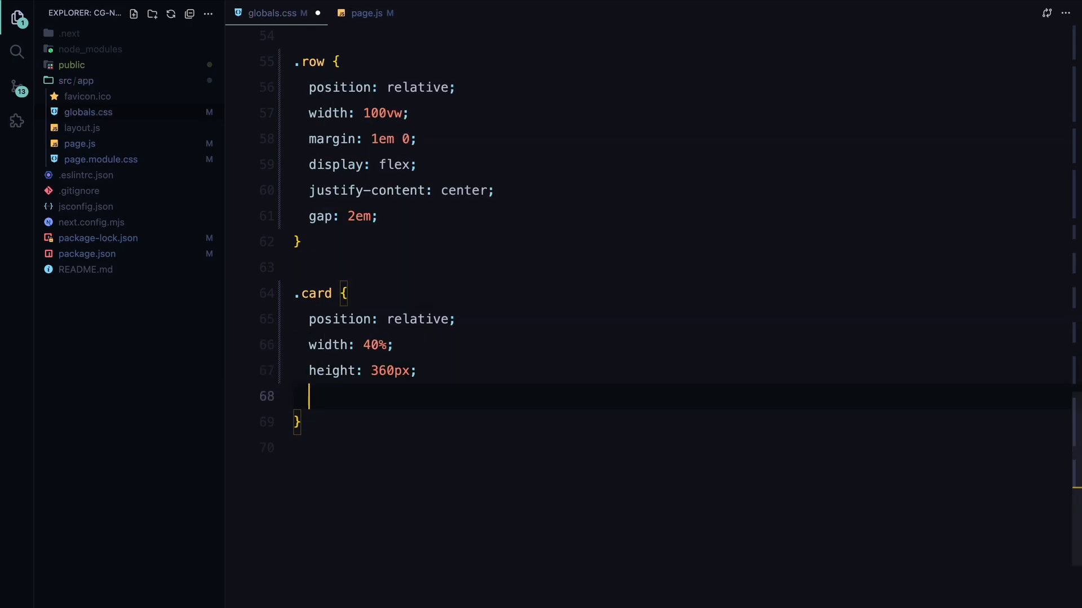
text(border-radius: 0.7;)
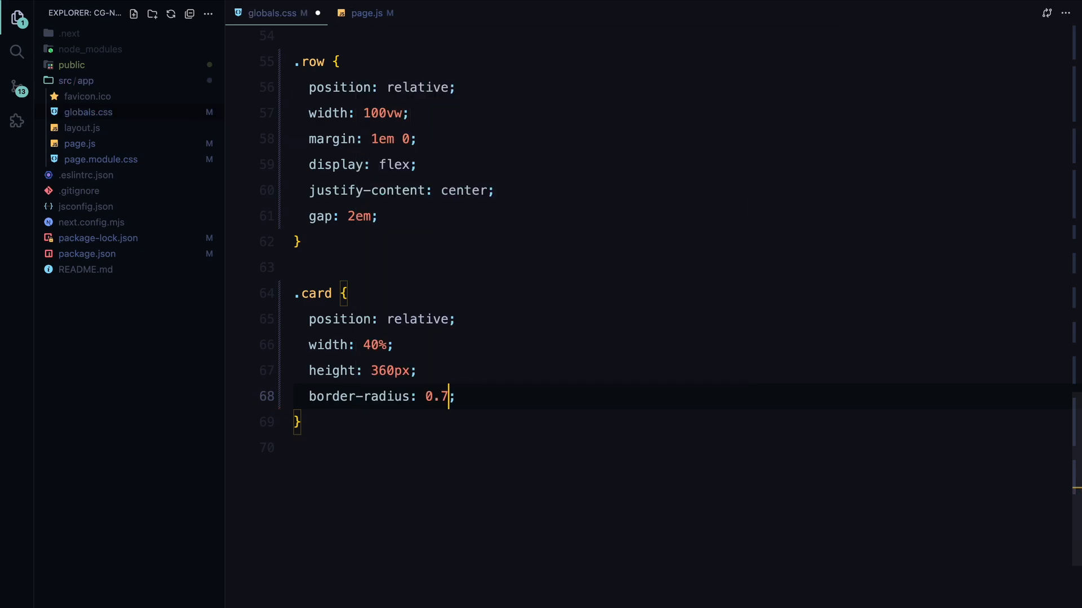
text(overflow: hidden;)
text(po)
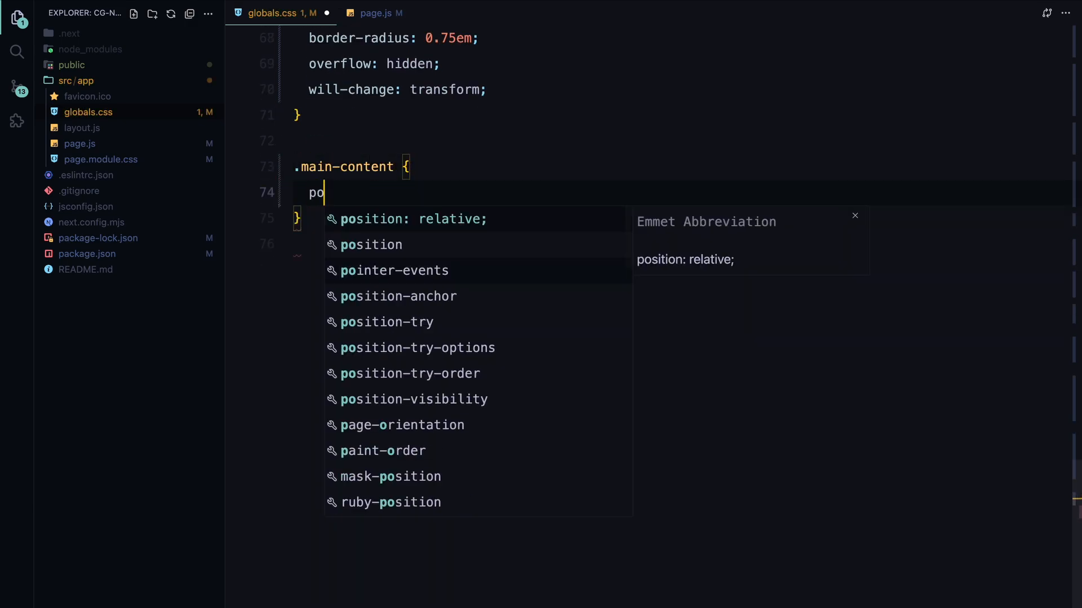
Step: Position the element absolutely at top 50%, left 50% with a flex display
text(sition: absolute;)
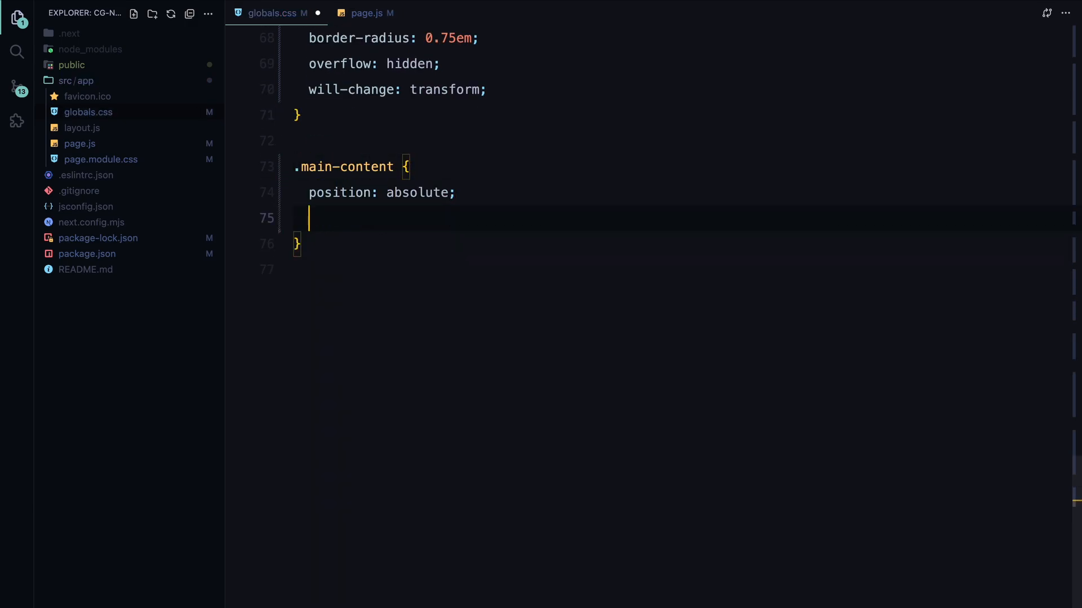
text(top: 50%;)
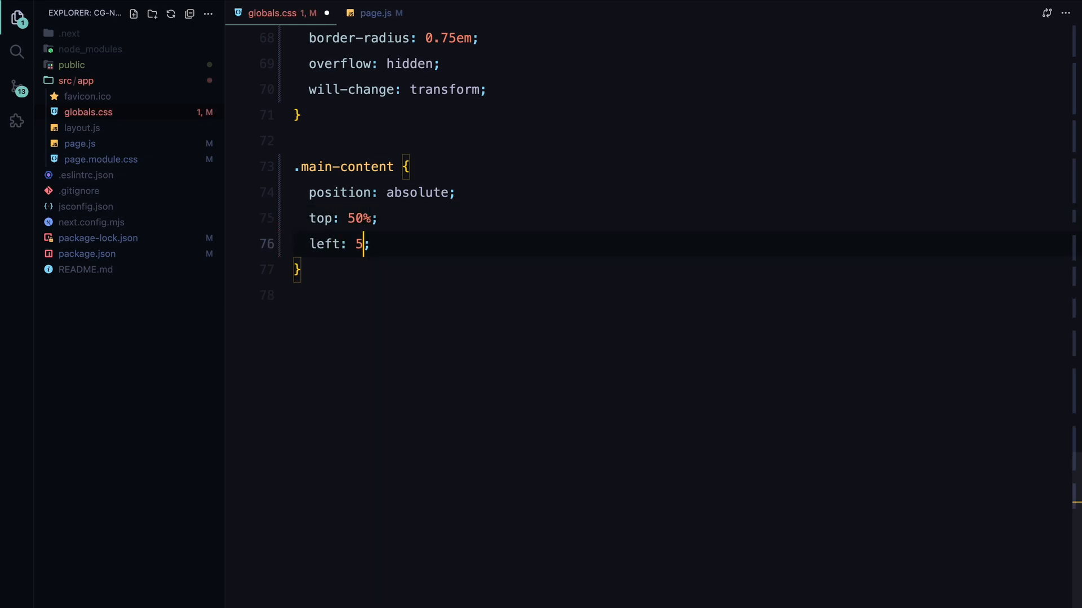
text(0%;)
click(682, 295)
text(display: flex;)
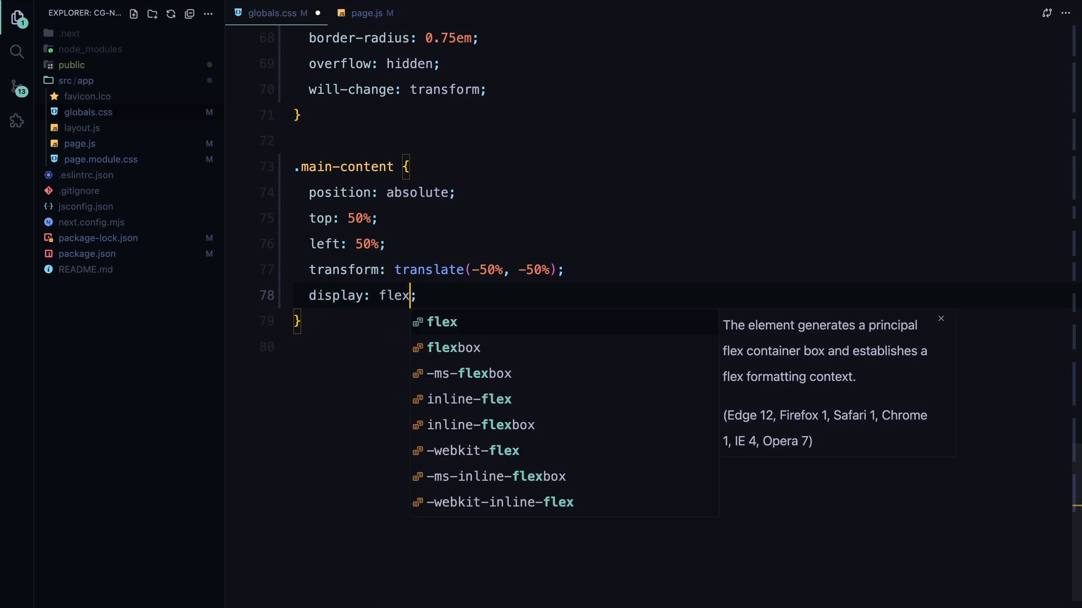
text(flex-direction: column;)
text(align-items: center;)
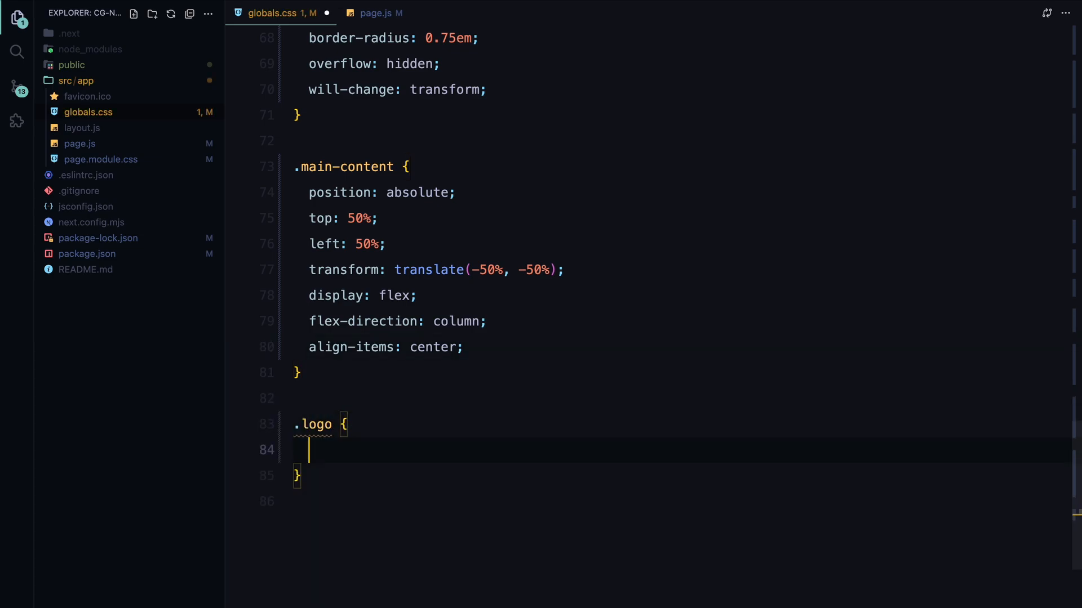
Step: Give .logo a 150px square size, 2px solid #fff border and 100% border radius
text(width: 150px;)
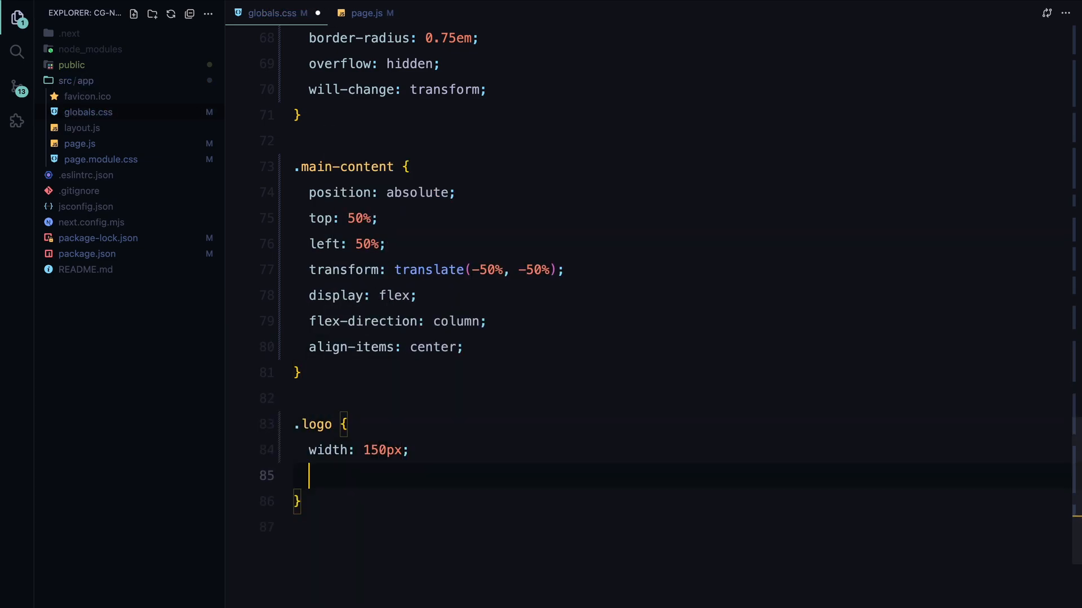
text(height: 150px;)
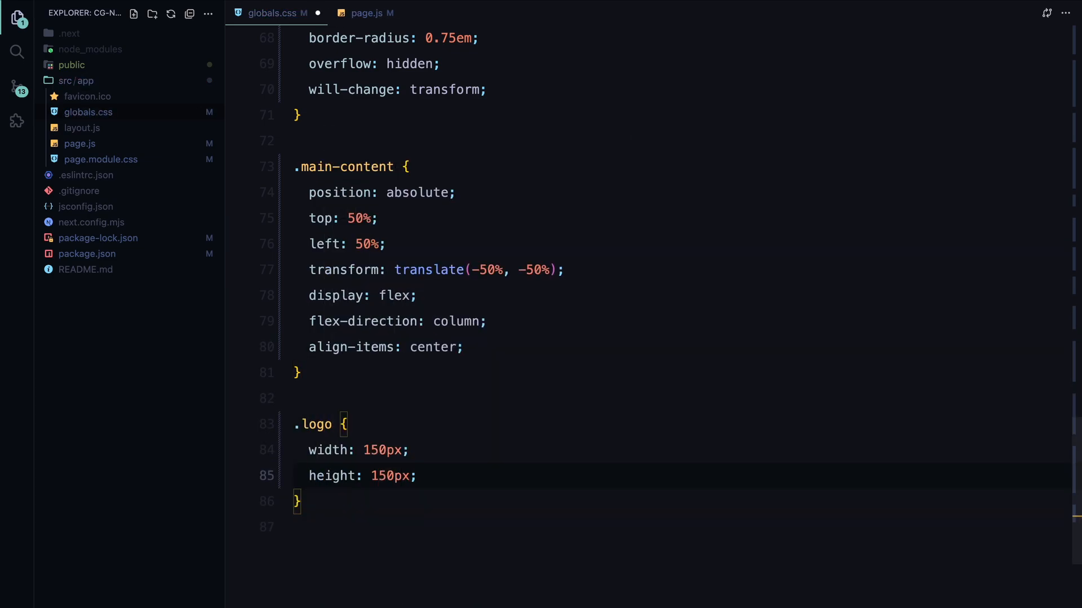
text(border: ;)
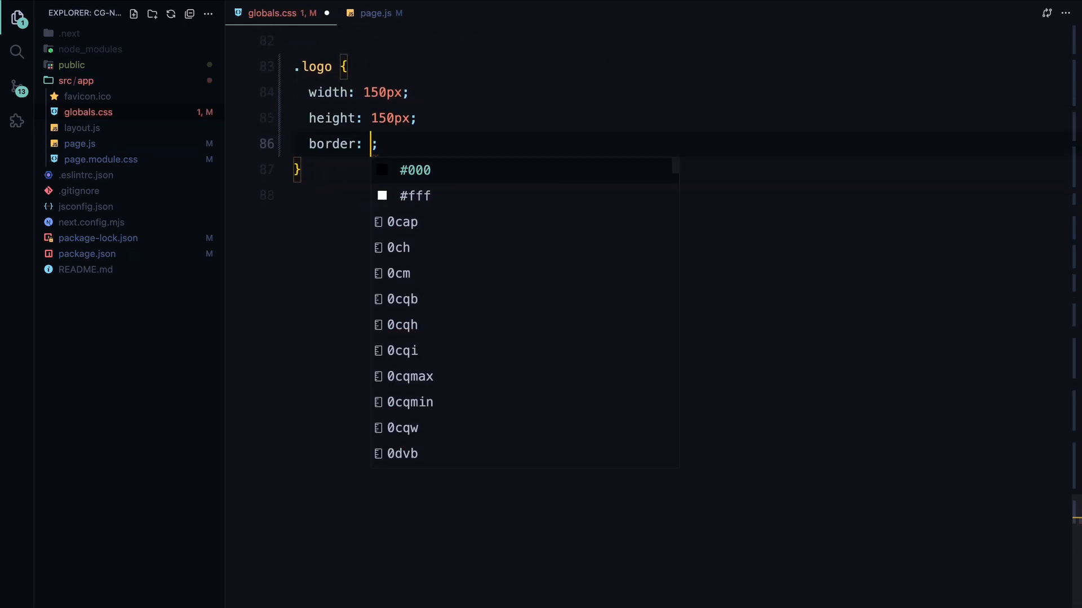
text(2px solid #fff)
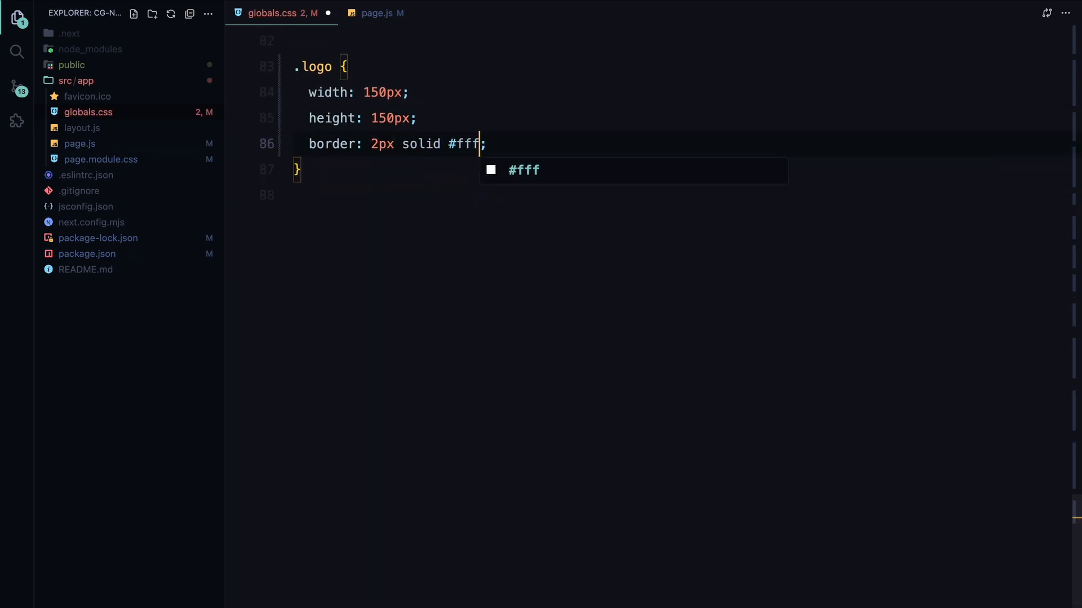
text(border-radius: 100;)
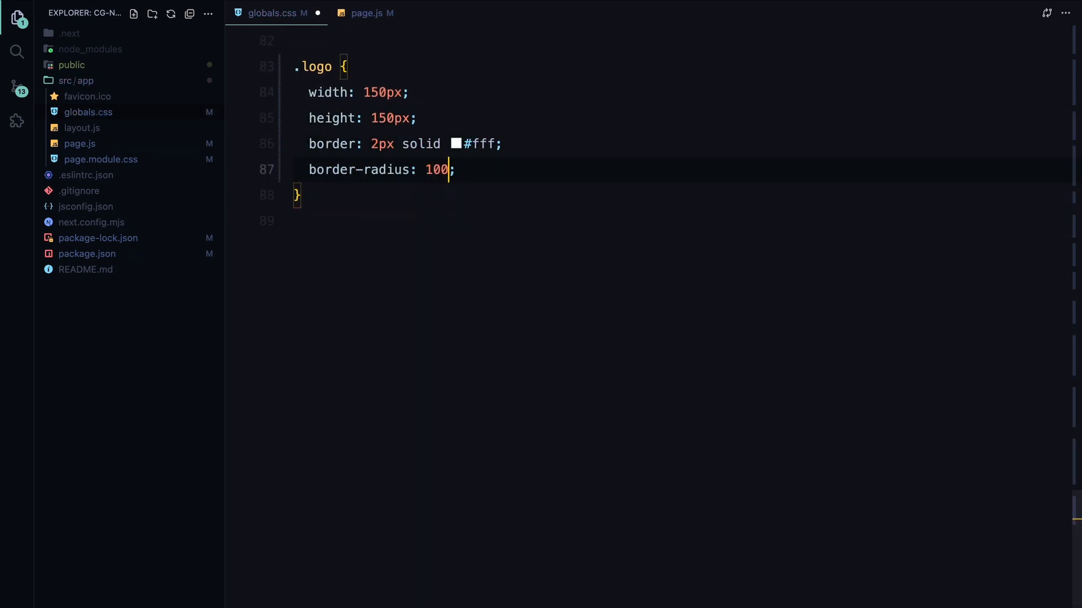
text(%;)
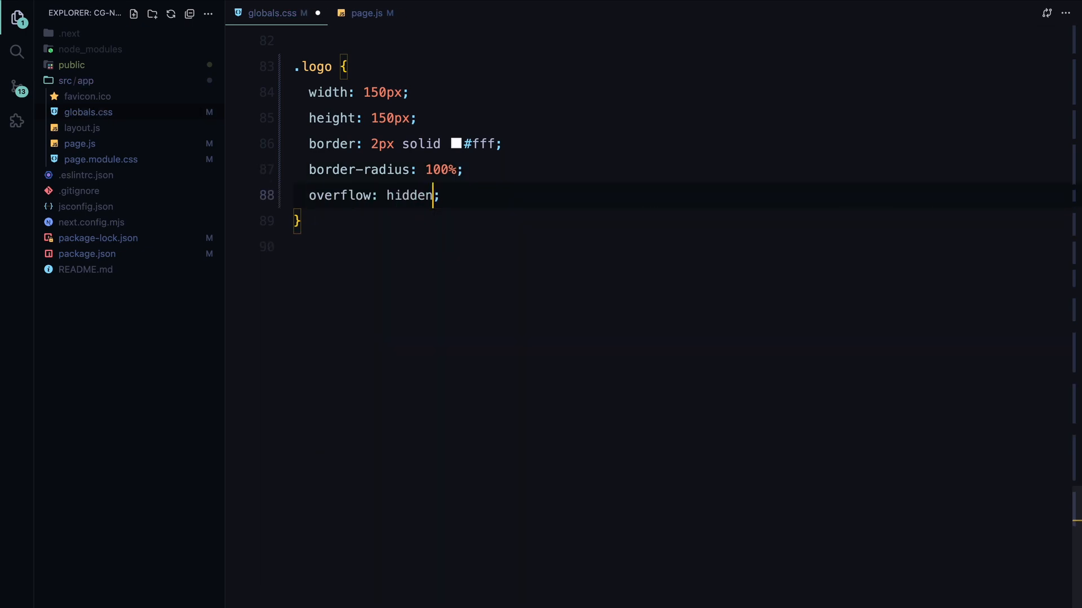
text(transform: scale(0);)
text(display: flex;)
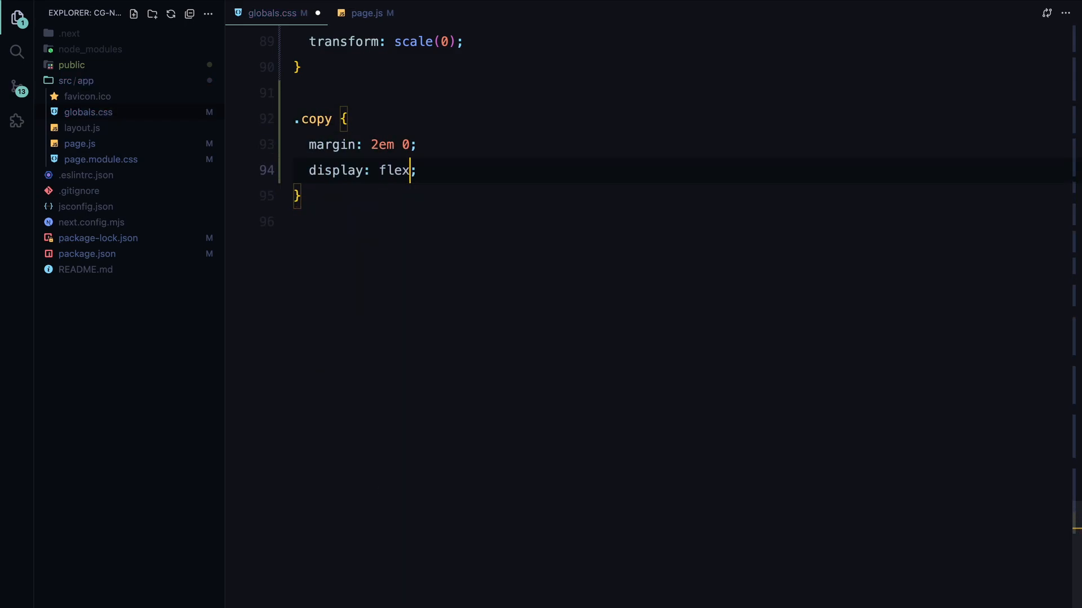
Step: Set .copy to flex-direction column and add .line with max-content width, 28px height and a clip-path polygon
text(flex-direction: column;)
text(margin: 0.5em 0;)
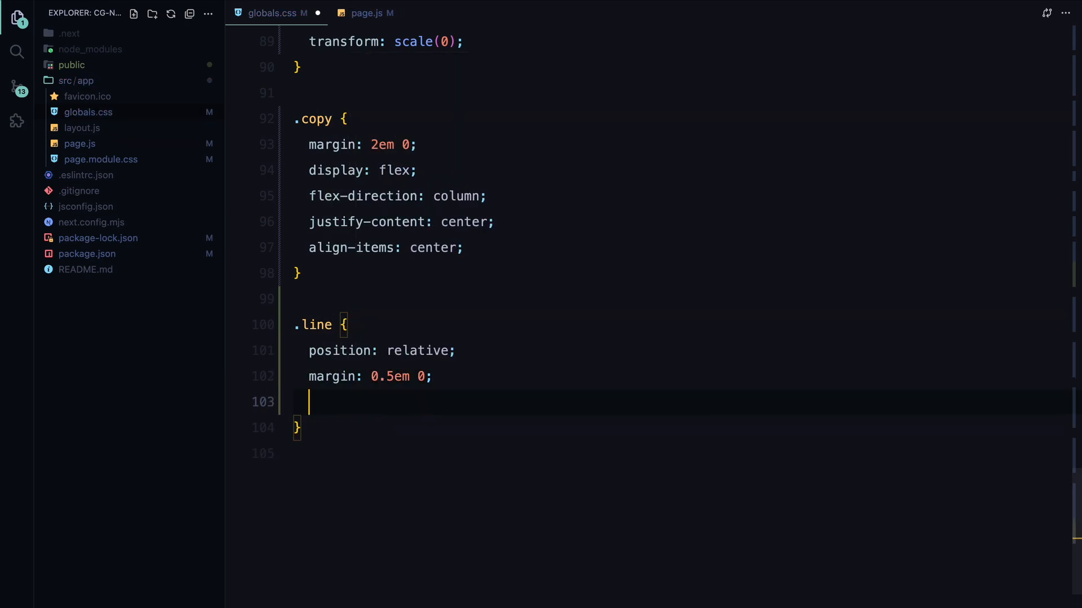
text(width: max-content;)
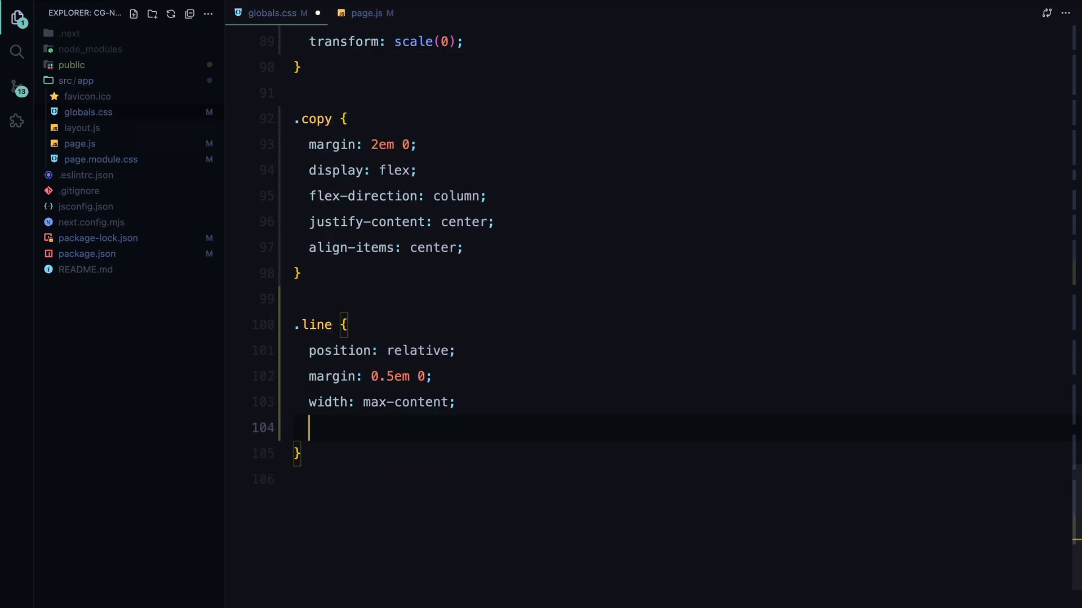
text(height: 28px;)
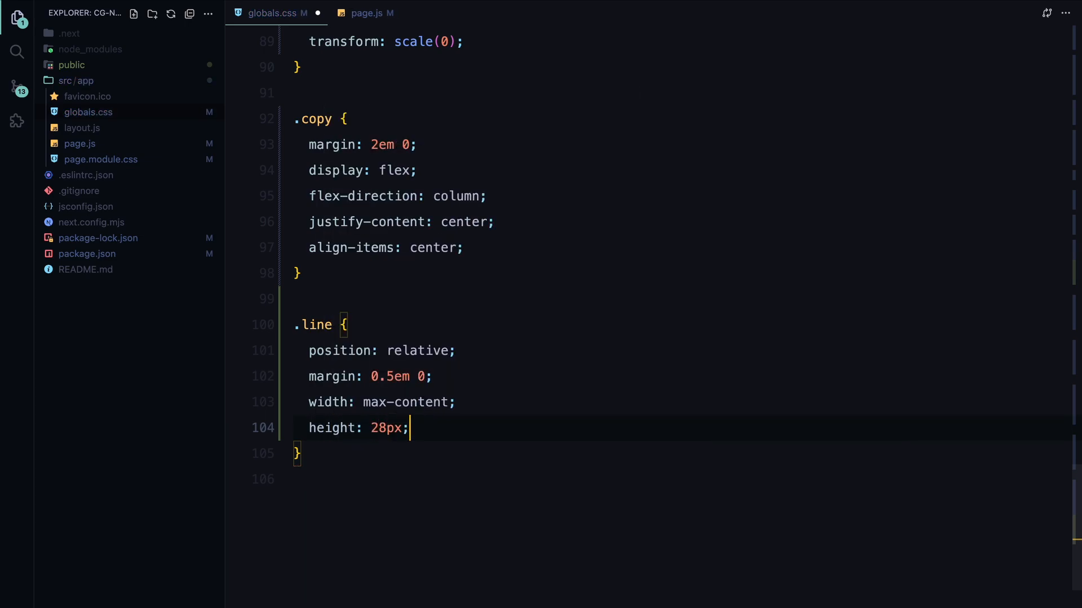
text(clip-path: polygon(0 0, 100% 0, );)
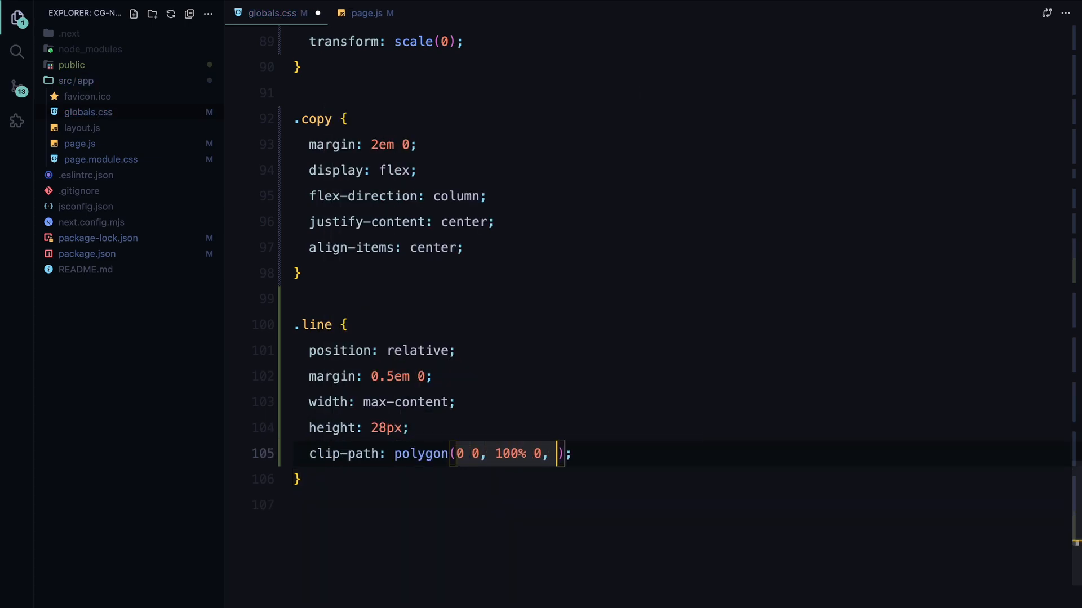
text(100% 100%, 0% 100%)
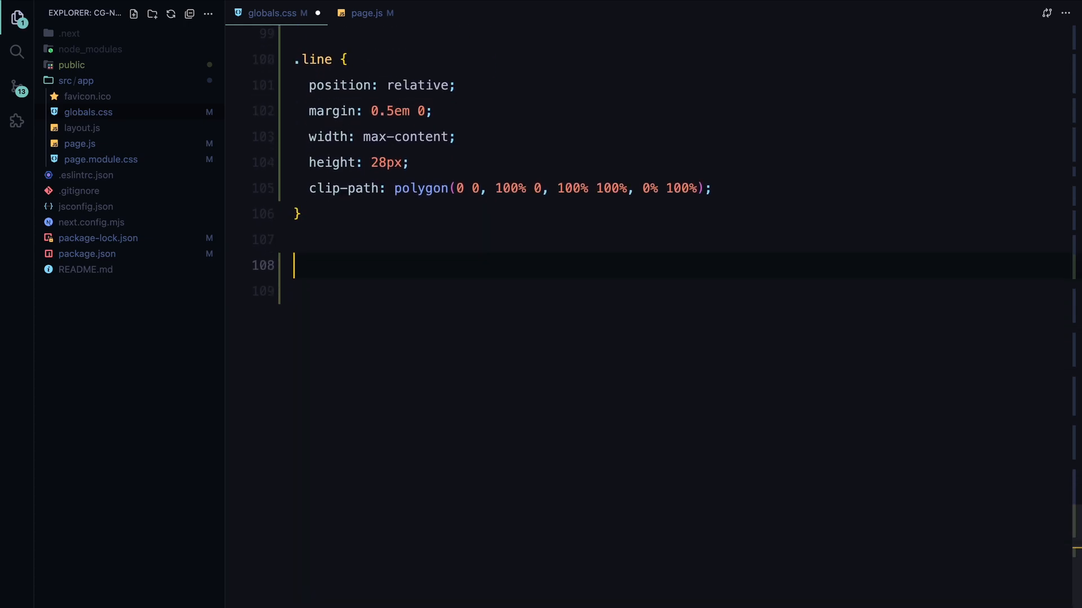
Step: Add .line p as position relative, font-size 24px, translated down 30px, then begin the button rule
text(.line p {)
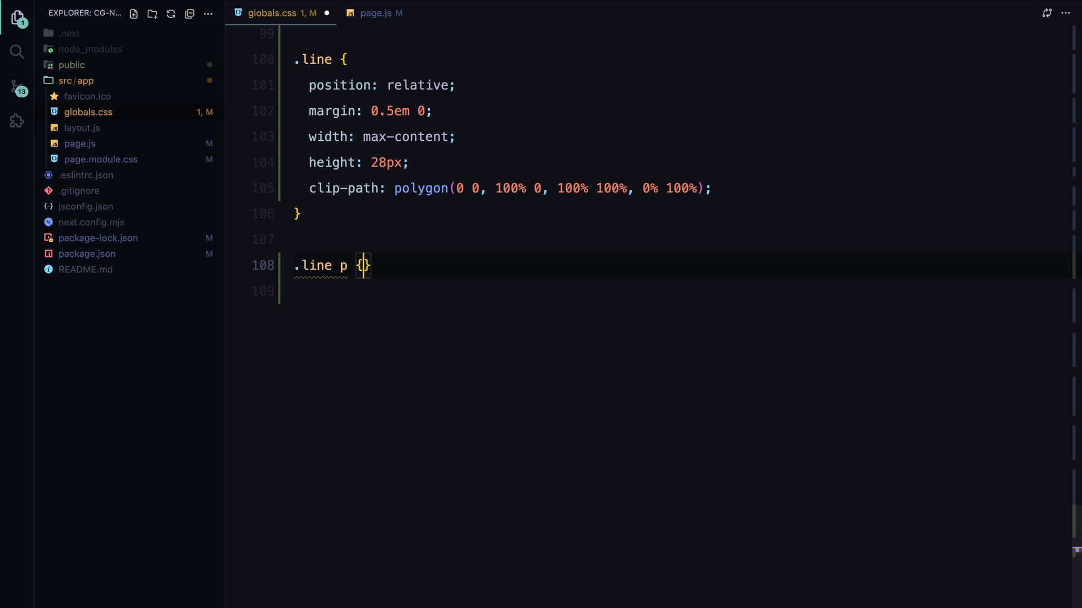
text(position: relative;)
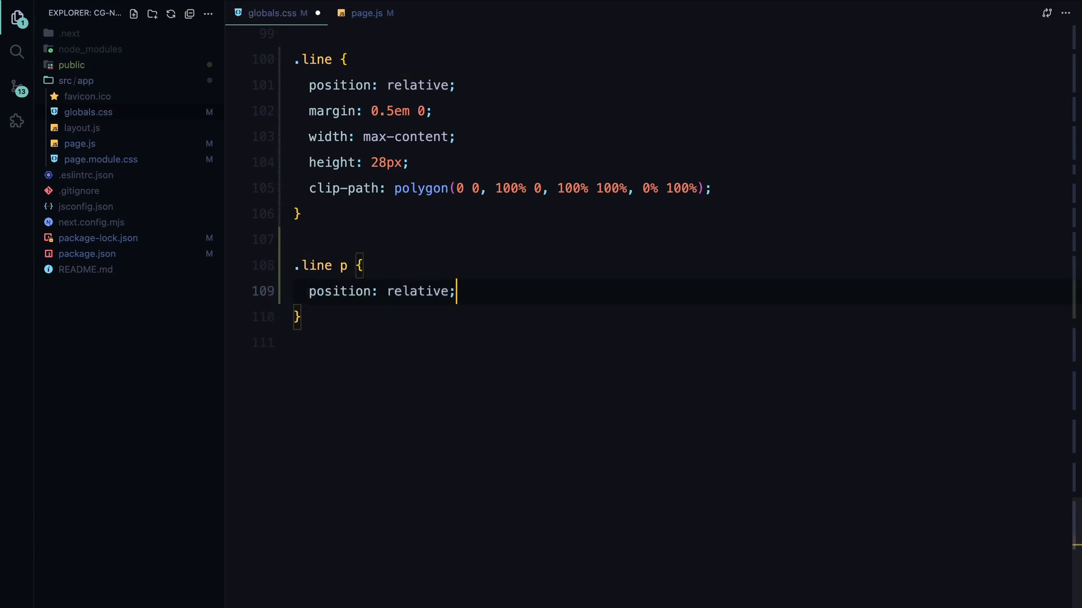
text(font-size: 24px;)
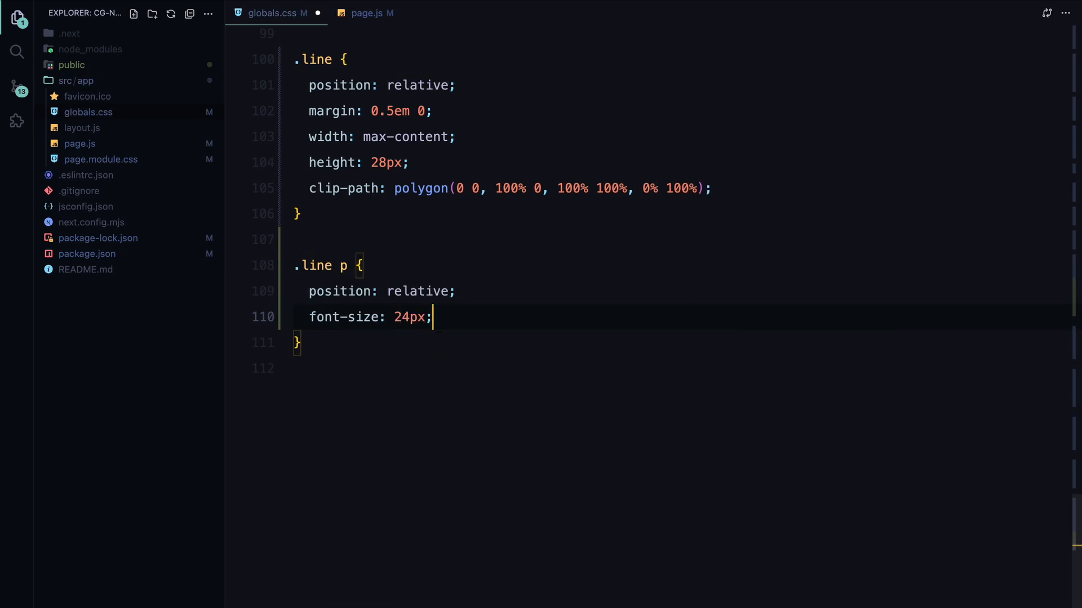
text(transform: translateY()
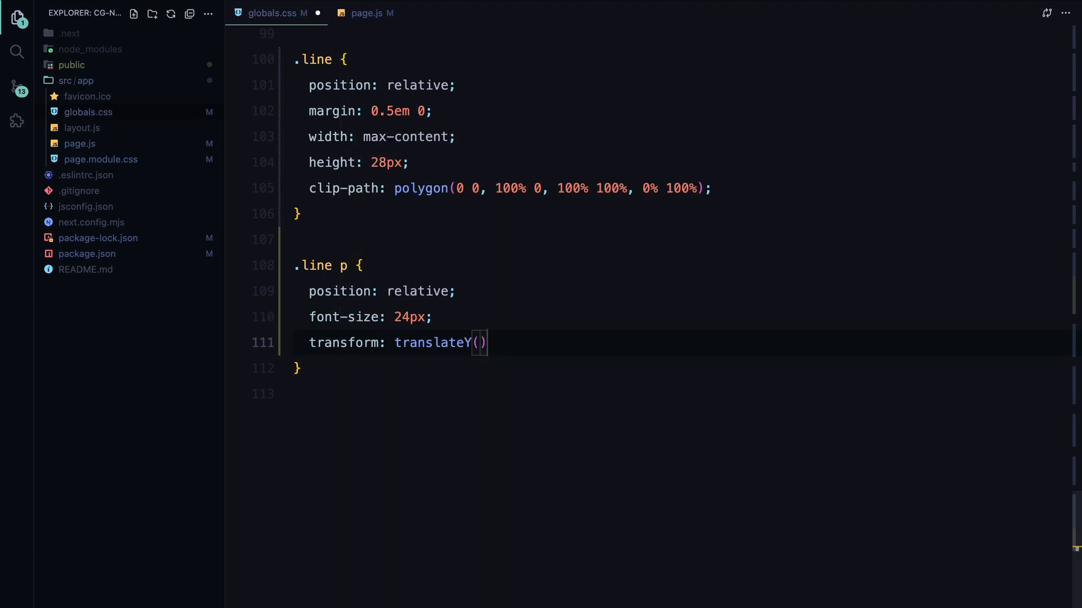
text(30px)
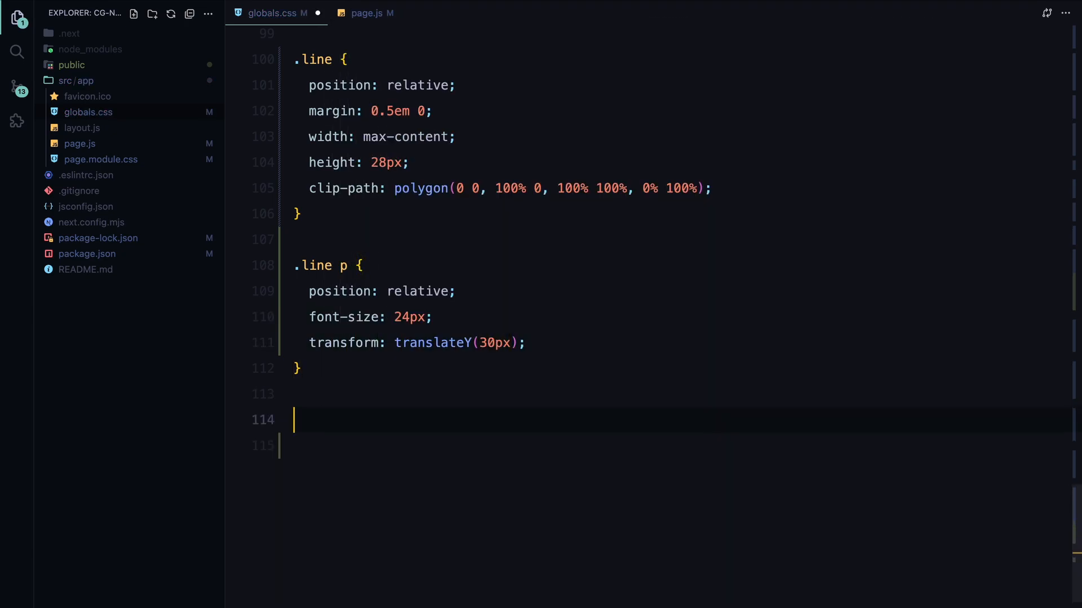
text(button {)
text(border: 2px solid #fff;)
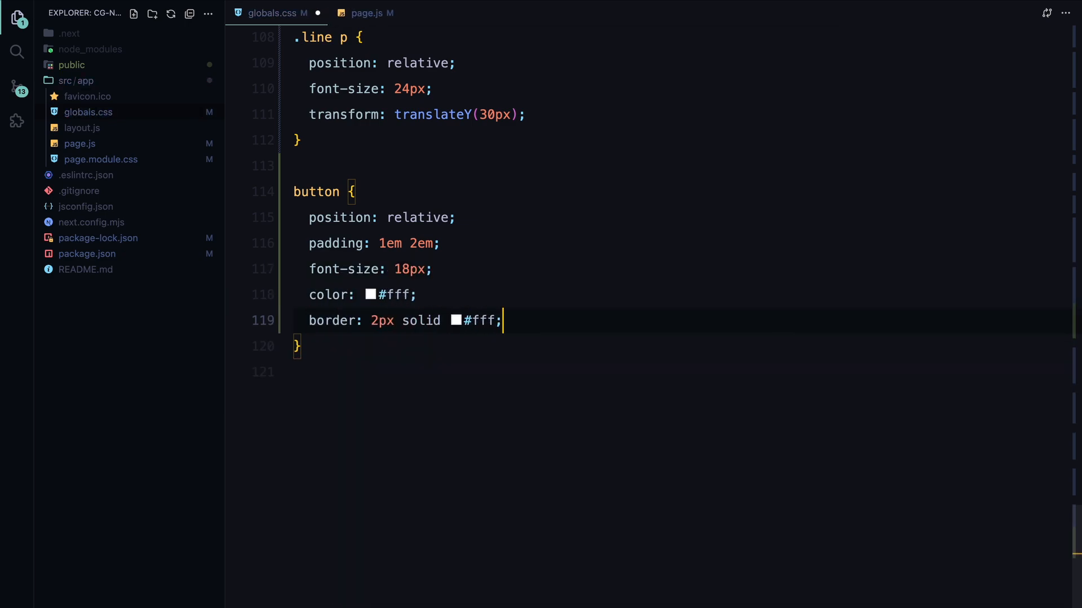
Step: Style the button with 8em border radius, background, translateY(30px) and opacity 0
text(border-radius: 8em;)
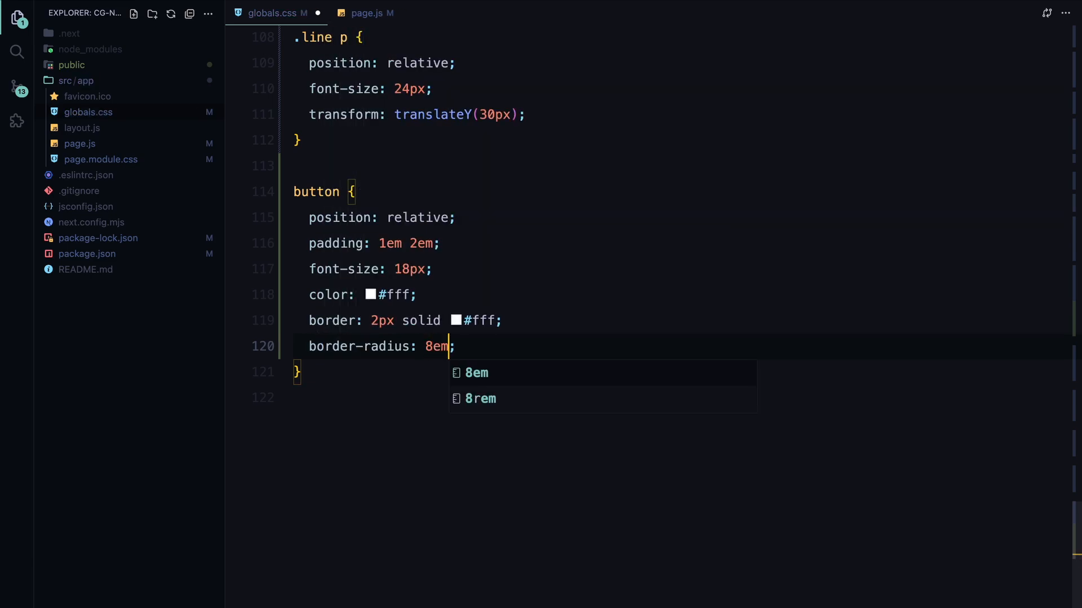
text(background: none;)
text(outline: none;)
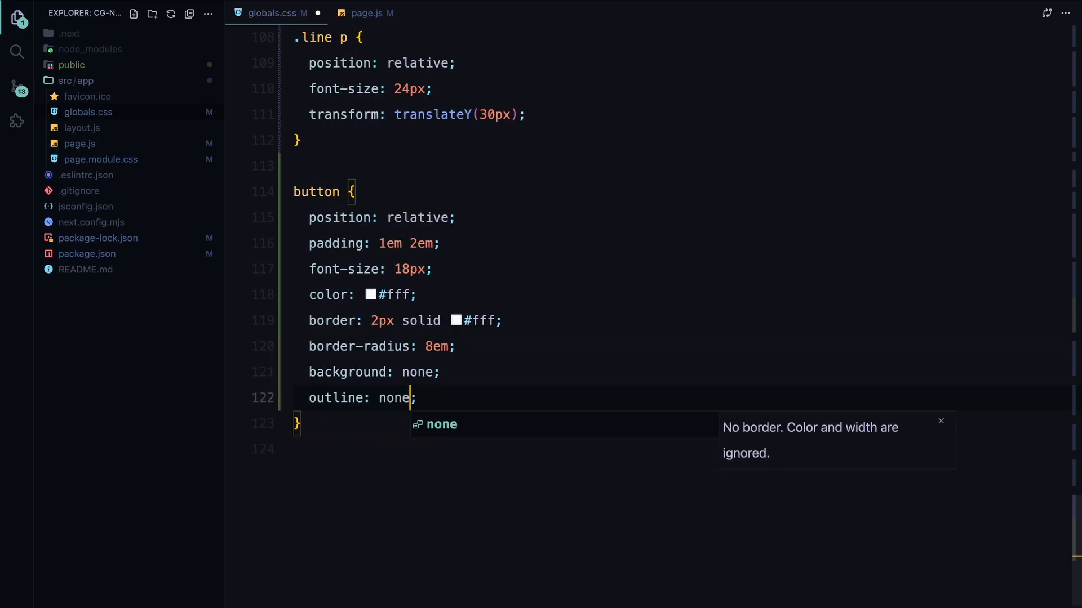
text(transform: ;)
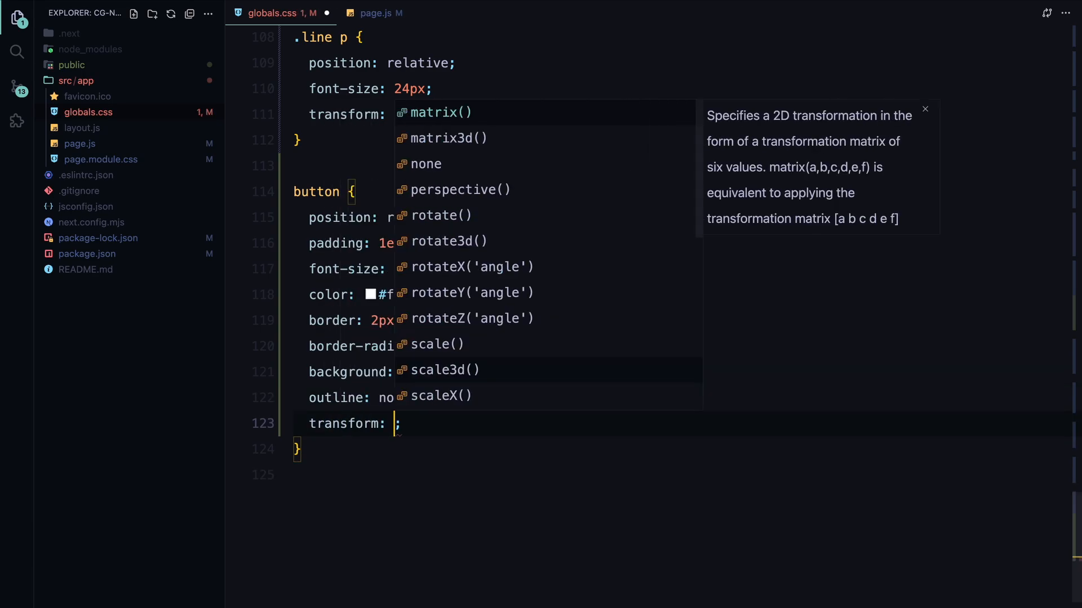
text(translateY(30px))
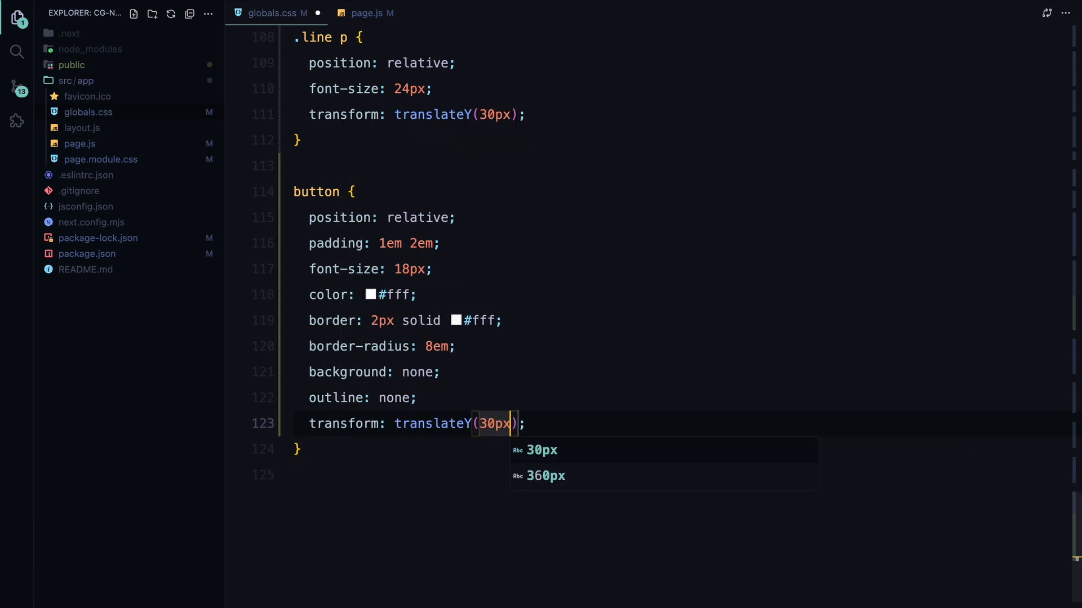
text(opacity: 0;)
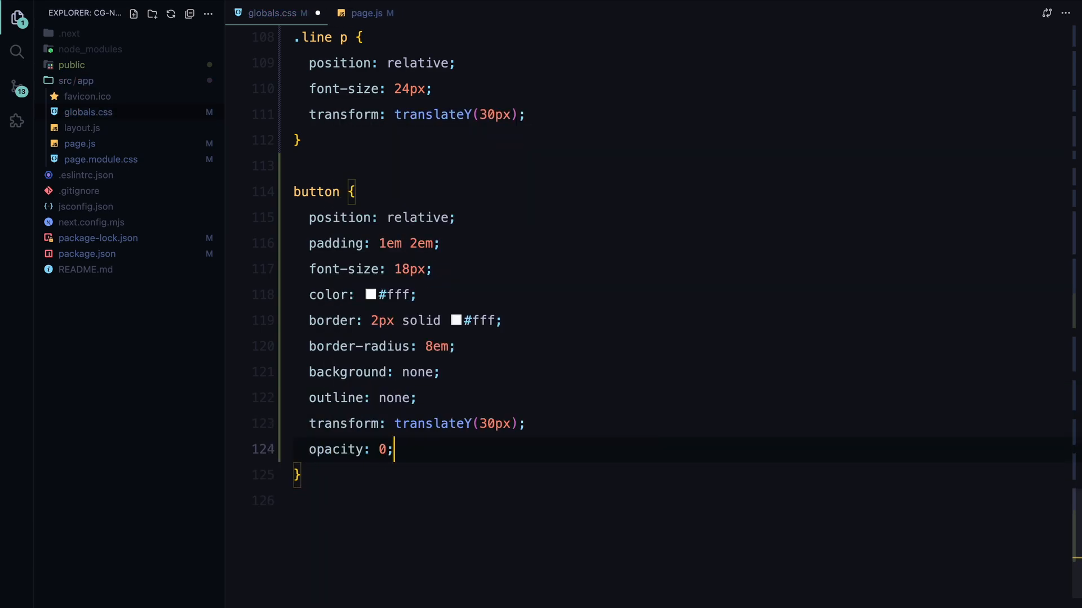
text(@)
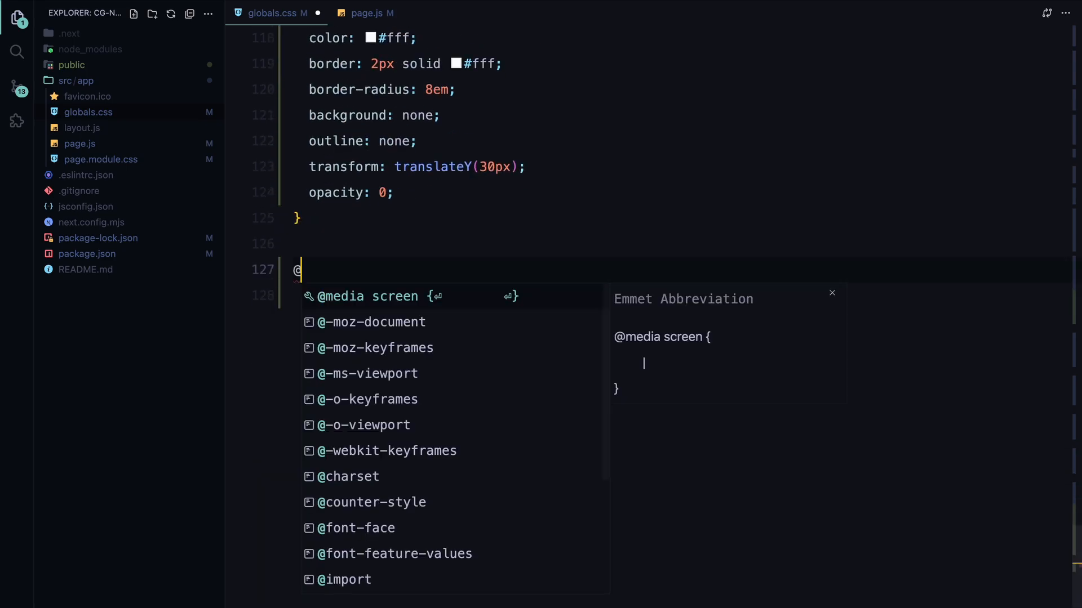
text(media(max-width:)
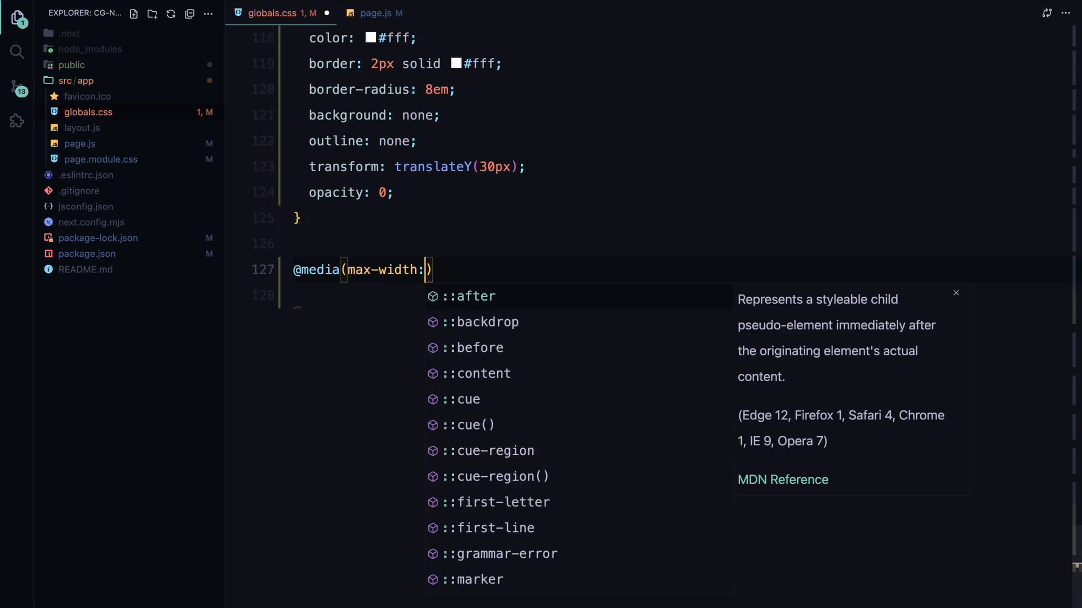
text(900px) {)
text(width: 50%;)
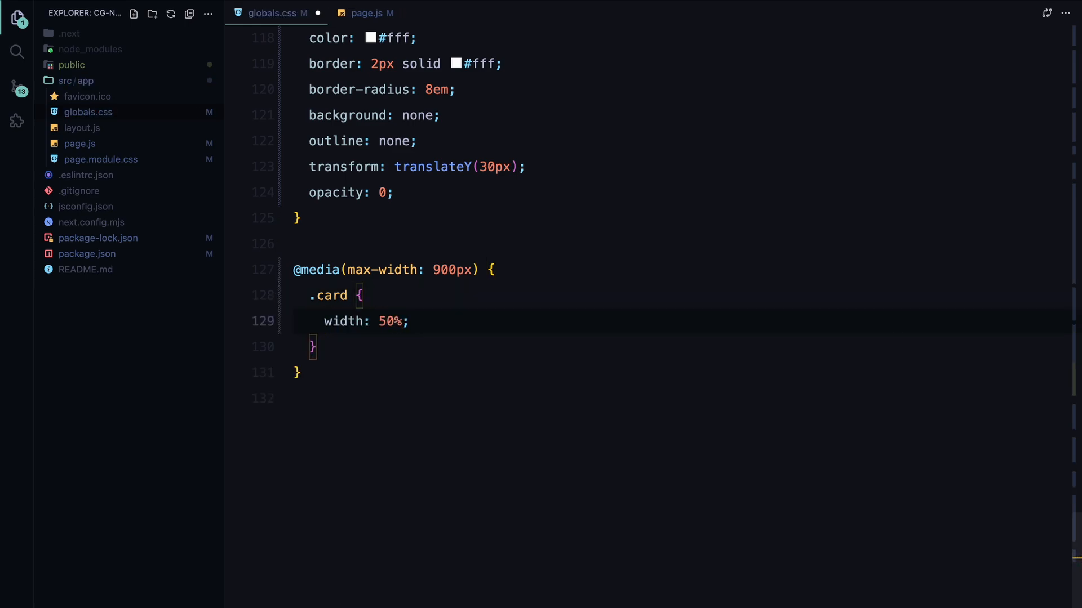
text(height: 240px;)
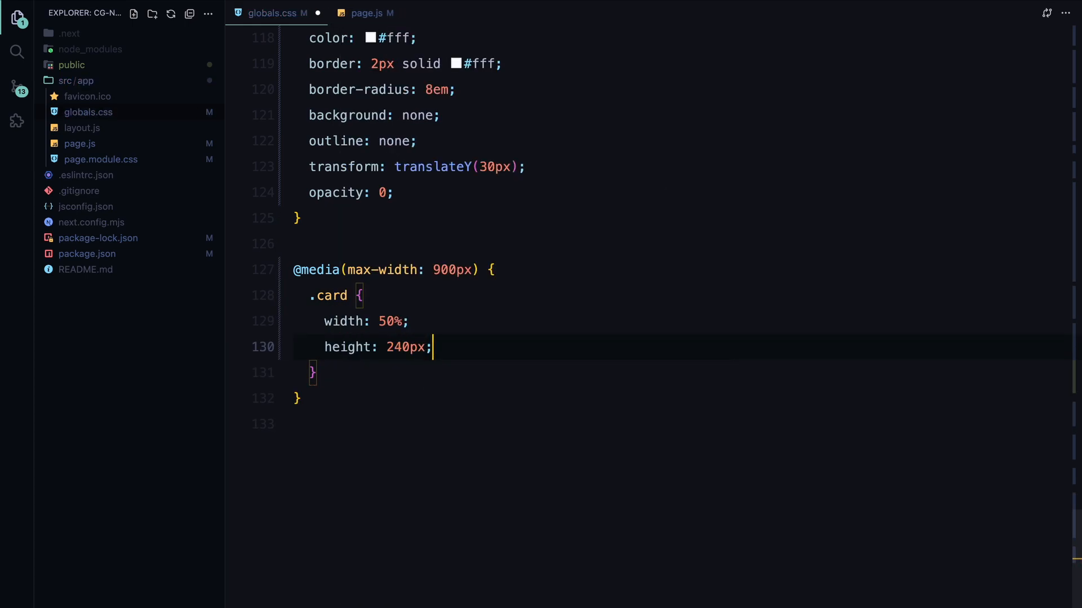
click(366, 12)
text(useEffect(() )
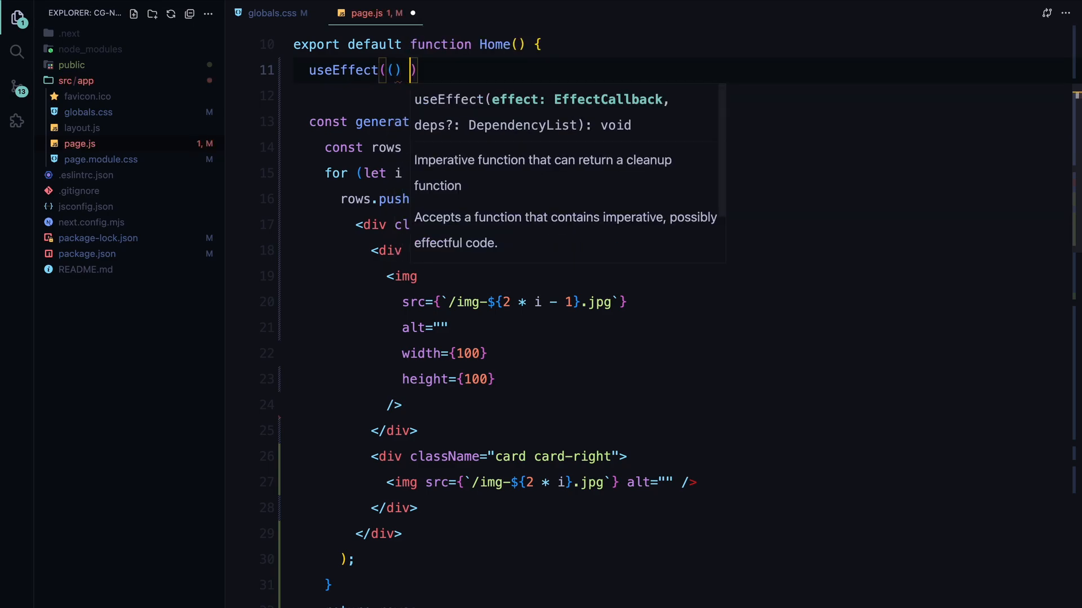
Step: Write useEffect declaring scrollTriggerSettings: trigger ".main", start "top 25%", toggleActions play reverse play reverse
text(=> {)
text(const)
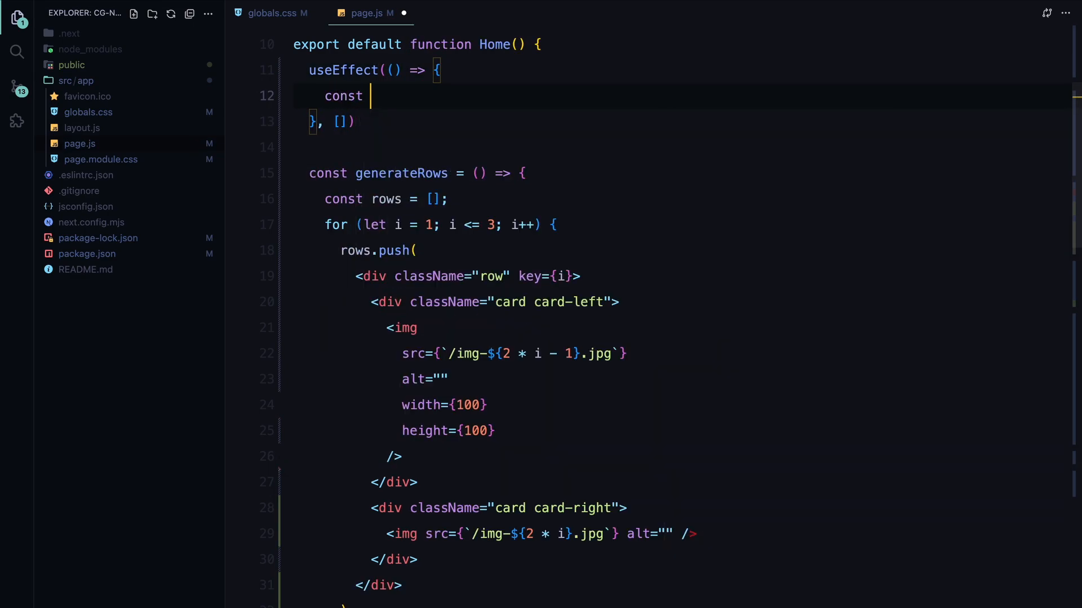
text(scrollTrigger)
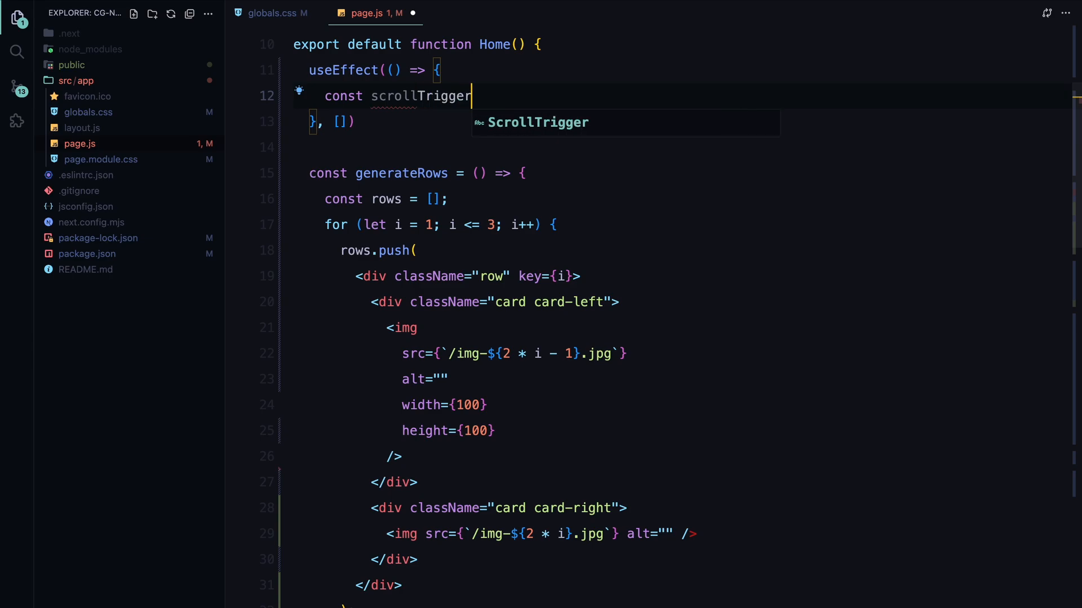
text(Settings)
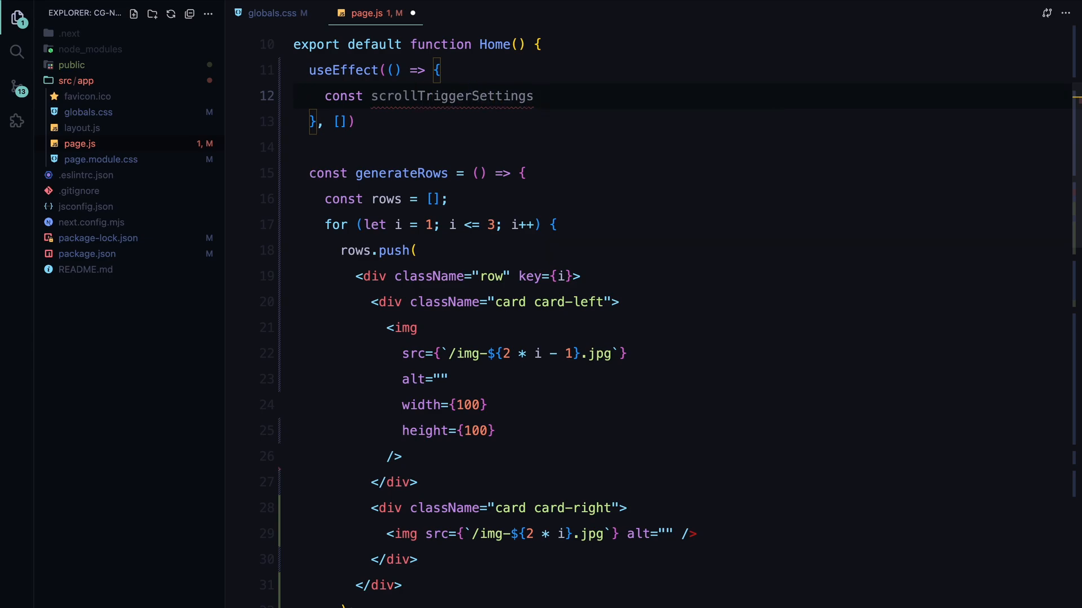
text(= {)
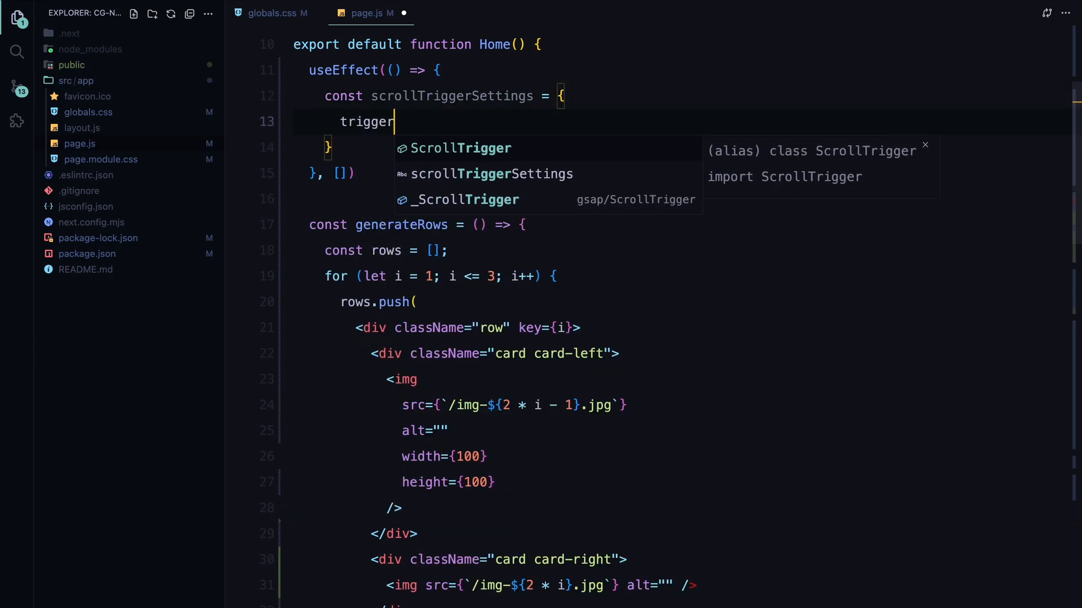
text(: ".main",)
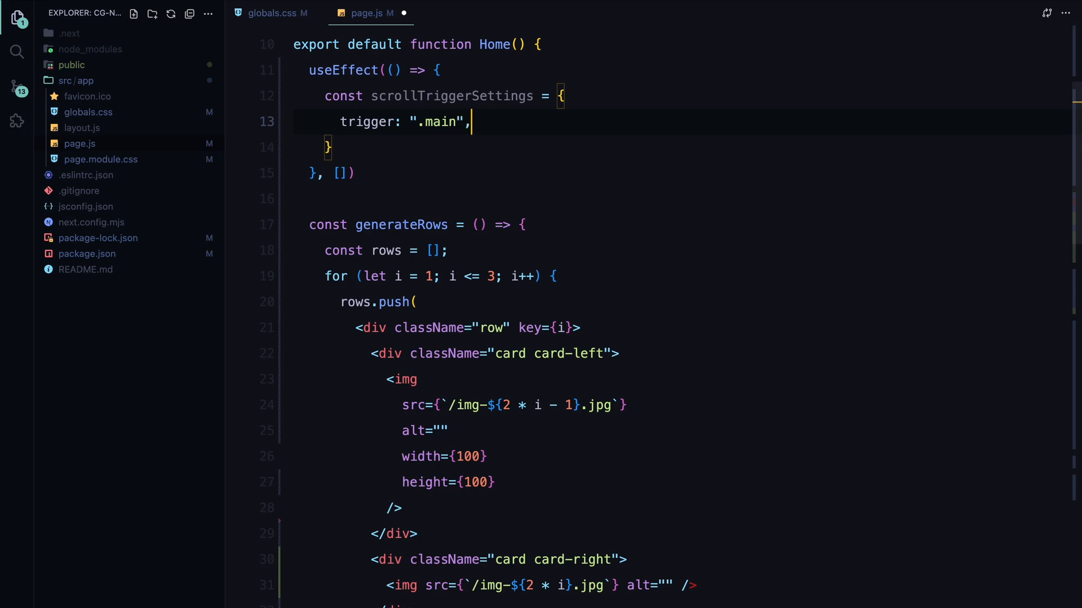
text(start: "top 25%",)
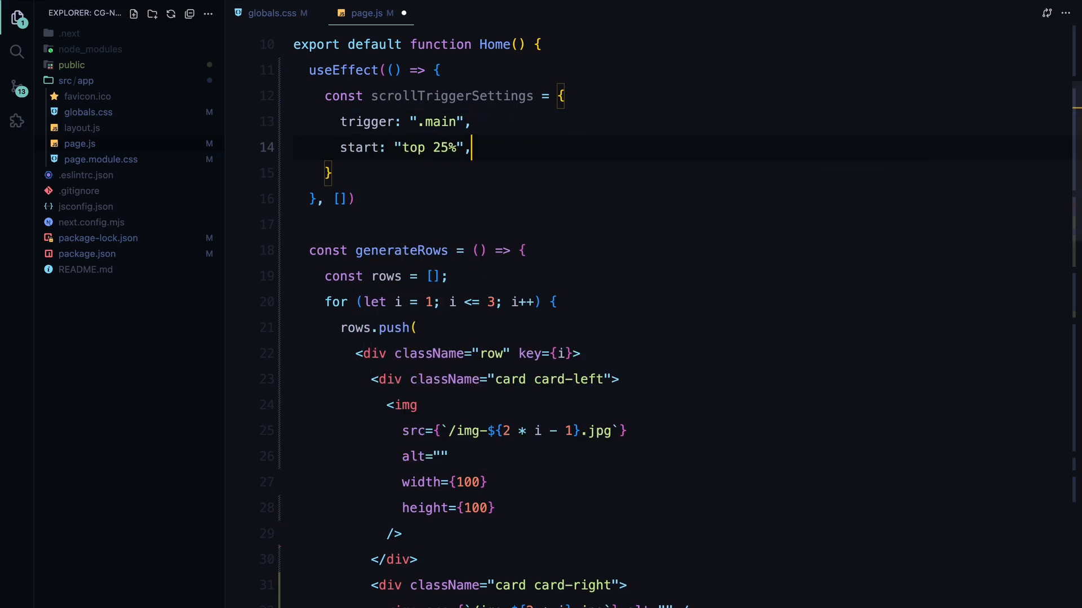
text(toggleActions)
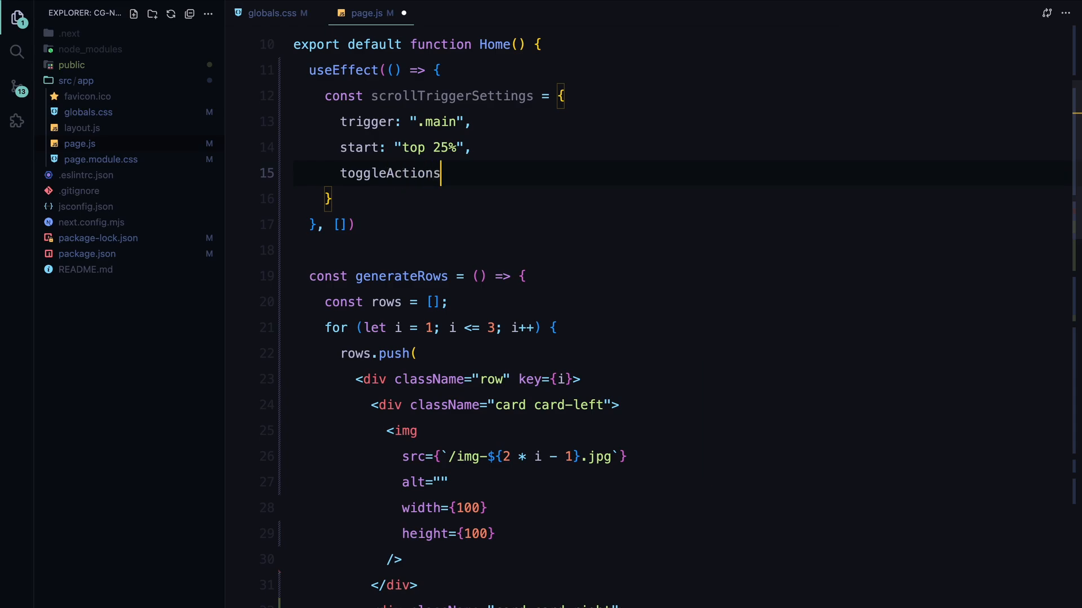
text(: "play rever")
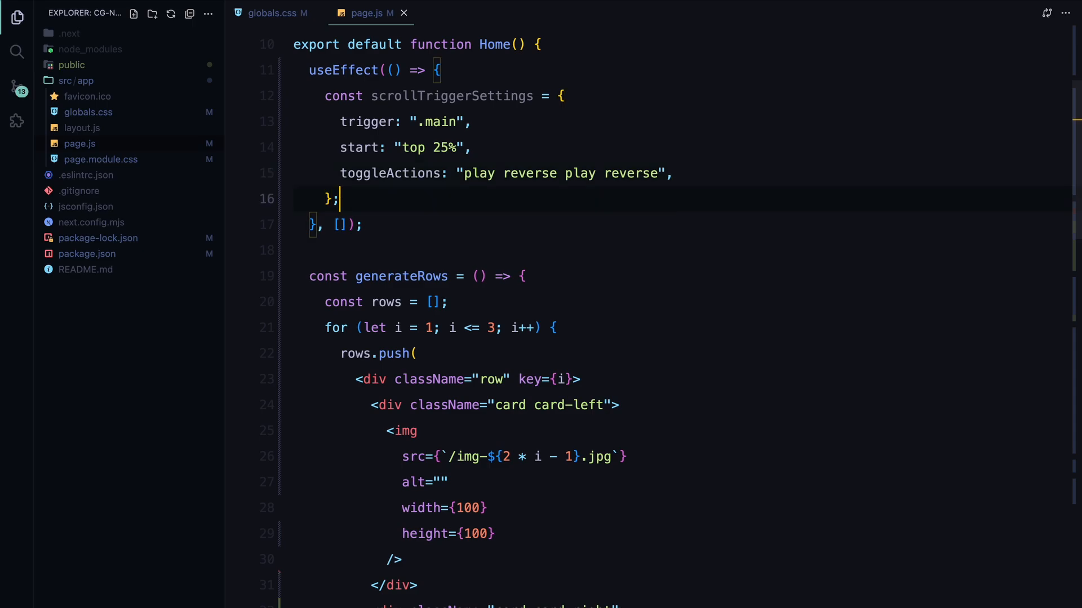
Step: Declare leftXValues, rightXValues (-800, -900, -400), left/right rotation arrays and yValues [100, -150, -400]
text(const left)
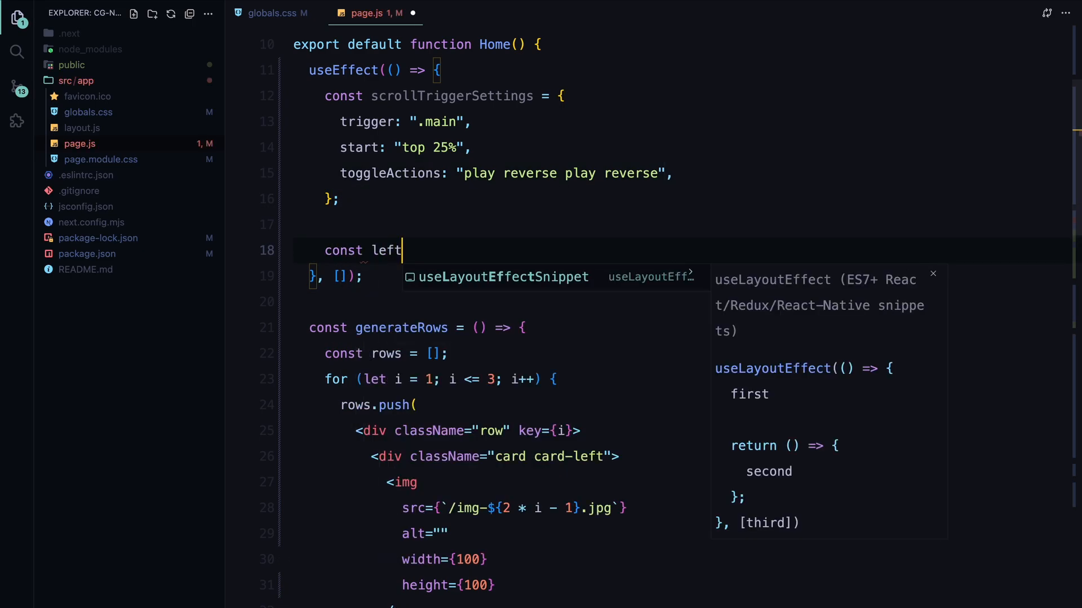
text(XValues = [];)
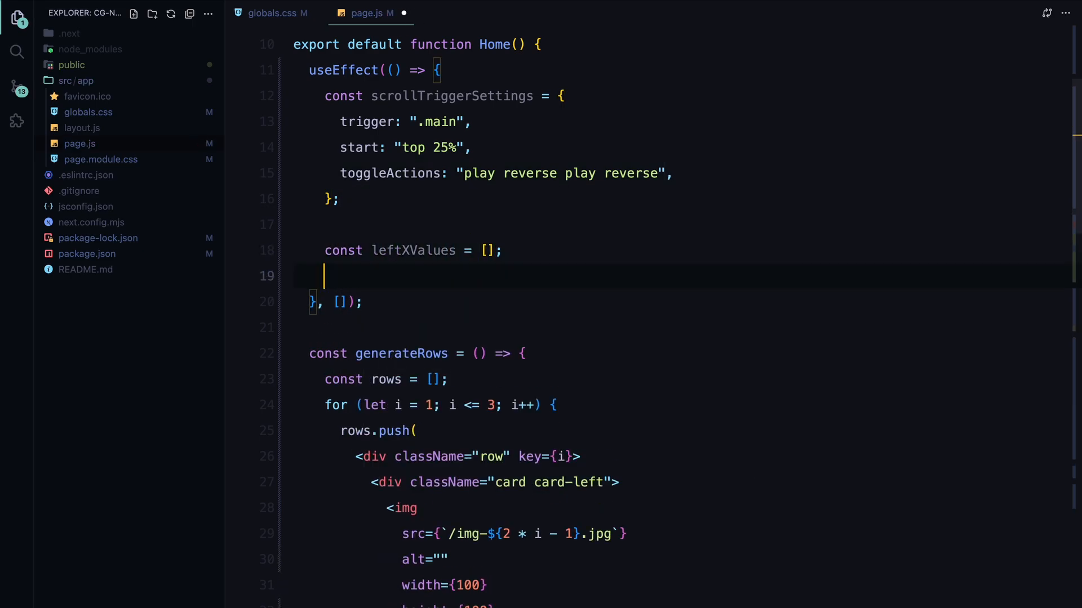
text(const rightXValues = [];)
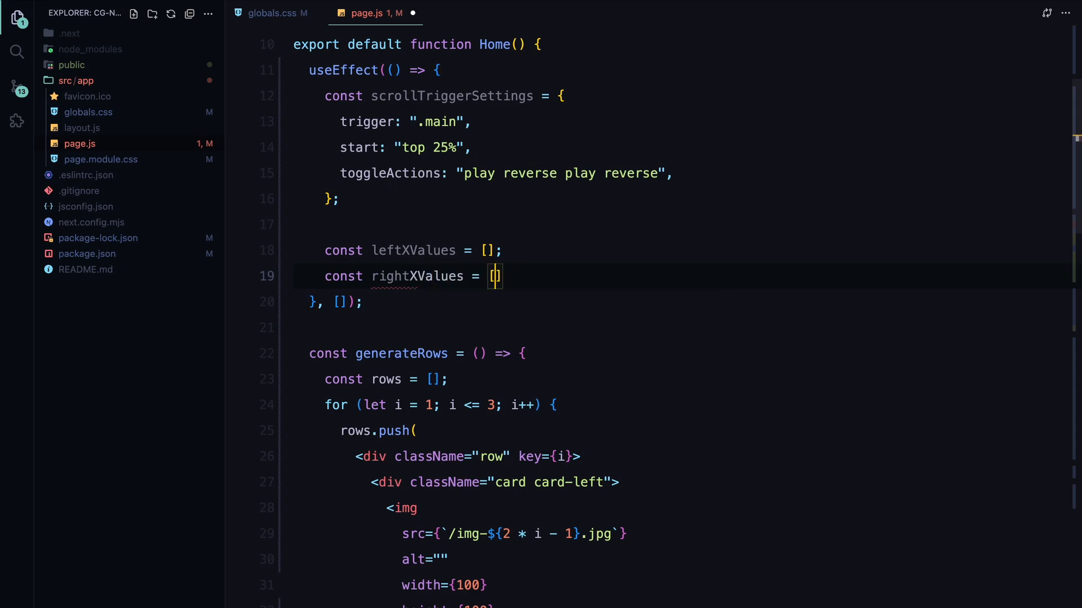
text(-800, -900, -400)
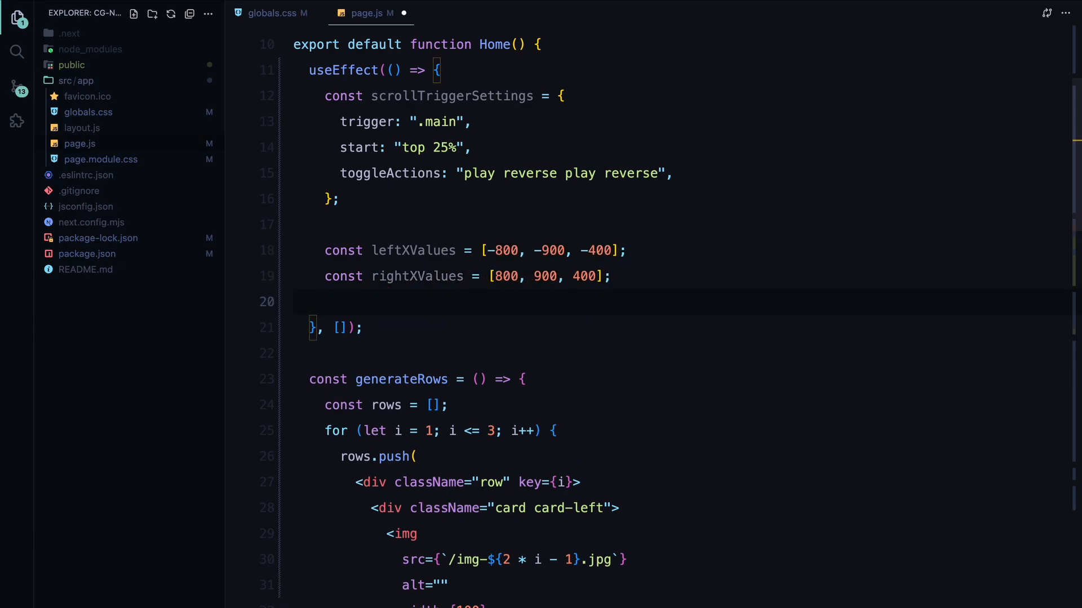
text(const leftRotationValues = [];)
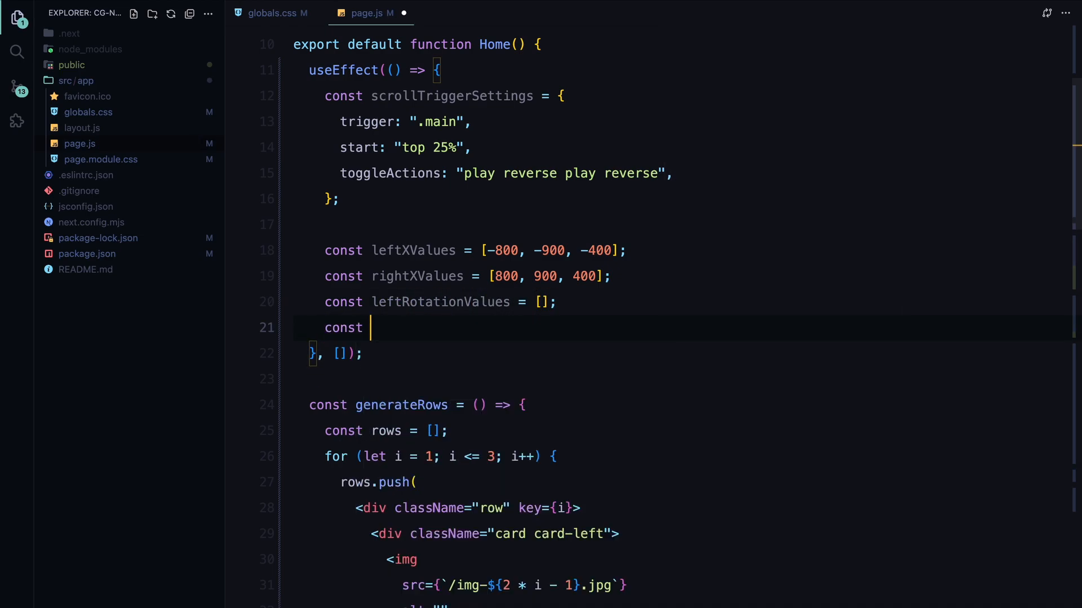
text(rightRotationValues = [];)
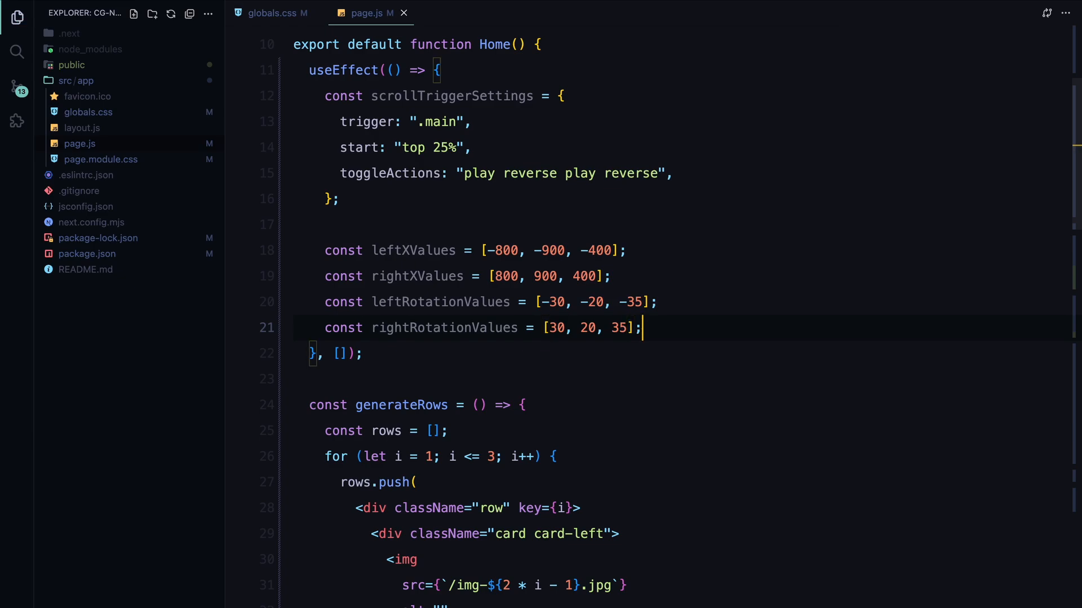
text(const yValues)
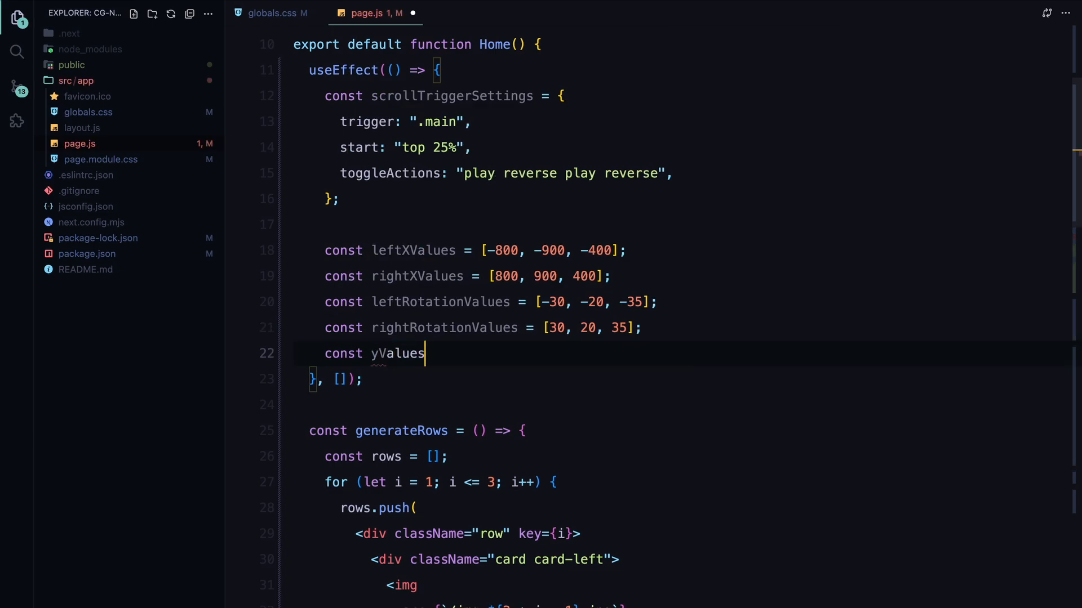
text(= [100, -150, -400];)
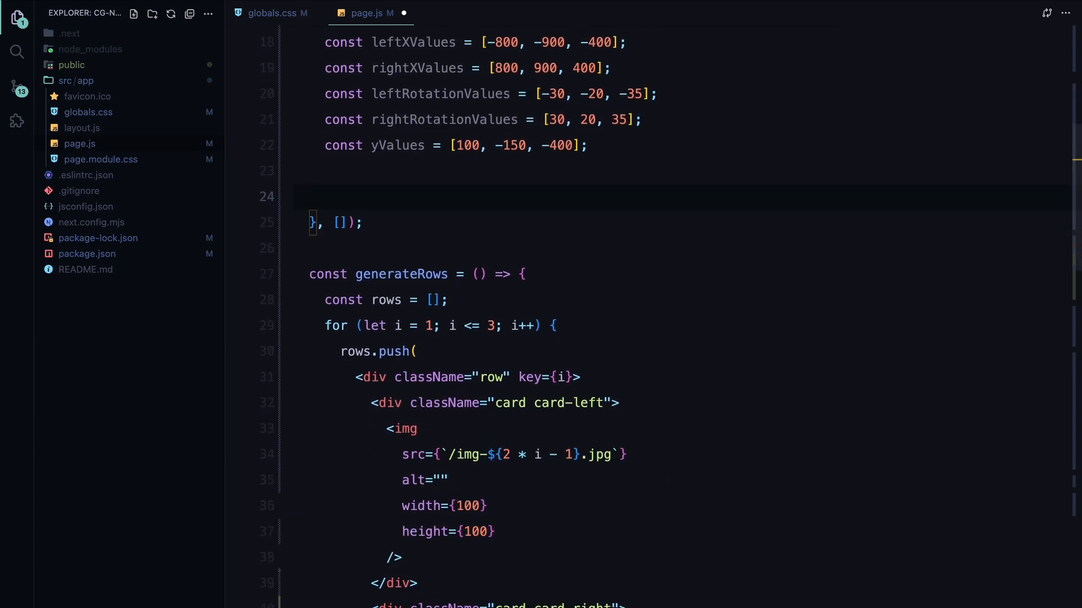
Step: Loop gsap.utils.toArray(".row").forEach and query each row's .card-left and .card-right
text(gsap.utils.)
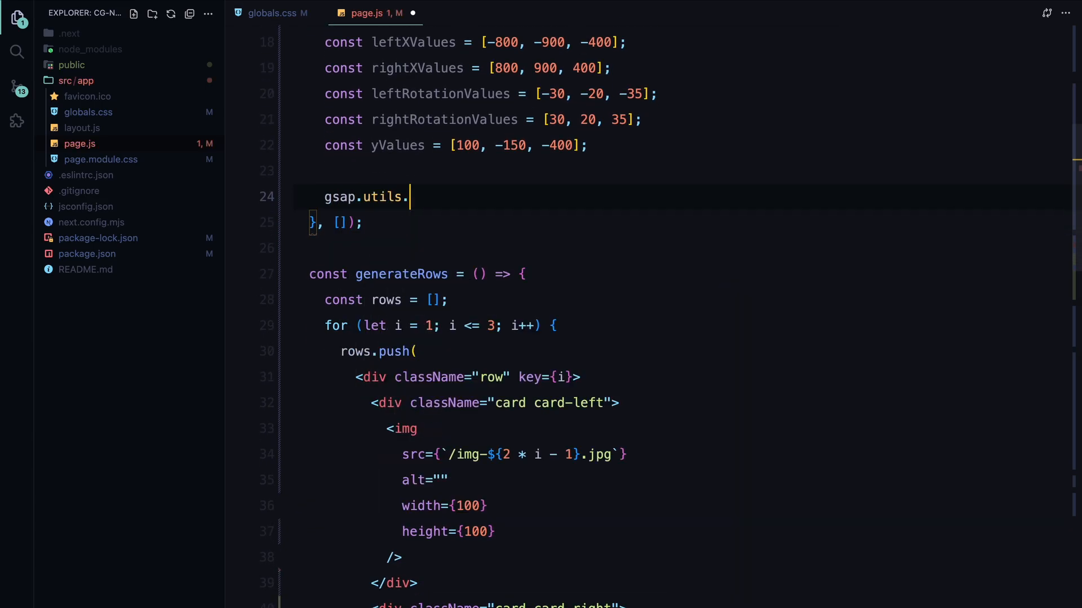
text(toArray(".row"))
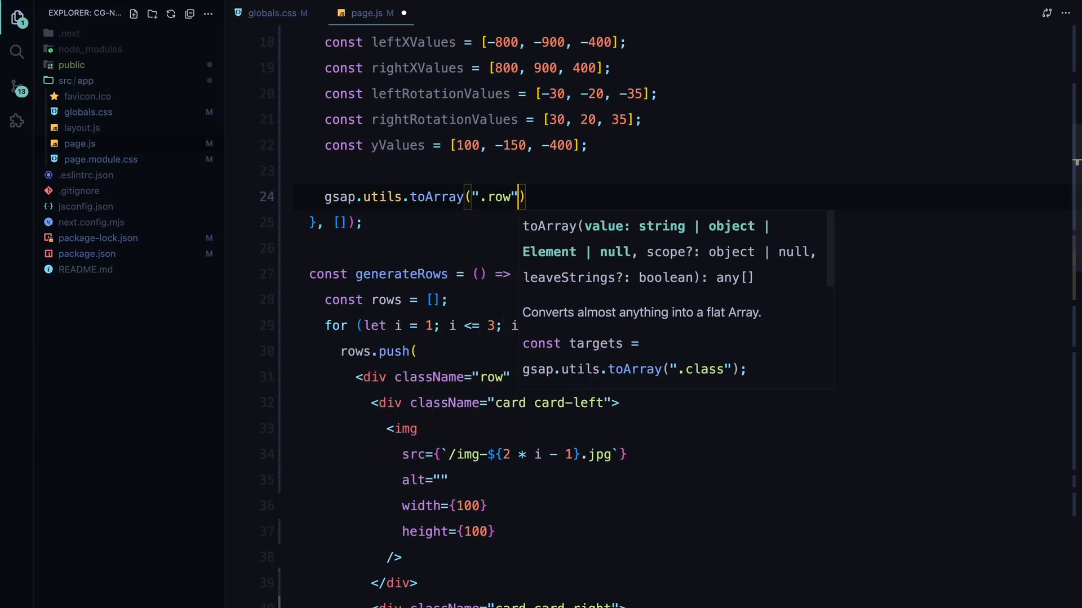
text(.forEach((row, index))
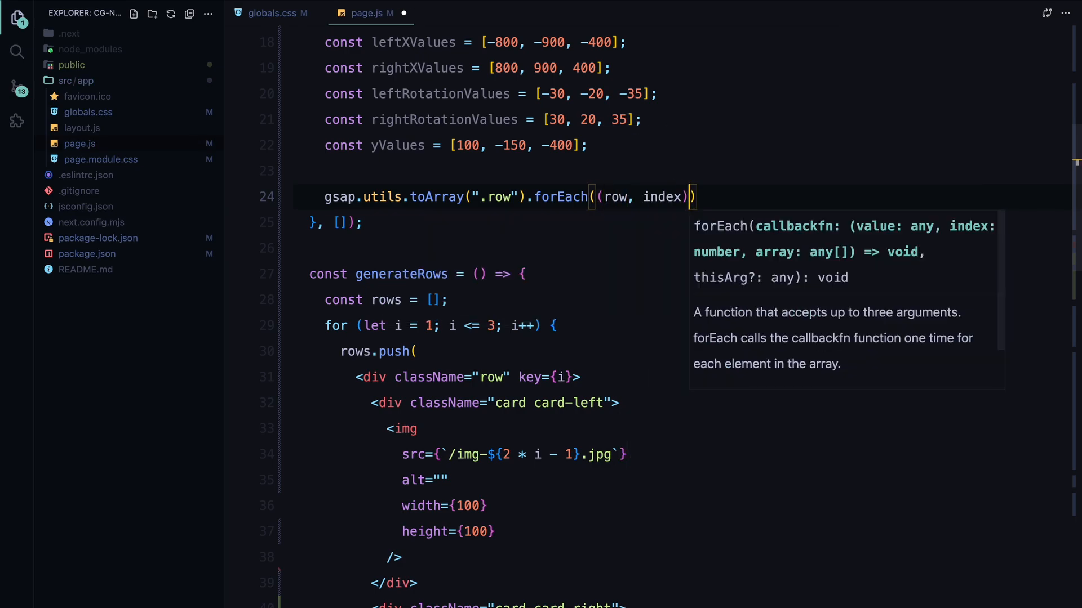
text(const cardLeft = row.query)
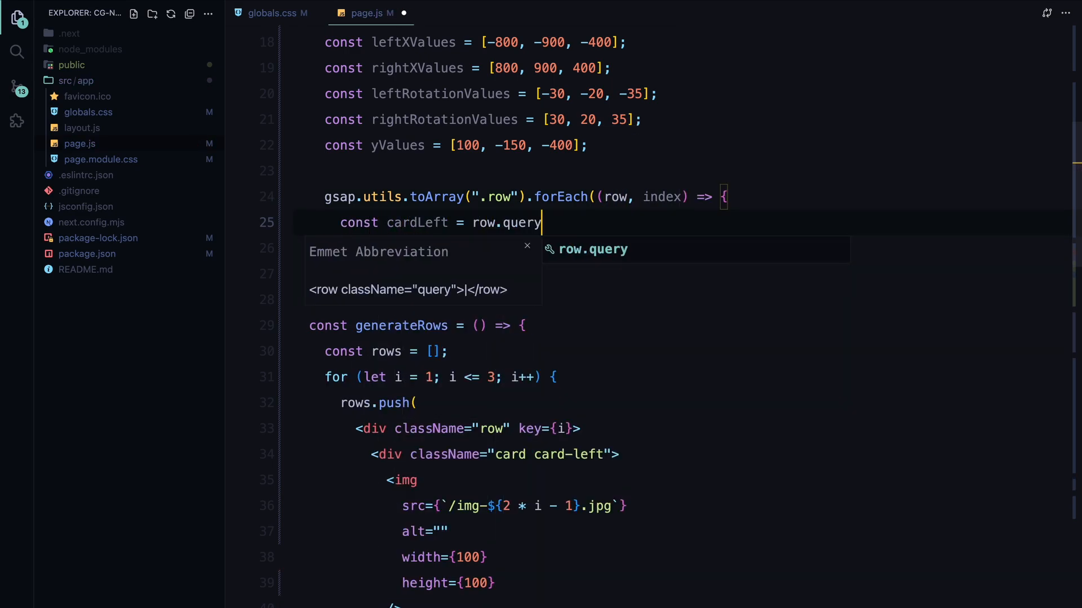
text(Selector(".card-left");)
text(const card)
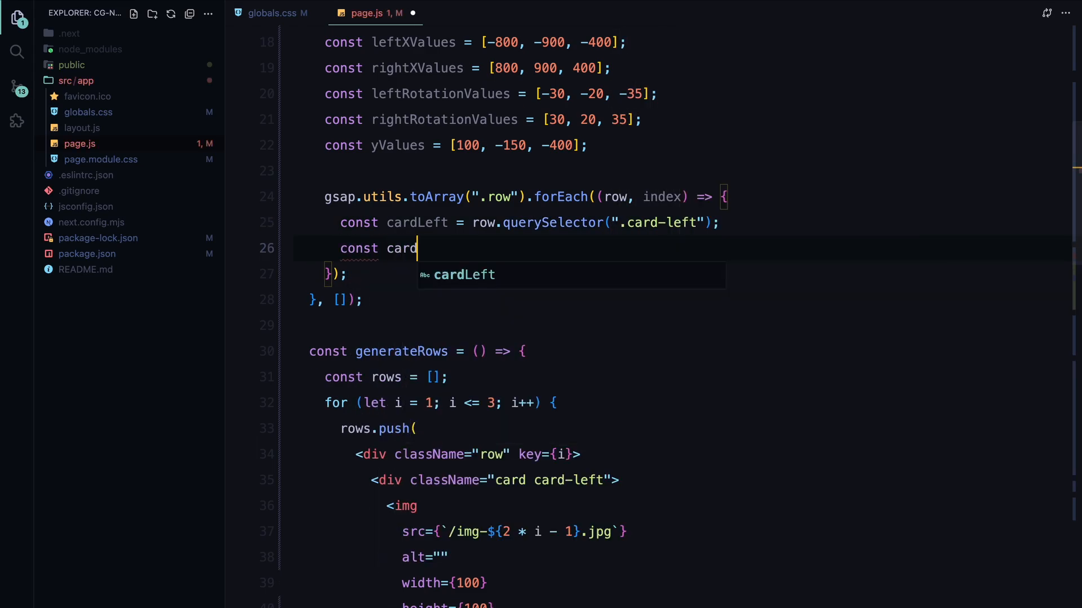
text(Right = row.querySelector()
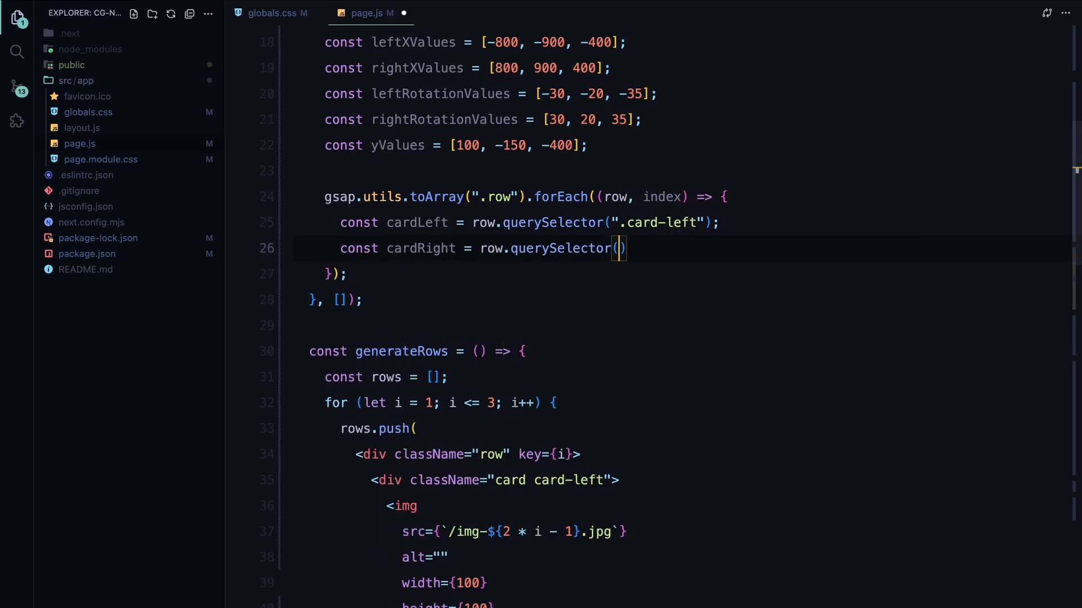
text(".card-right")
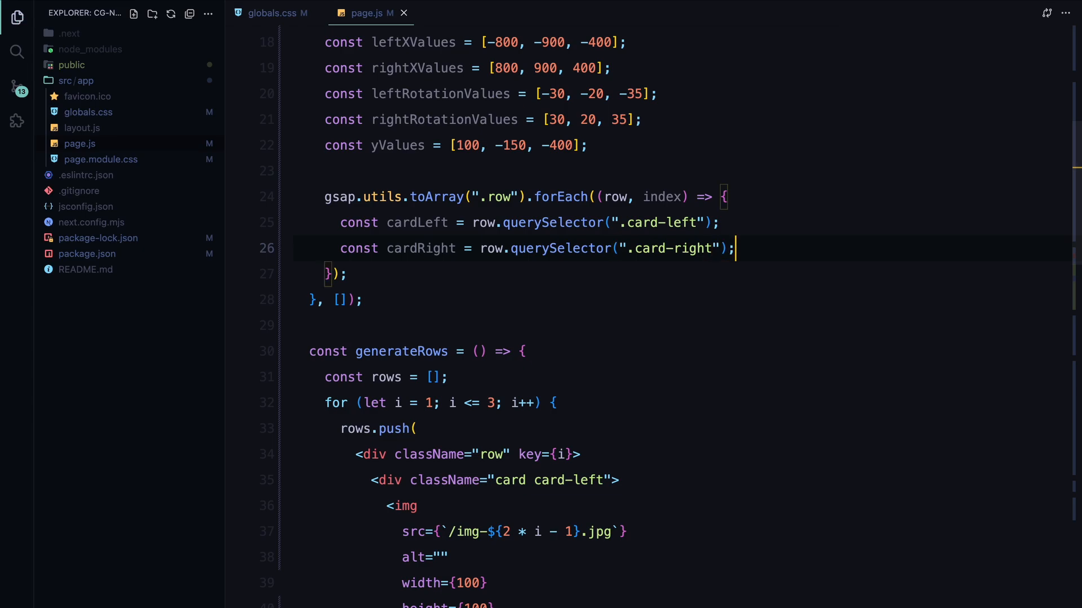
Step: Start gsap.to(cardLeft) with a scrollTrigger on ".main" using start and bottom end positions
text(gsap.to(cardLeft))
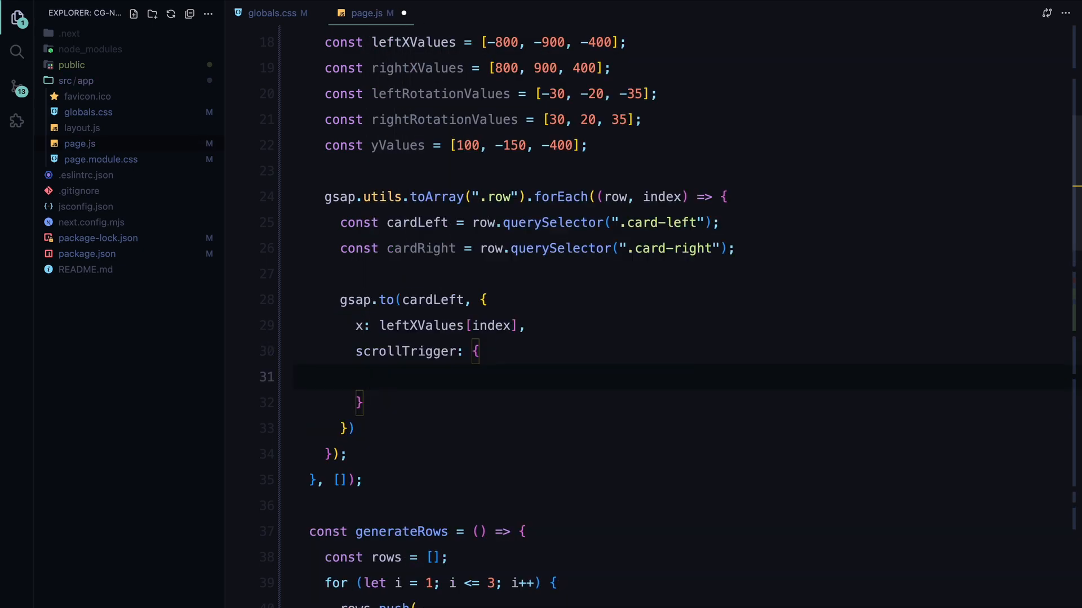
text(trigger: ".main",)
text(end: "150% )
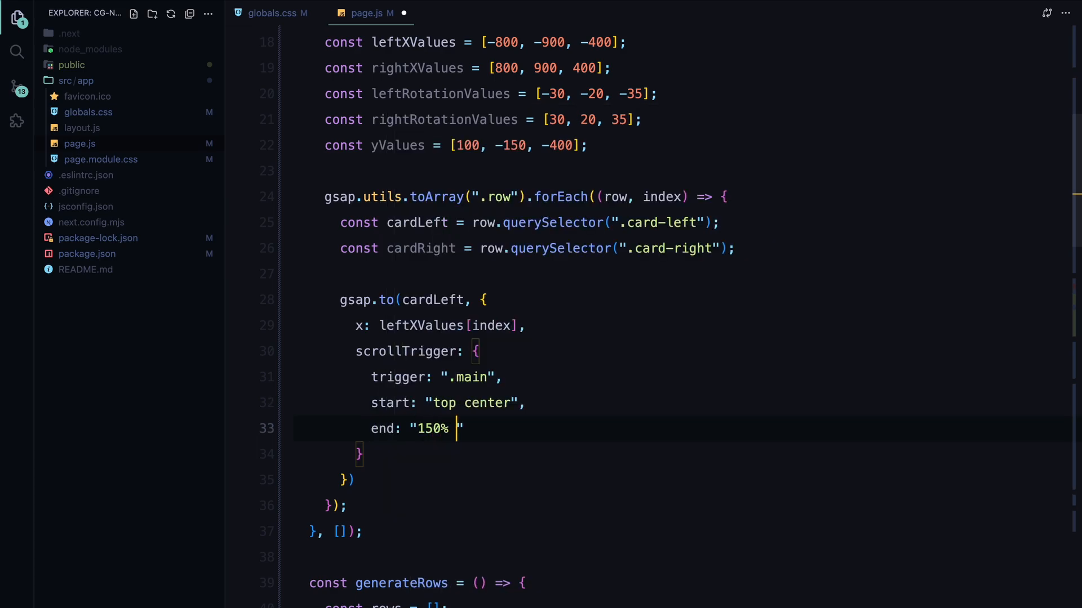
text(bottom)
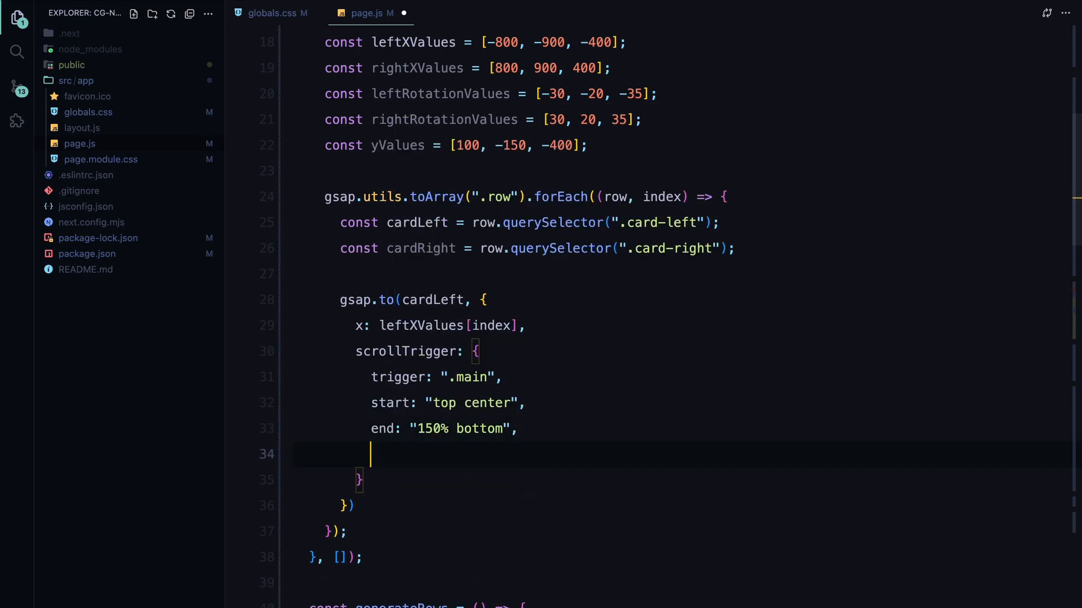
Step: Set scrub true and add onUpdate applying self.progress-based translate and rotate transforms to both cards from the value arrays
text(scrub: true,)
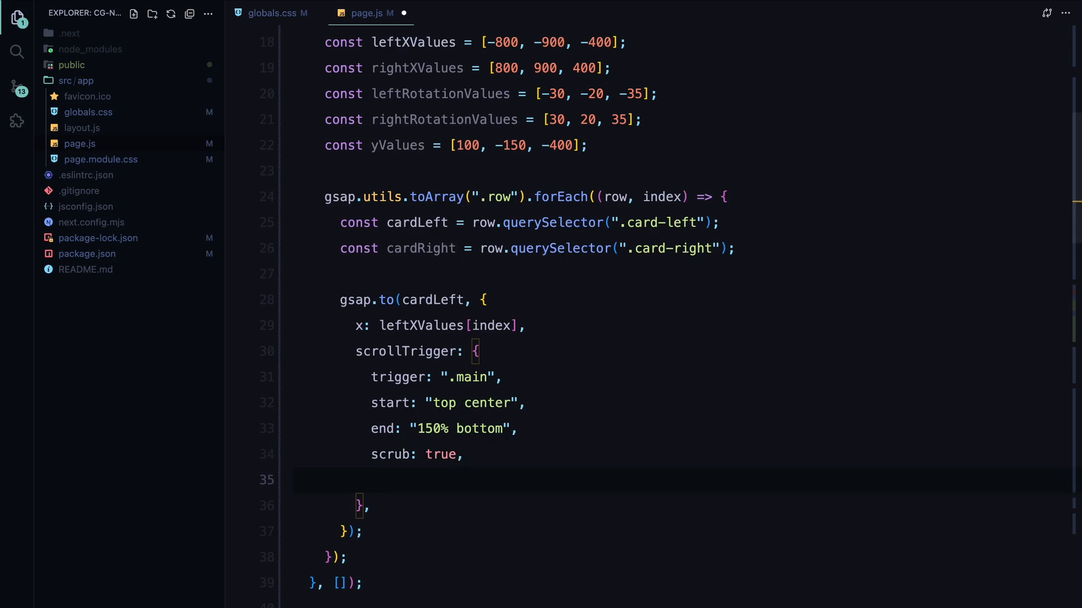
text(onUpdate: (self) => {)
text(const pr)
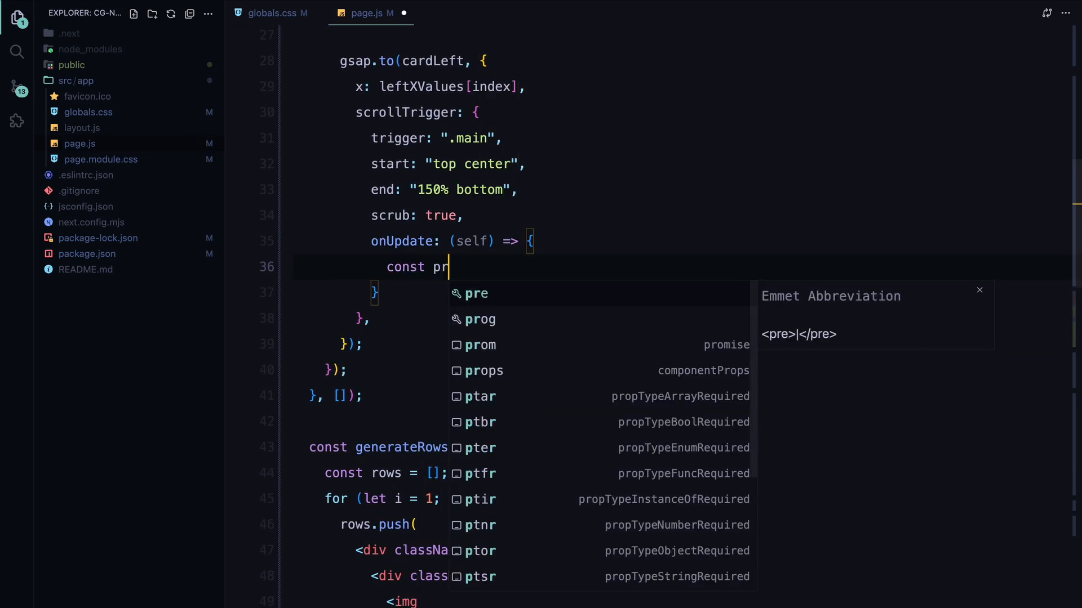
text(ogress = self.progress;)
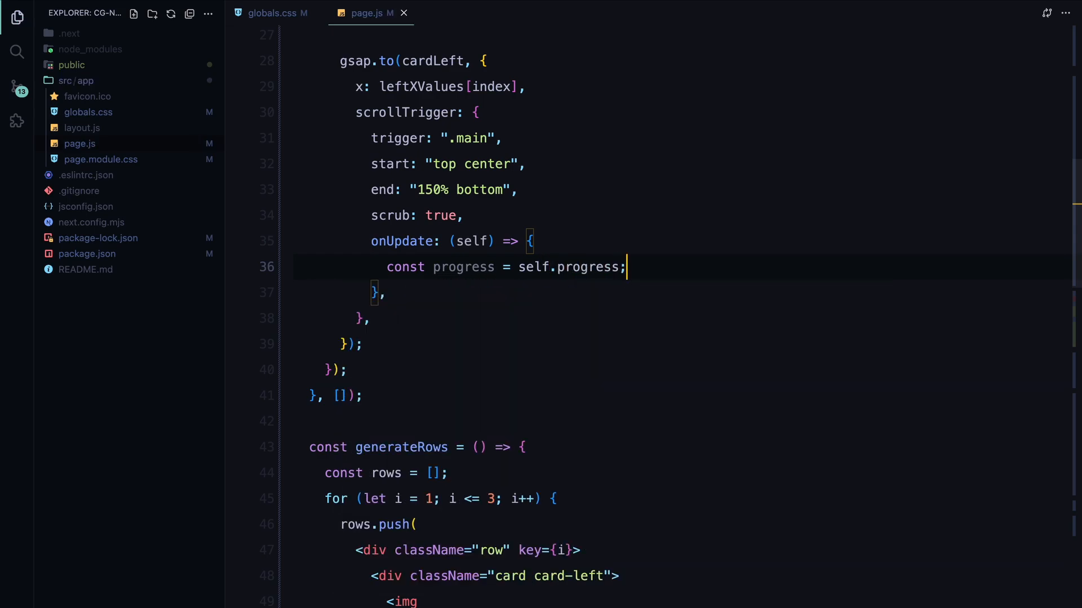
text(cardLeft.sty)
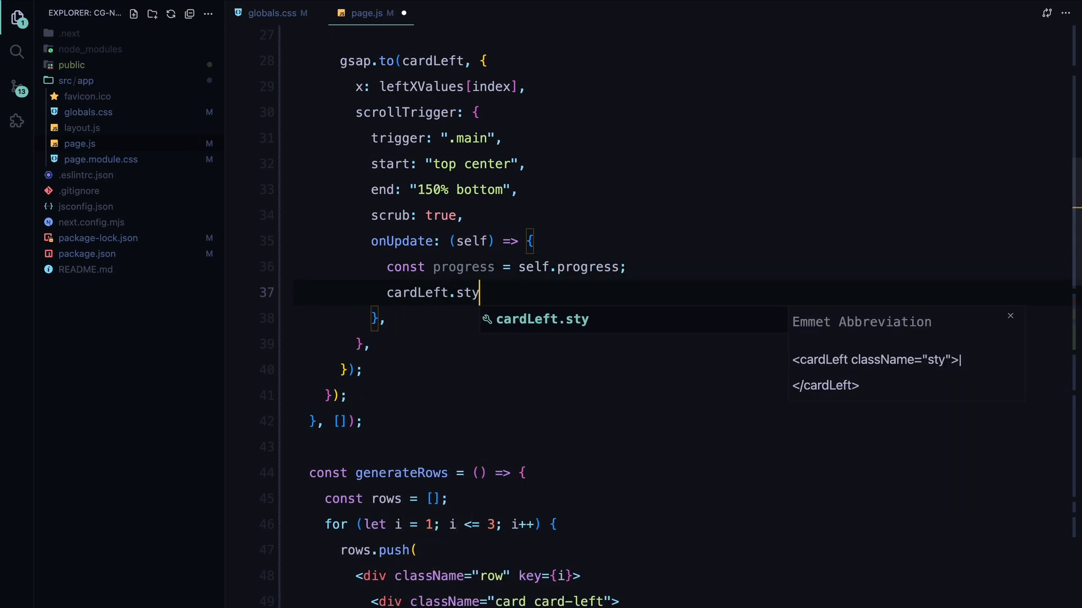
text(le.transform = `translateX(${progress * le)
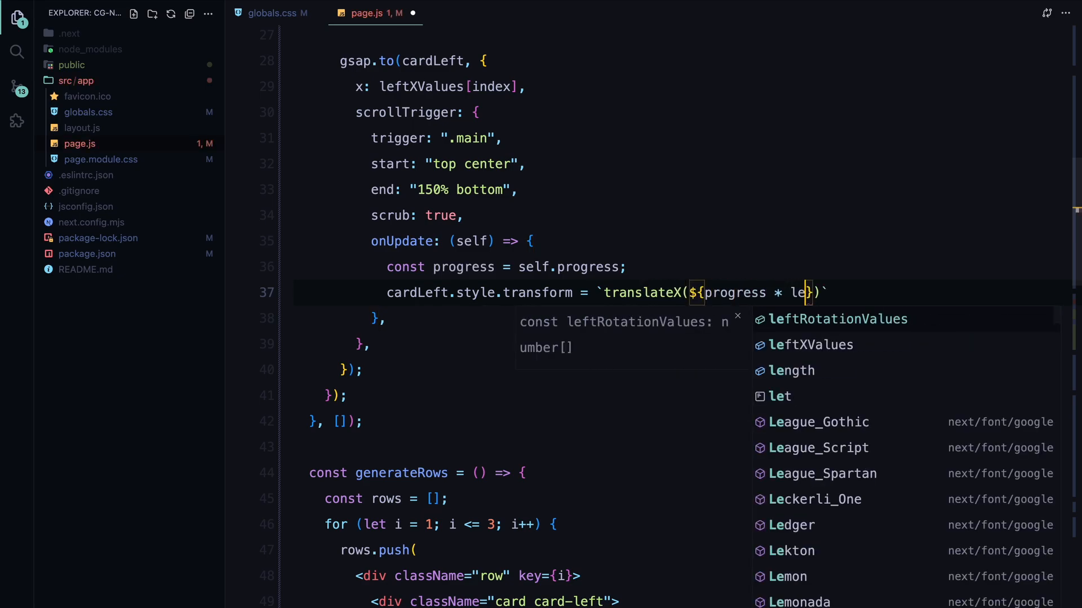
key(Tab)
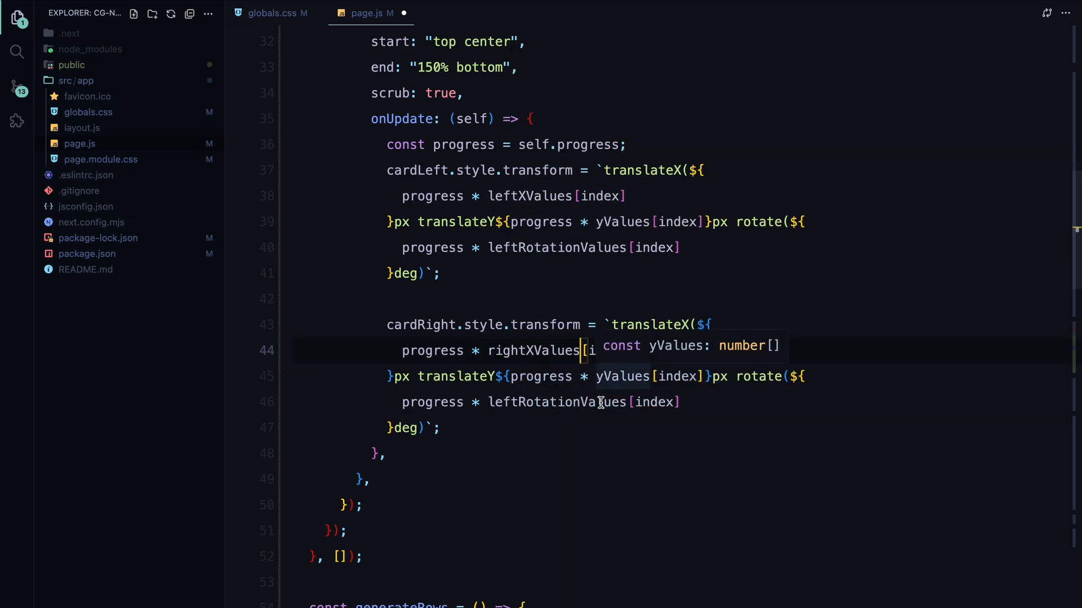
text(rightRotationValues)
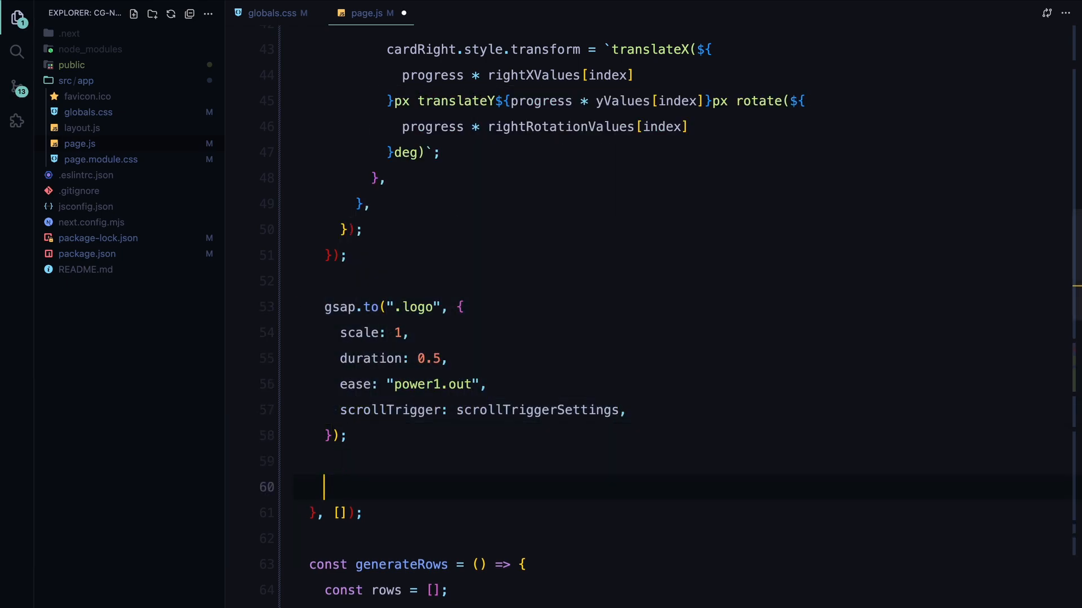
Step: Add delay: 0.25 to the button reveal tween below the logo and .line p tweens
scroll(down, 3)
text(opacity: 1,)
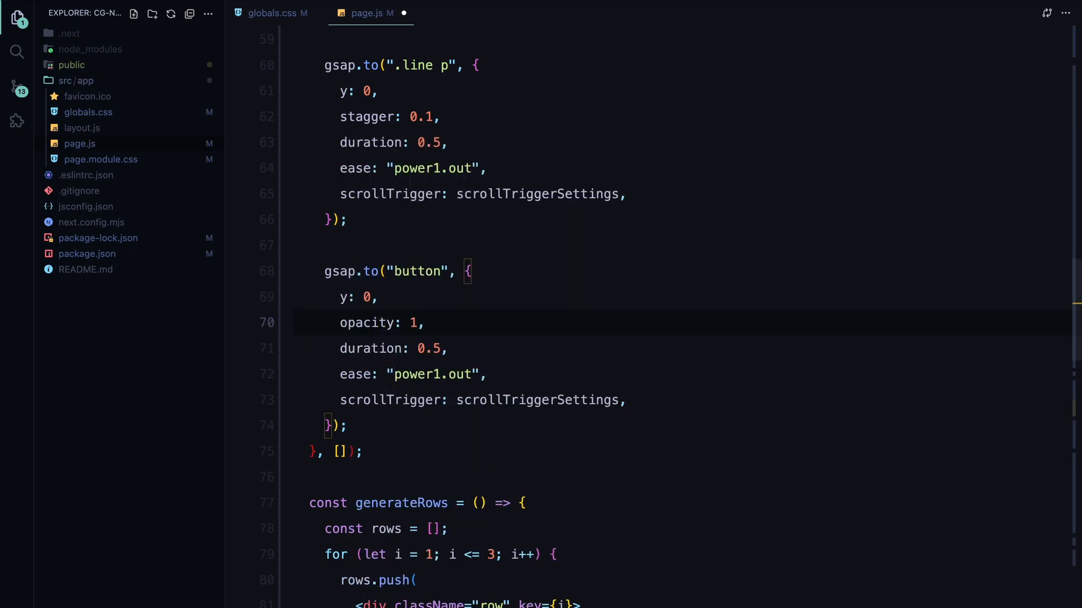
text(delay: 0.25,)
text(return () => {)
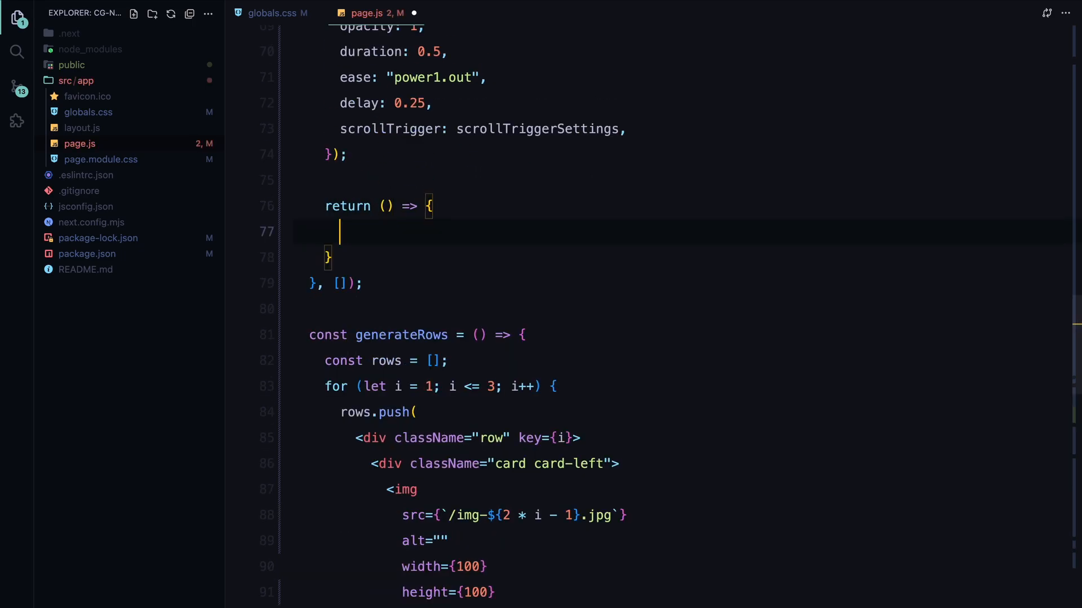
Step: In the useEffect cleanup return, call ScrollTrigger.getAll().forEach over each trigger
text(ScrollTrigger.getAll)
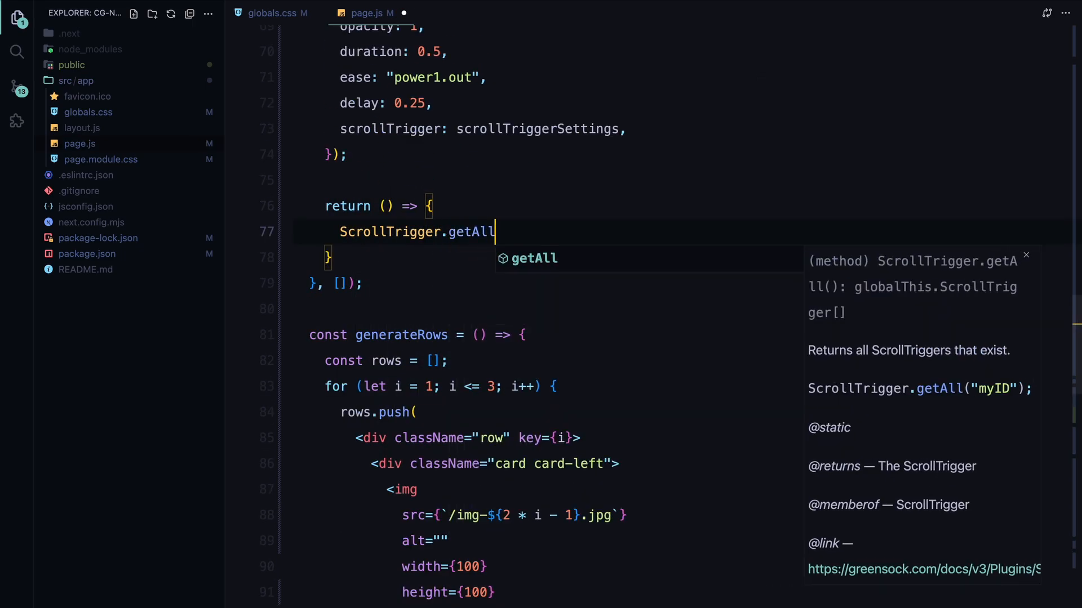
text(().forEach((trigger))
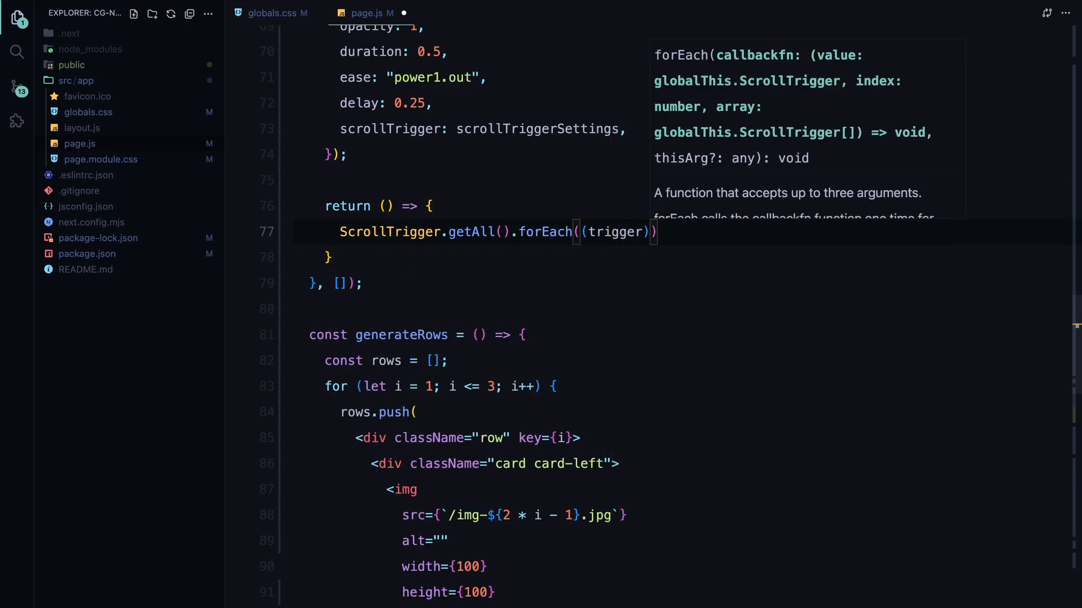